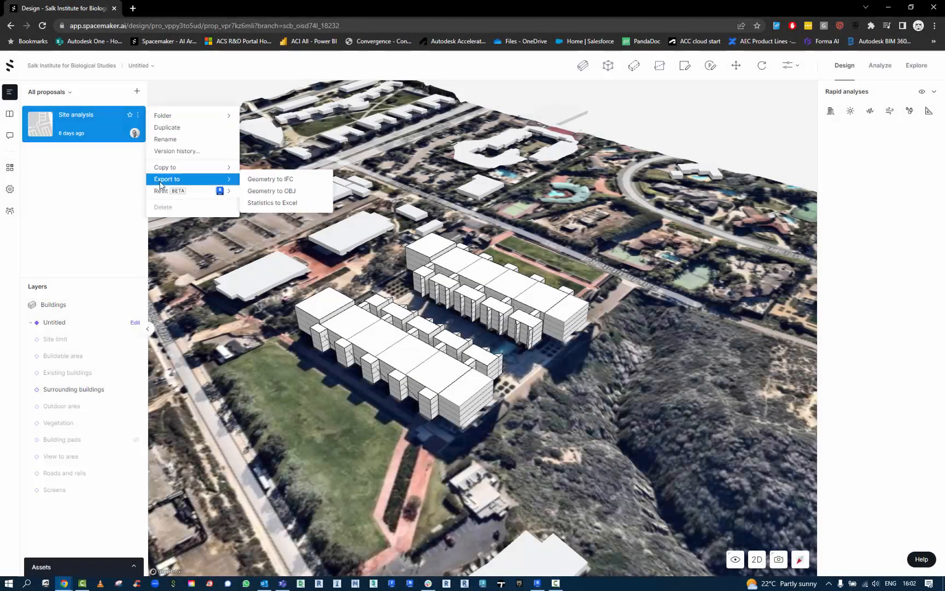
{"action": "mouse_move", "coordinate": [161, 191]}
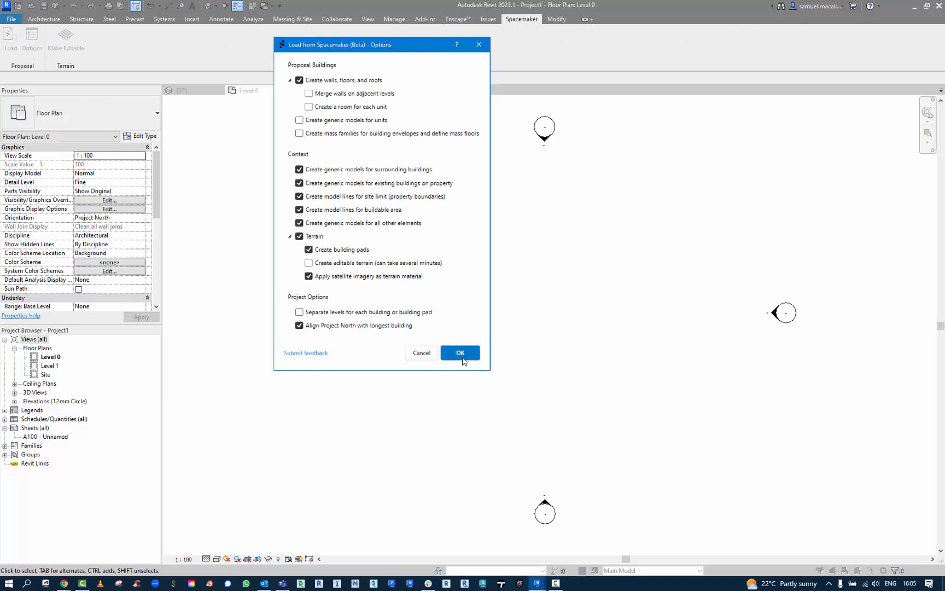
Step: Confirm the Spacemaker import options and load the Site analysis proposal into the project
{"action": "left_click", "coordinate": [460, 352]}
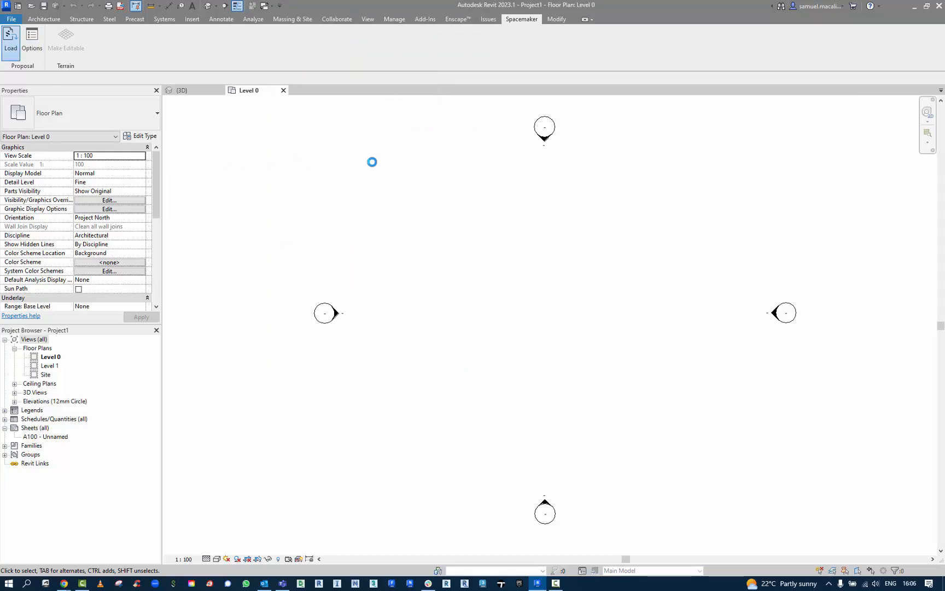
{"action": "left_click", "coordinate": [10, 42]}
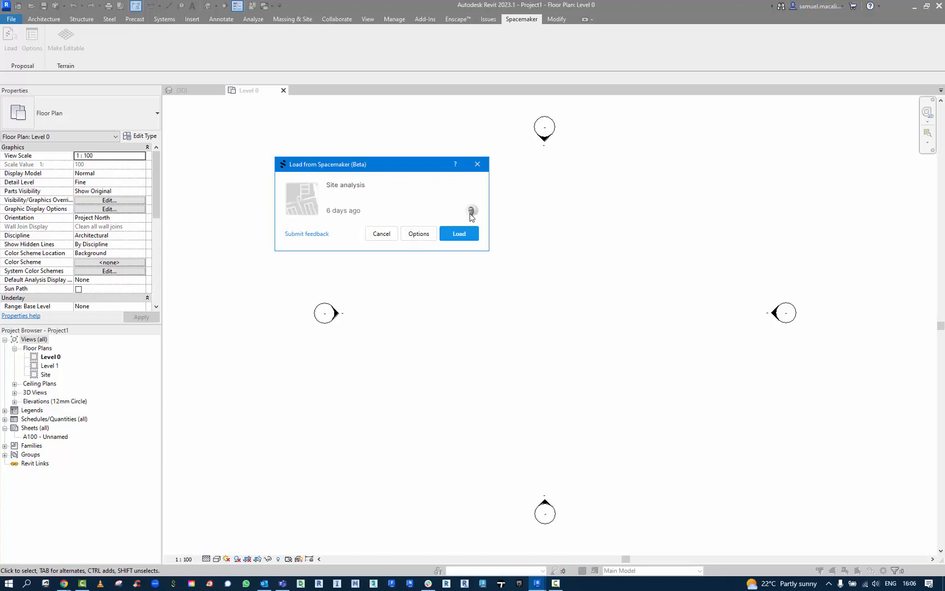
{"action": "left_click", "coordinate": [418, 233]}
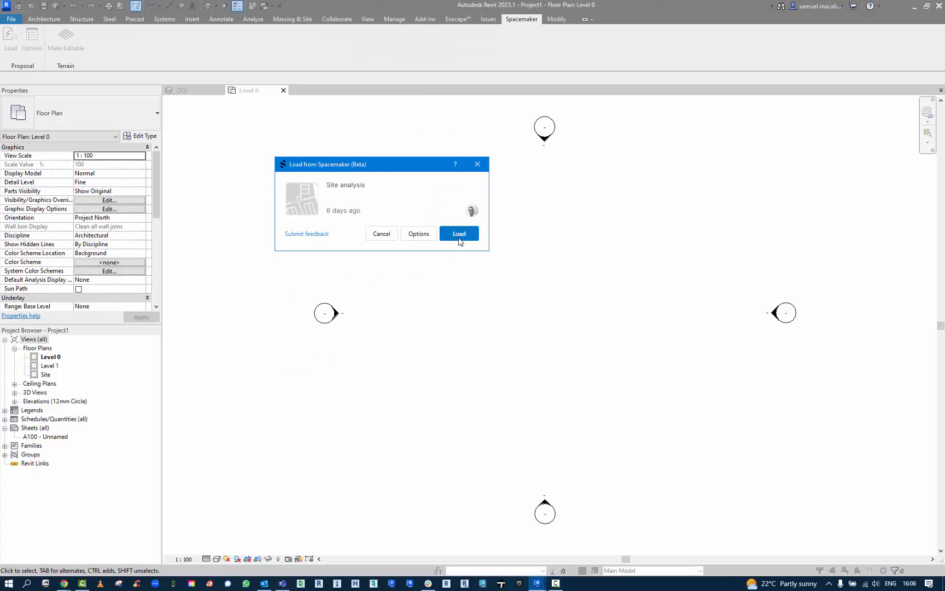
{"action": "left_click", "coordinate": [459, 233]}
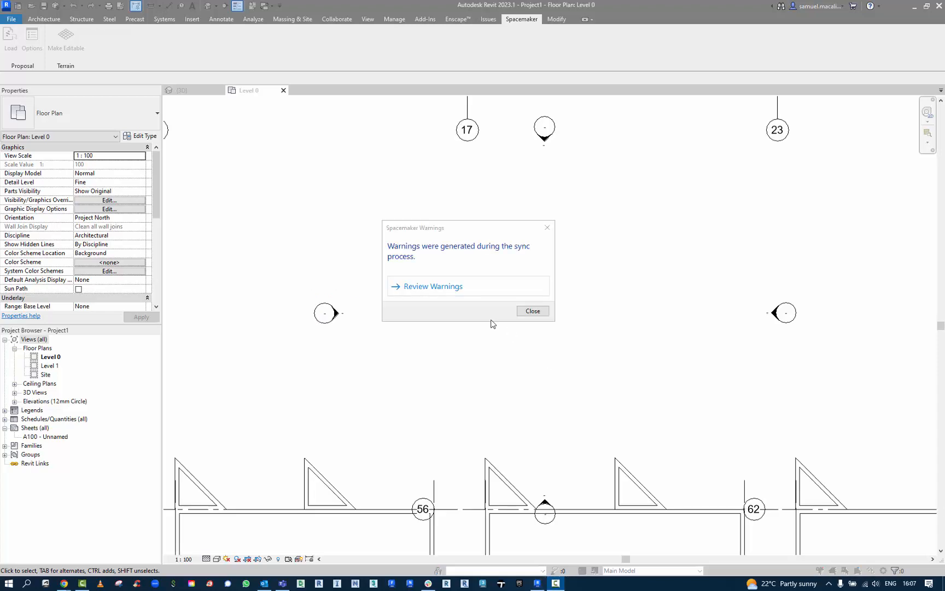
Step: Inspect the sketch-line and off-axis wall warnings, dismiss them, and show the default 3D view
{"action": "left_click", "coordinate": [432, 285]}
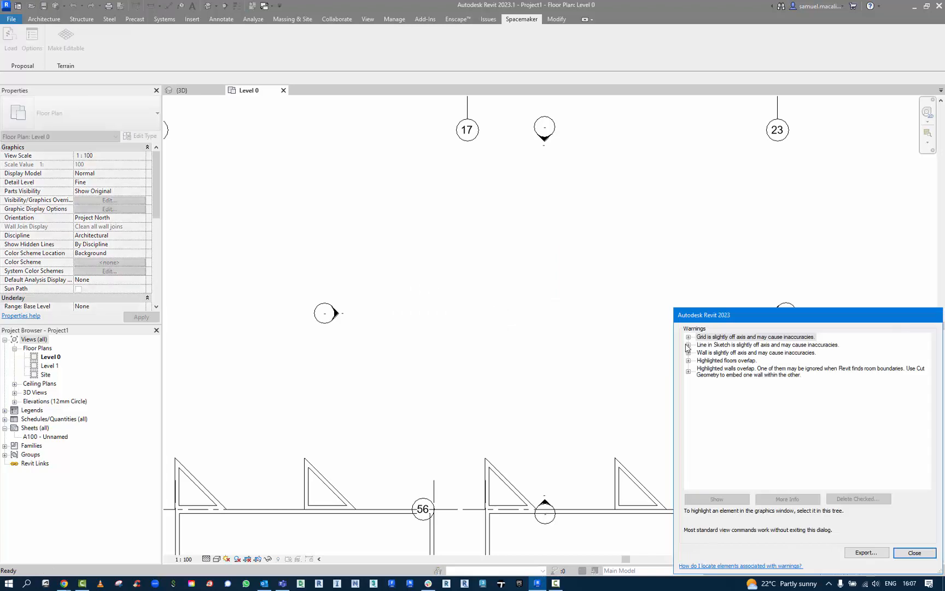
{"action": "left_click", "coordinate": [765, 345]}
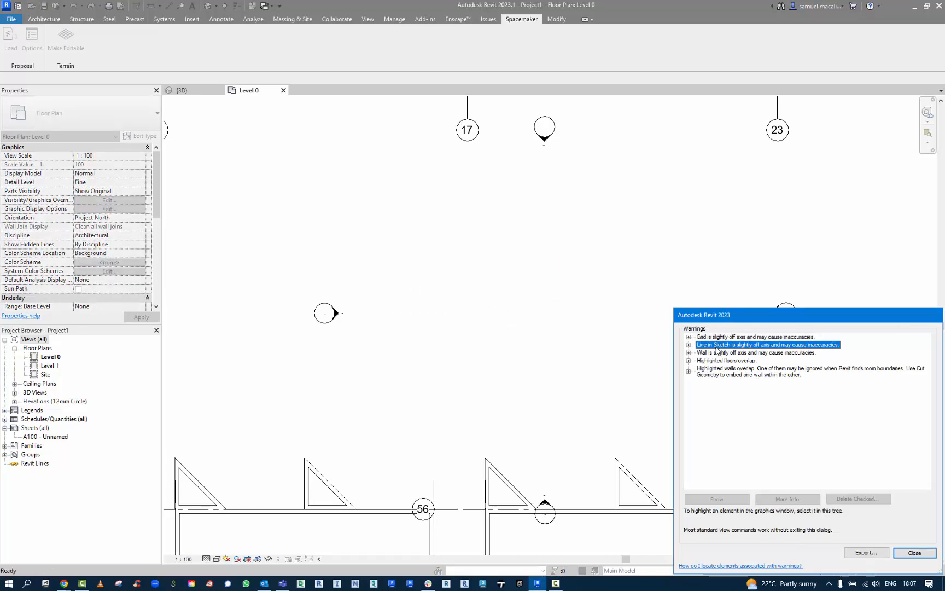
{"action": "left_click", "coordinate": [783, 369]}
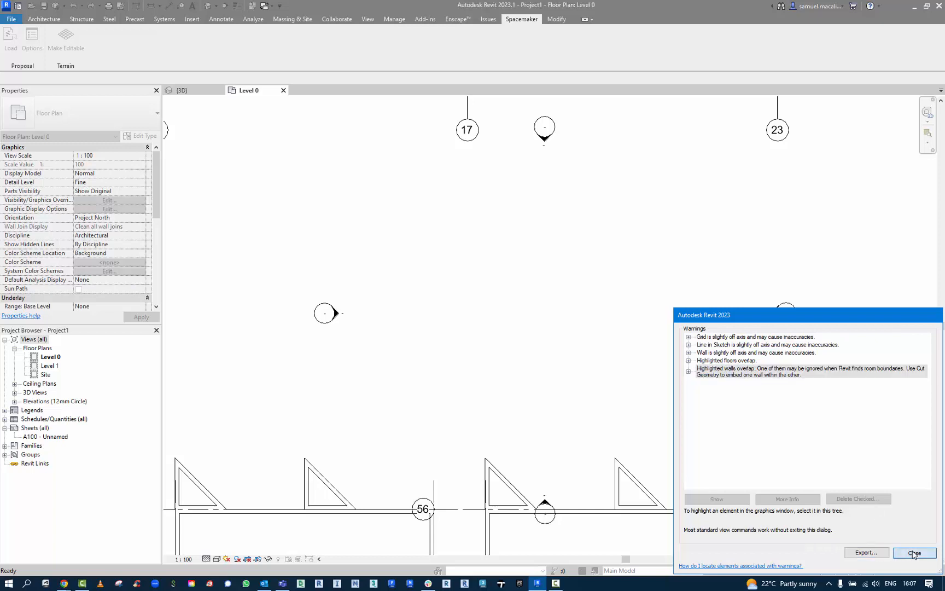
{"action": "left_click", "coordinate": [914, 553]}
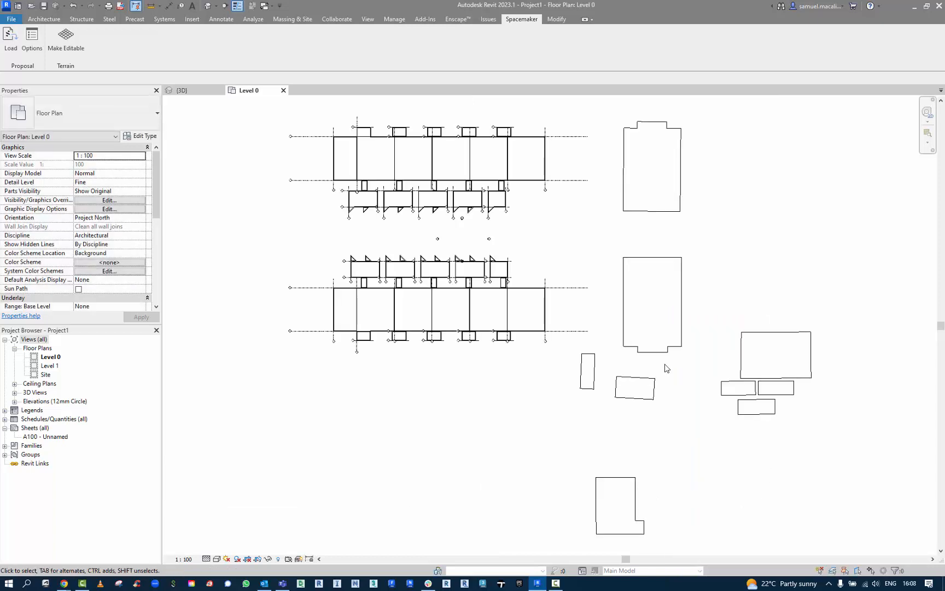
{"action": "mouse_move", "coordinate": [52, 365]}
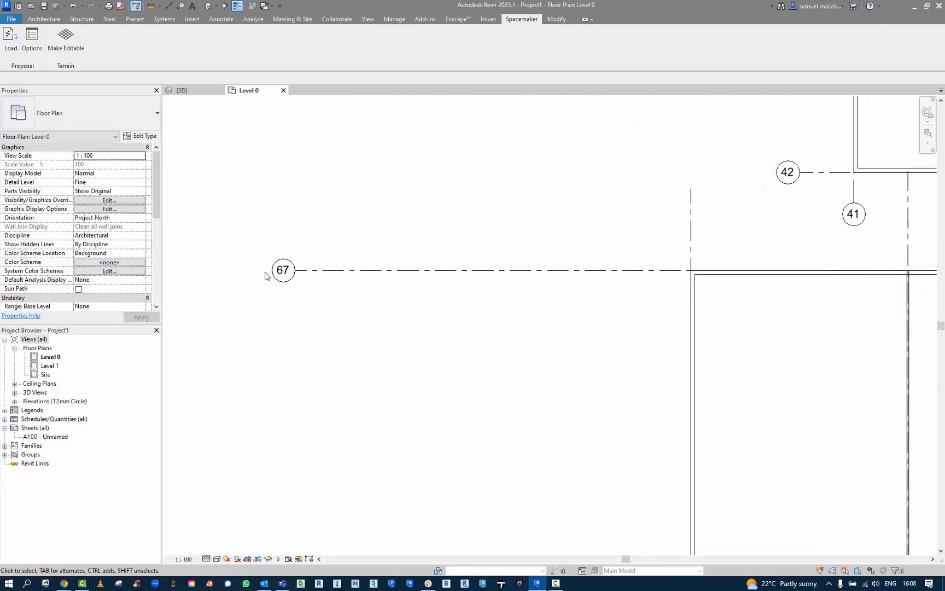
{"action": "left_click", "coordinate": [283, 269]}
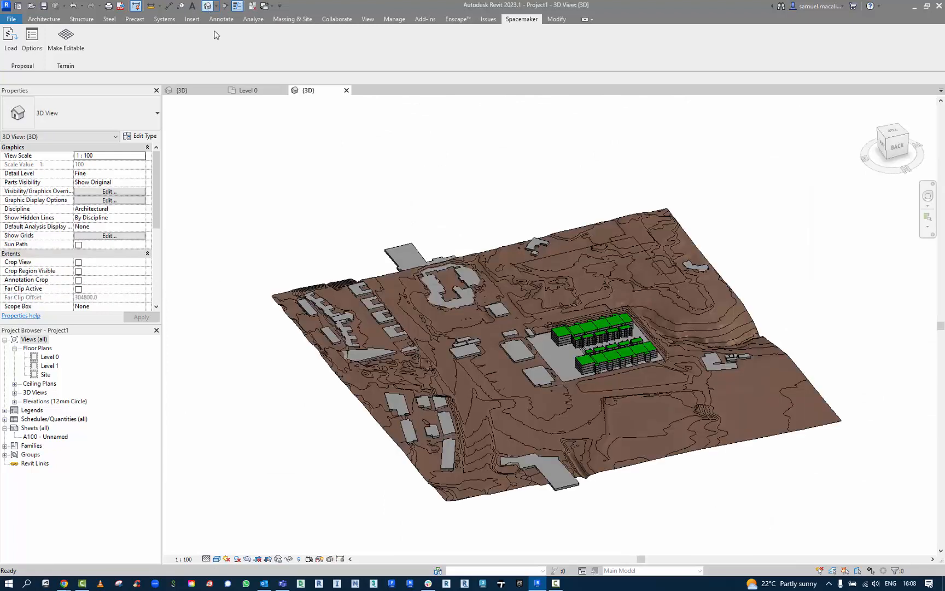
Step: Switch to the Realistic visual style and orbit in toward one building block
{"action": "left_click", "coordinate": [217, 558]}
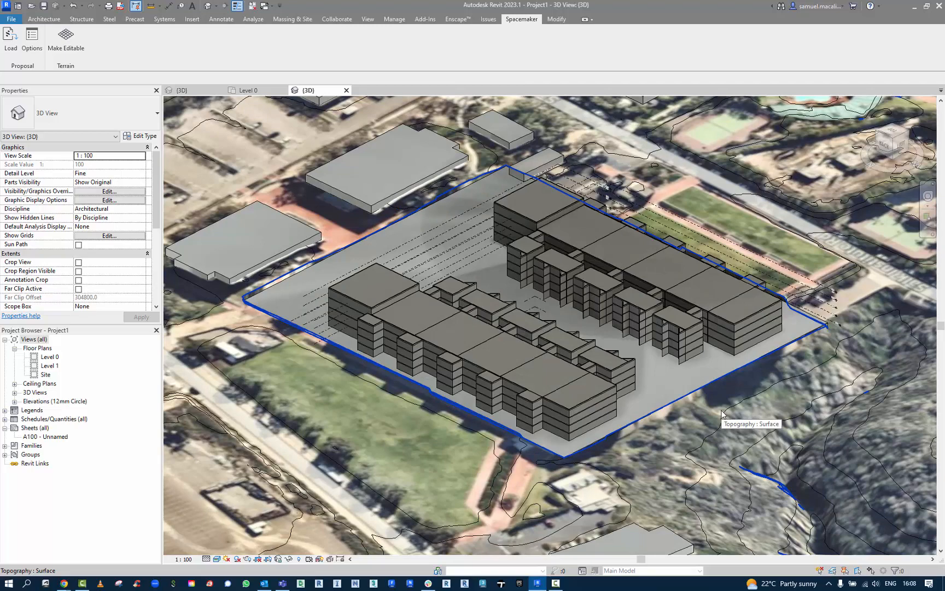
{"action": "mouse_move", "coordinate": [623, 422]}
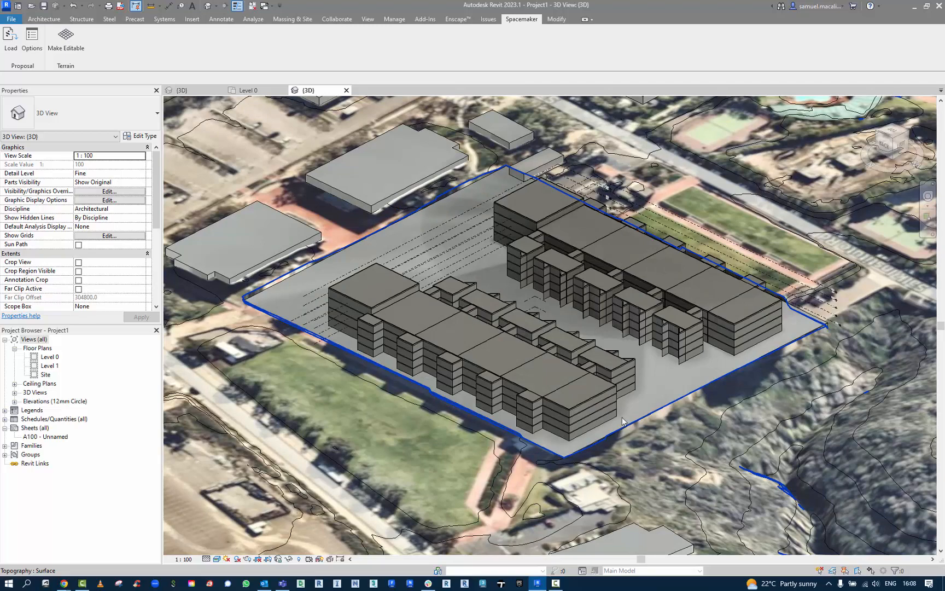
{"action": "left_click_drag", "start_coordinate": [624, 420], "coordinate": [625, 407]}
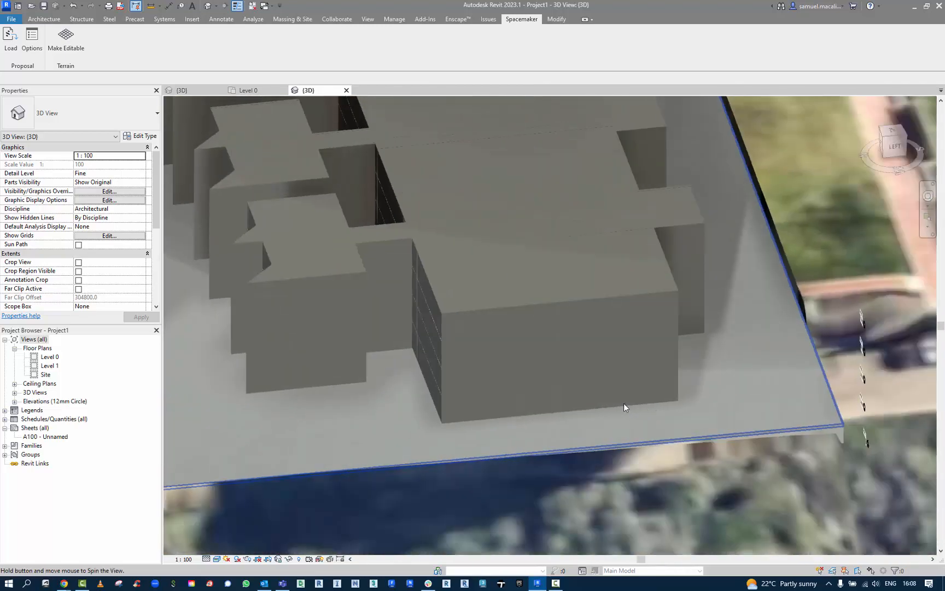
{"action": "left_click_drag", "start_coordinate": [625, 407], "coordinate": [577, 391]}
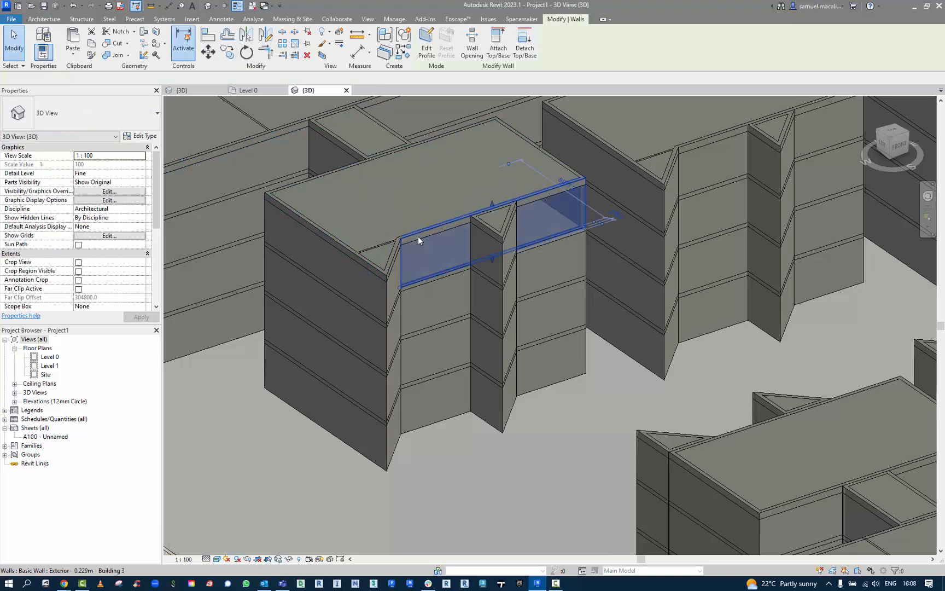
Step: Check the types of Building 3's exterior wall, an interior wall and the topography surface
{"action": "left_click", "coordinate": [422, 240]}
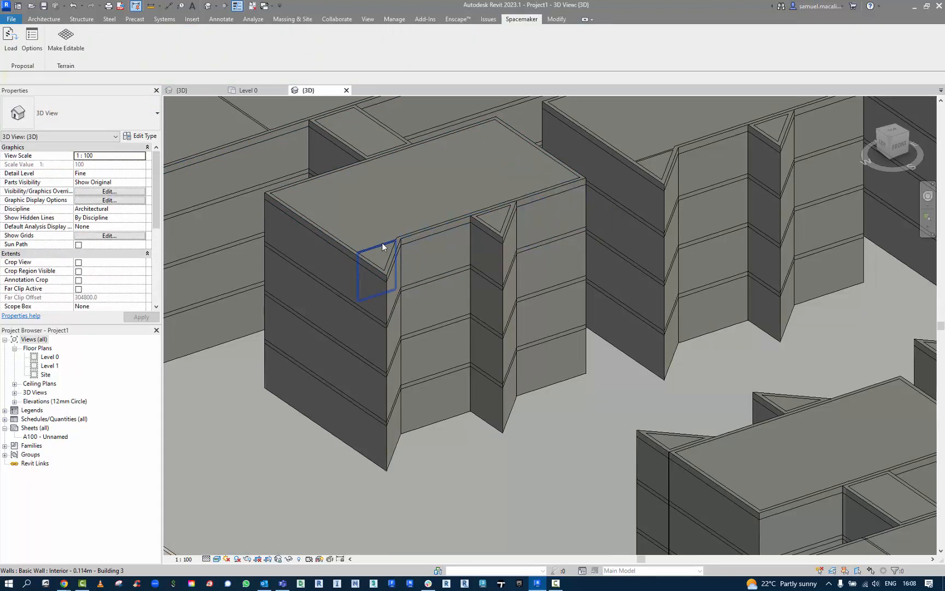
{"action": "left_click", "coordinate": [376, 265]}
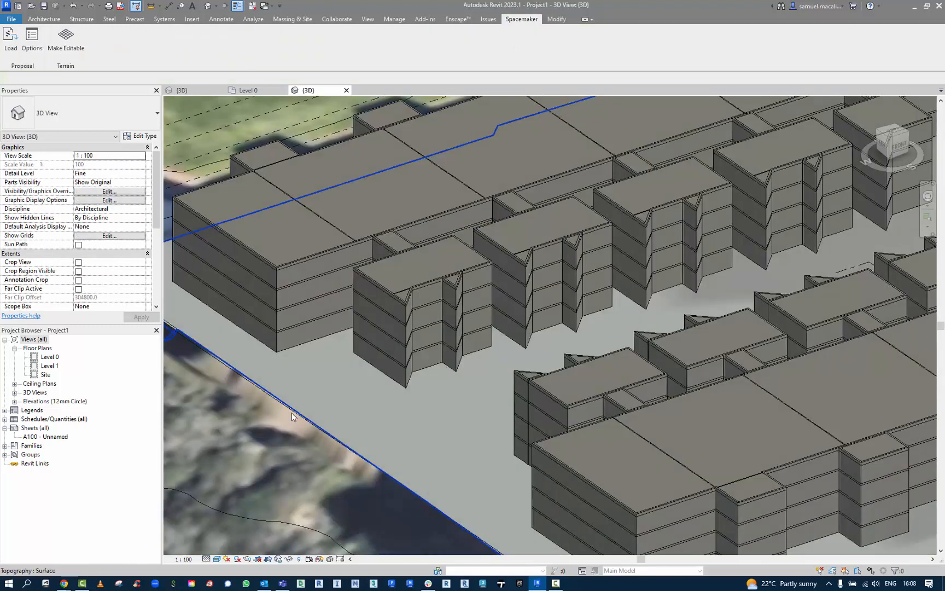
{"action": "left_click", "coordinate": [294, 406]}
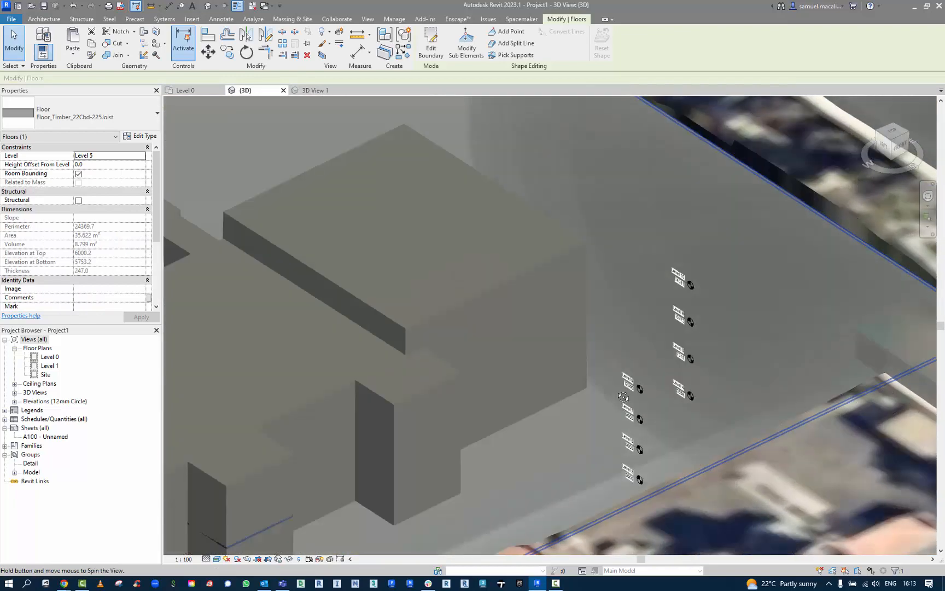
Step: Orbit the view to look down onto the building roof
{"action": "left_click_drag", "start_coordinate": [623, 398], "coordinate": [636, 385]}
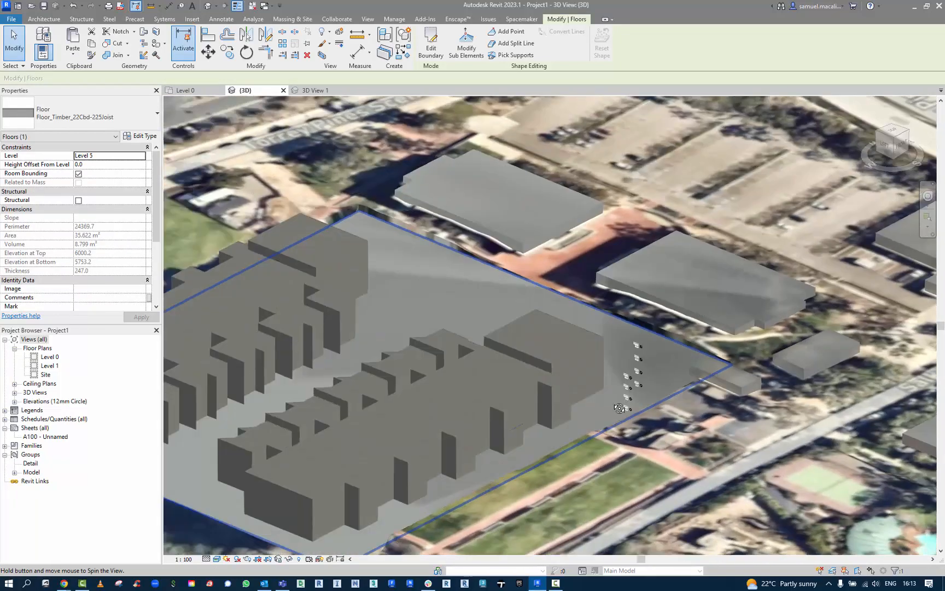
{"action": "left_click_drag", "start_coordinate": [618, 409], "coordinate": [386, 369]}
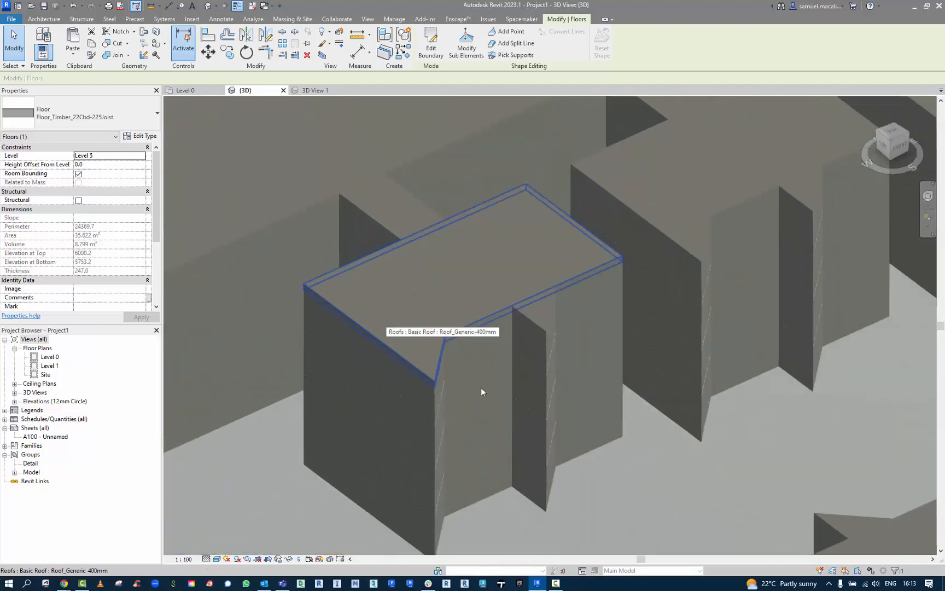
{"action": "left_click_drag", "start_coordinate": [482, 392], "coordinate": [431, 250]}
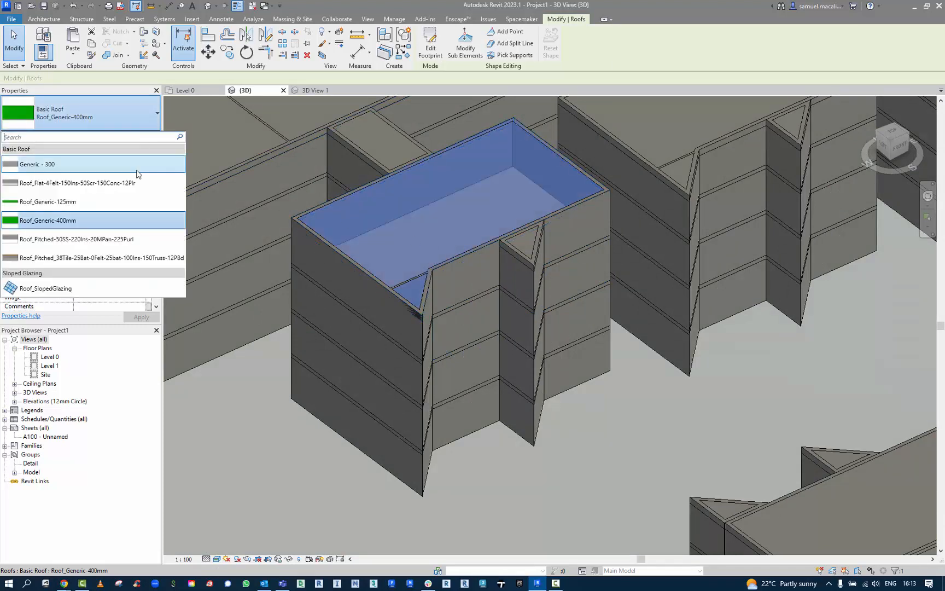
{"action": "mouse_move", "coordinate": [78, 238]}
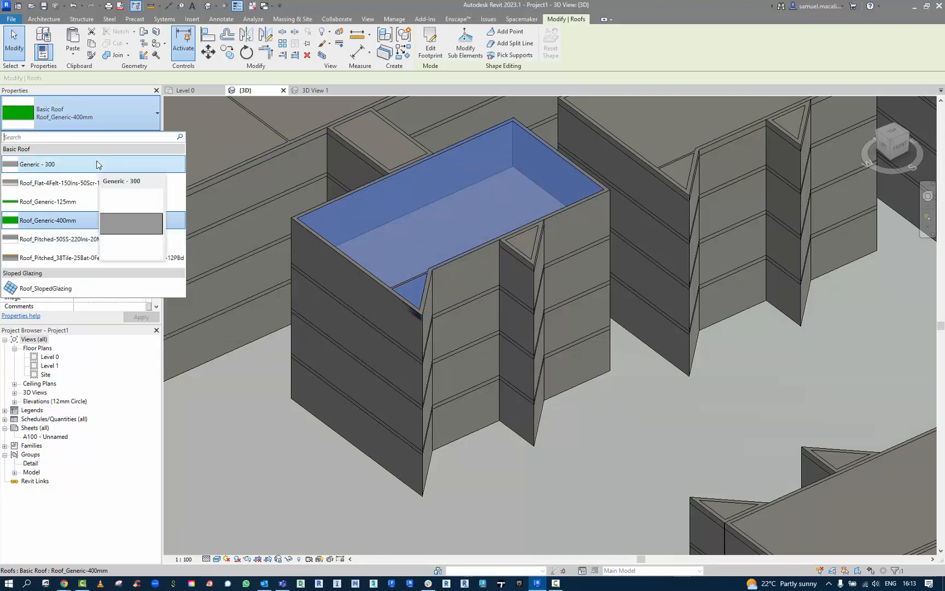
Step: Change the roof to the Generic - 300 type and pick a different floor type
{"action": "left_click", "coordinate": [37, 164]}
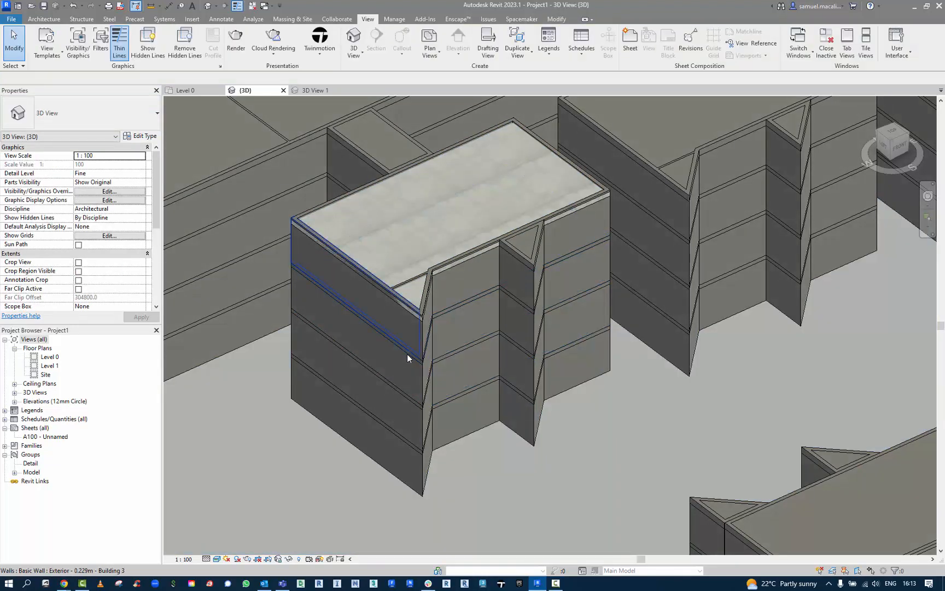
{"action": "left_click", "coordinate": [439, 252]}
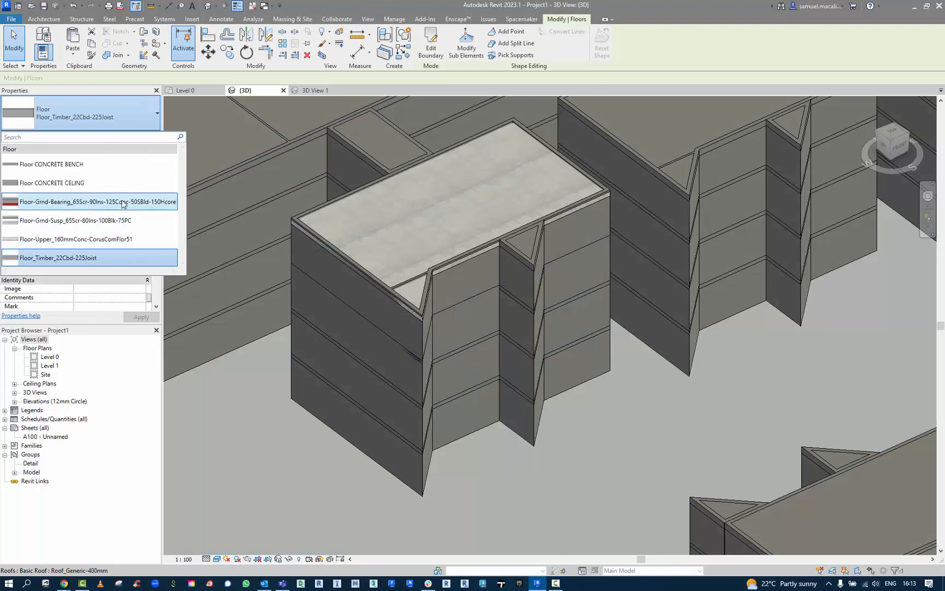
{"action": "left_click", "coordinate": [74, 238]}
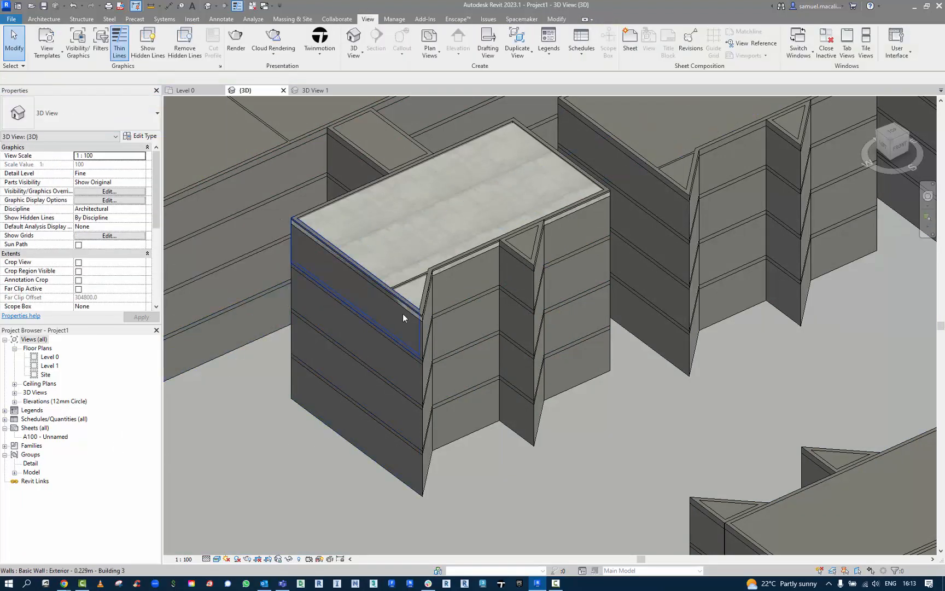
{"action": "left_click", "coordinate": [404, 317]}
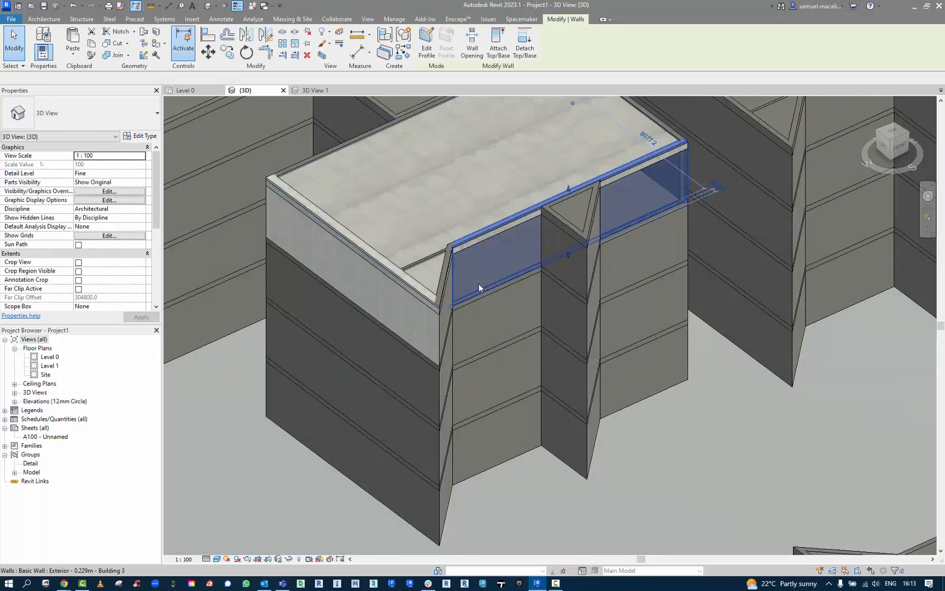
Step: Change the selected upper exterior wall panel to a timber-clad wall type
{"action": "left_click", "coordinate": [80, 113]}
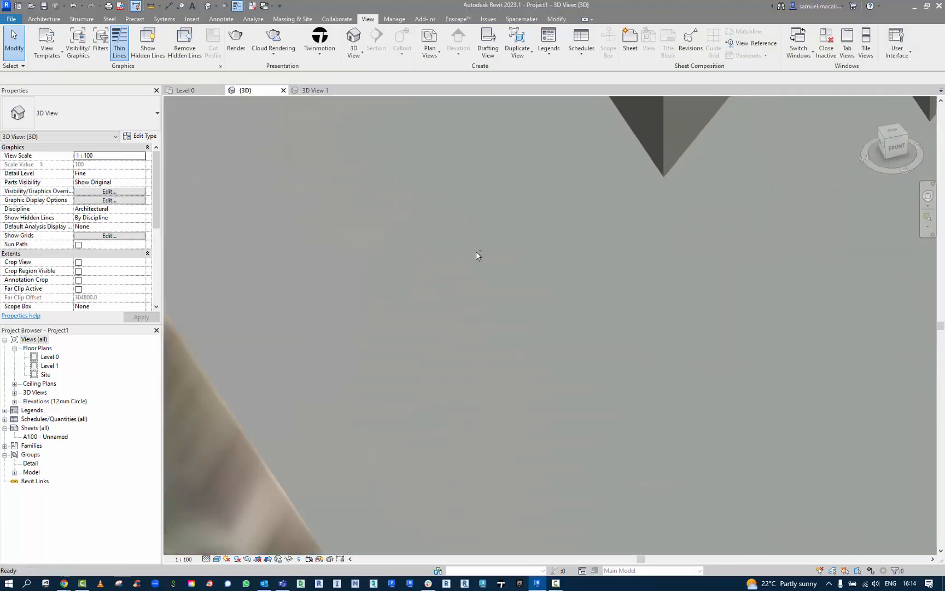
{"action": "left_click", "coordinate": [464, 284]}
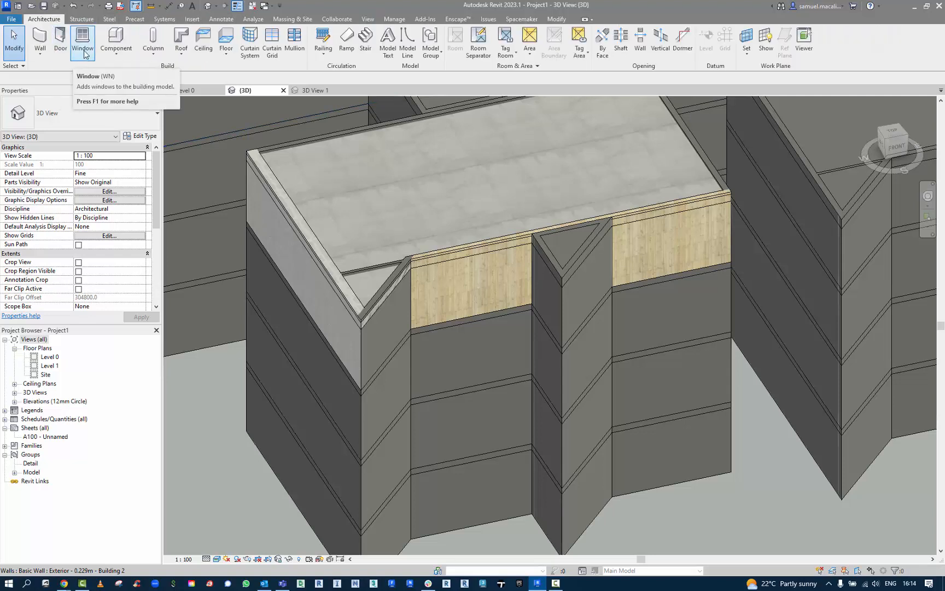
Step: Place an Awning - 1L (AUS) 1500 window into the timber wall panel
{"action": "left_click", "coordinate": [82, 38]}
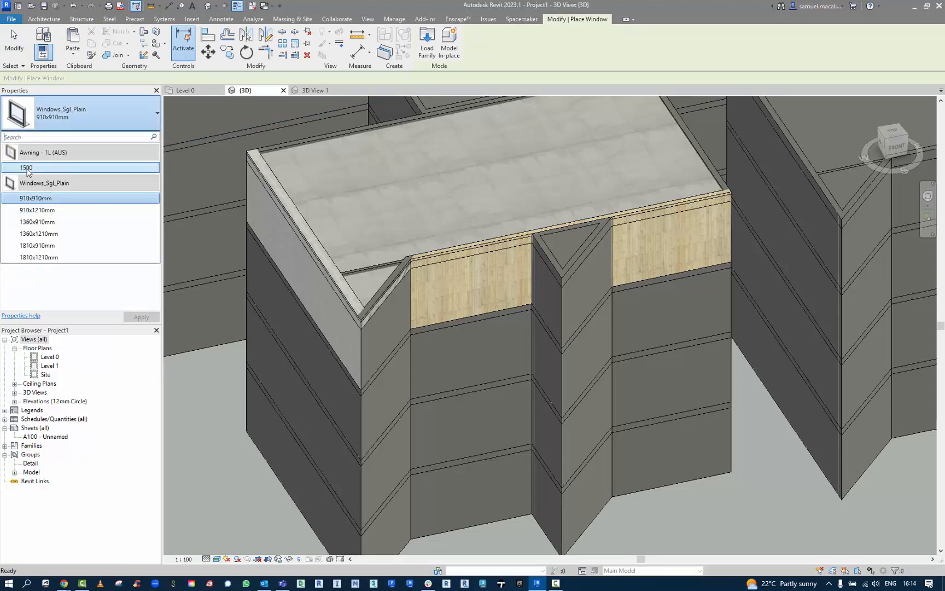
{"action": "left_click", "coordinate": [27, 168]}
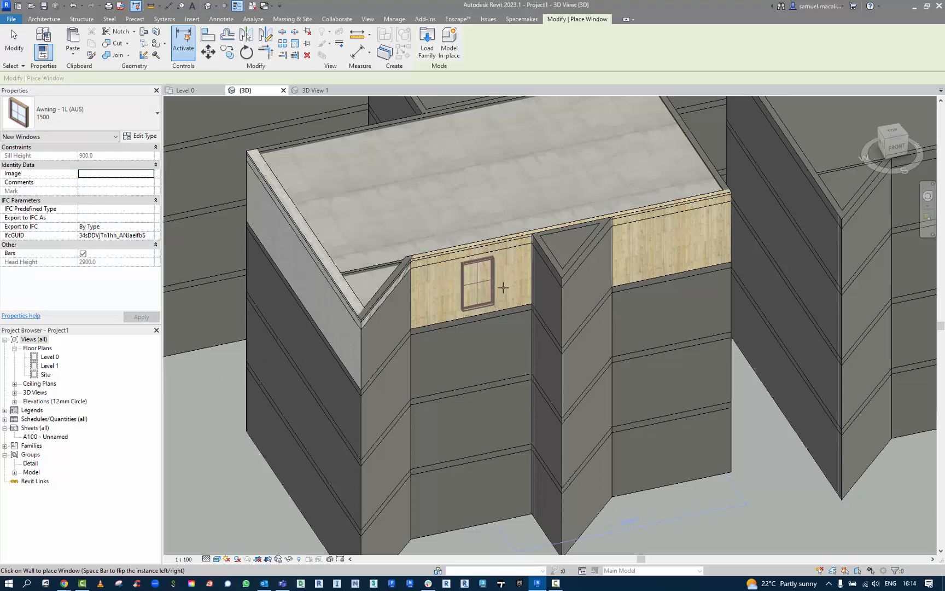
{"action": "left_click", "coordinate": [475, 287]}
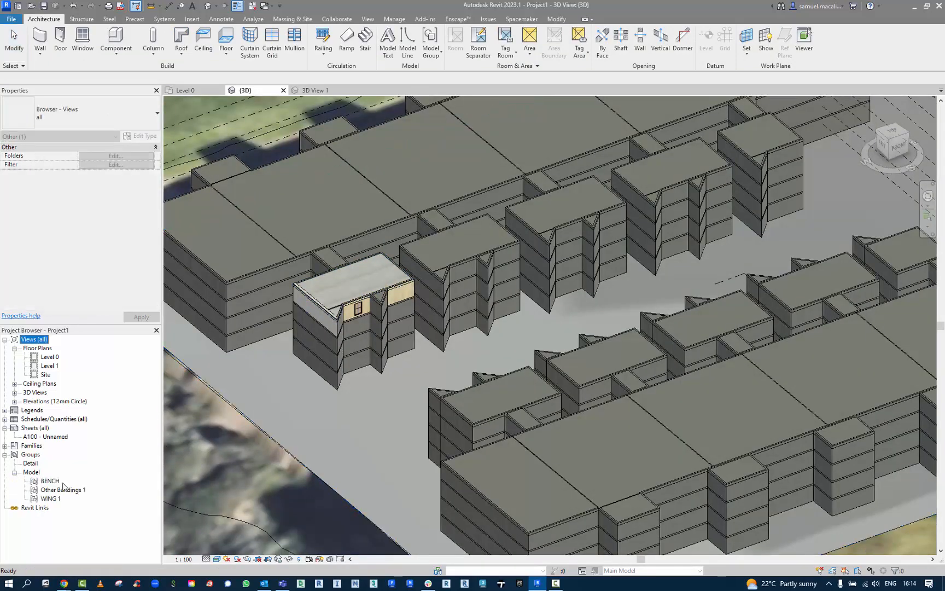
Step: Select the WING 1 model group to inspect its windowed timber bays
{"action": "left_click", "coordinate": [51, 498]}
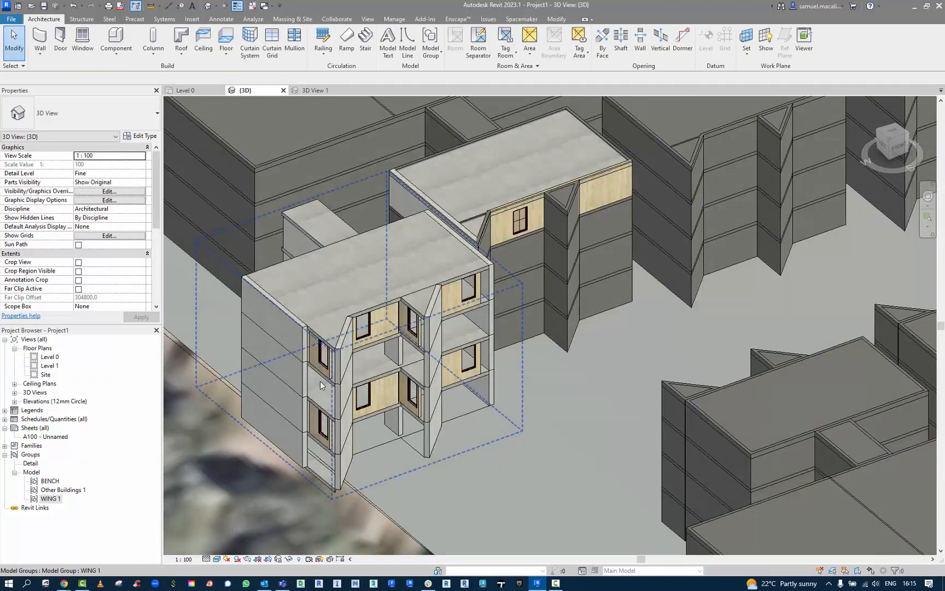
{"action": "mouse_move", "coordinate": [350, 316]}
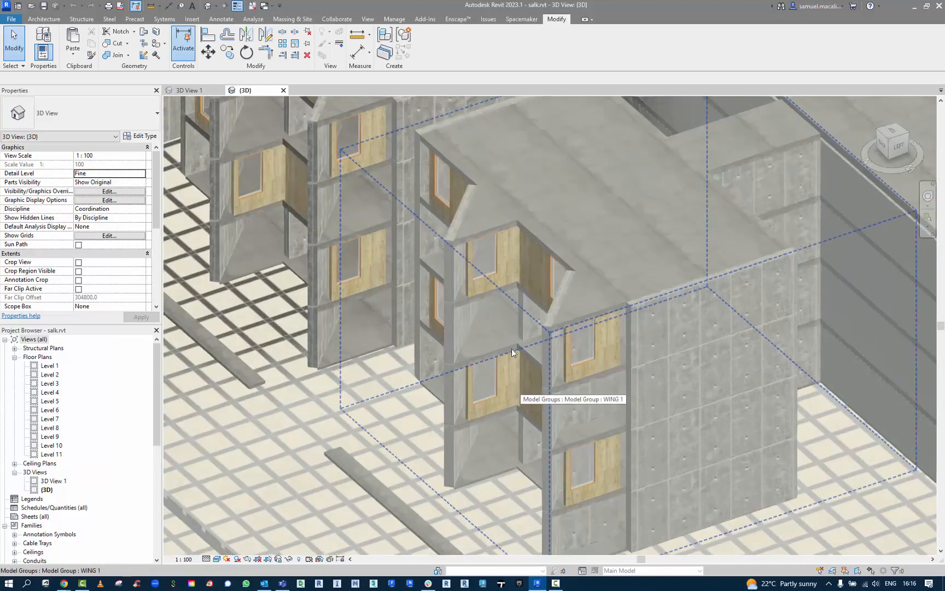
Step: Select the GROUND LARGE PAVERS floor and switch to the courtyard perspective view
{"action": "left_click", "coordinate": [513, 352]}
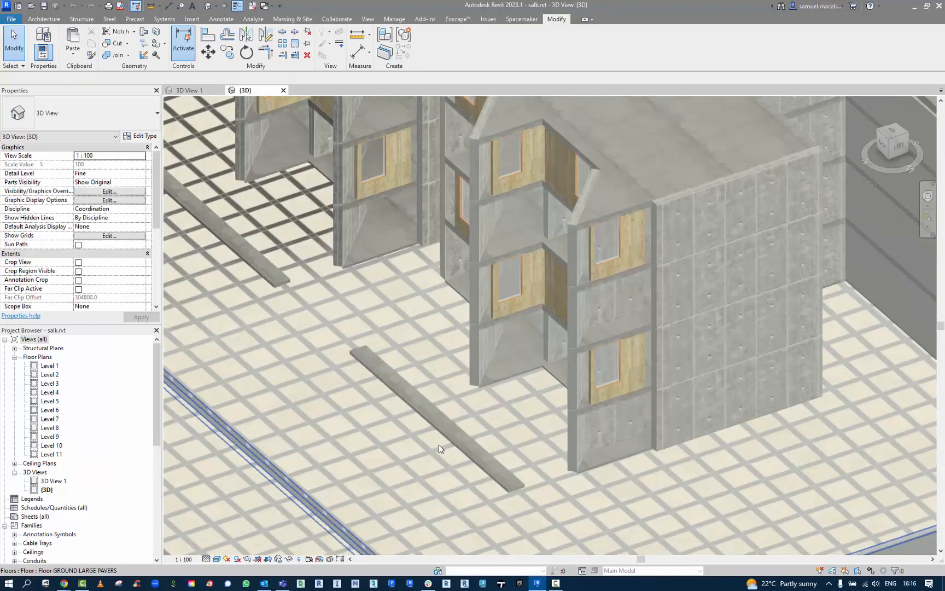
{"action": "left_click", "coordinate": [440, 422]}
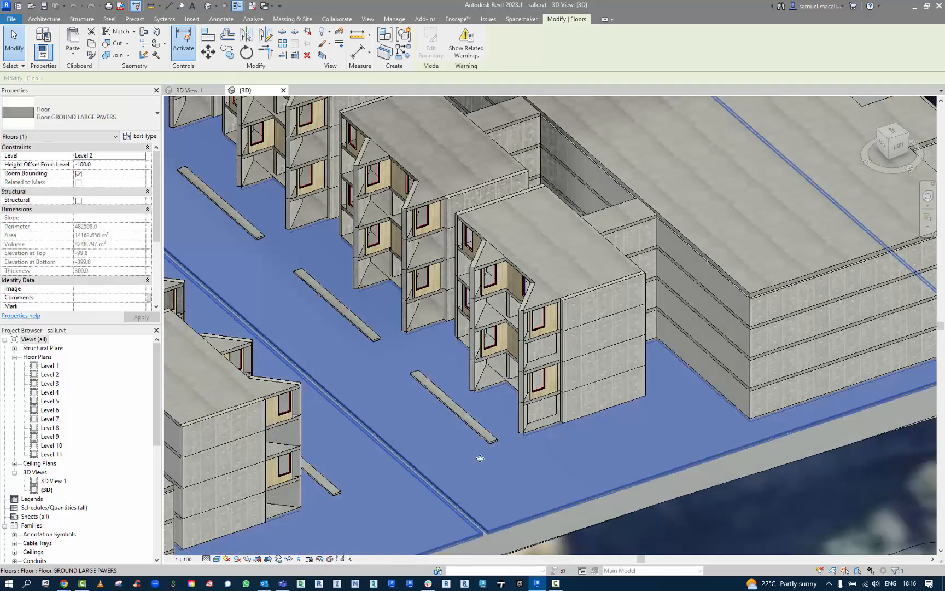
{"action": "mouse_move", "coordinate": [264, 229]}
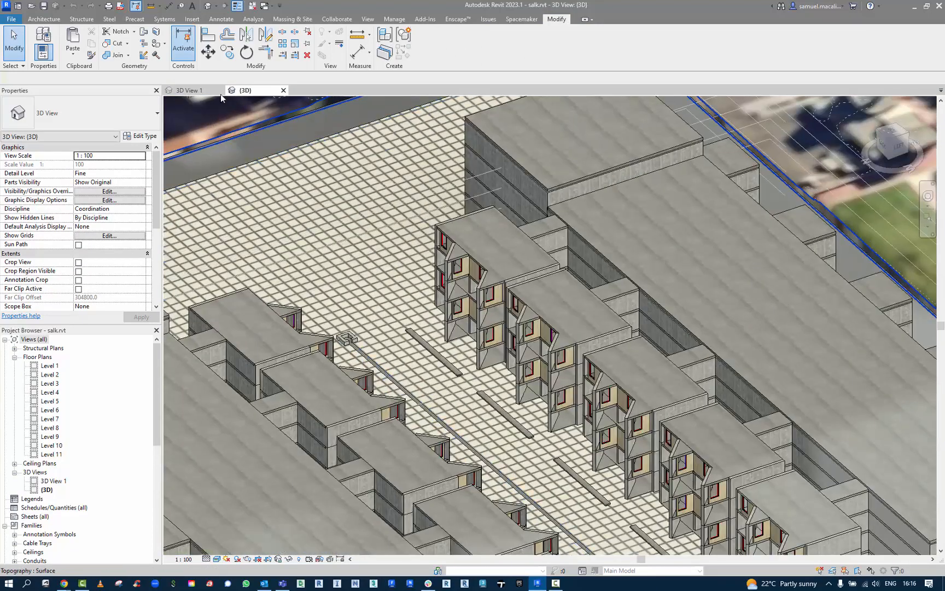
{"action": "left_click", "coordinate": [191, 90]}
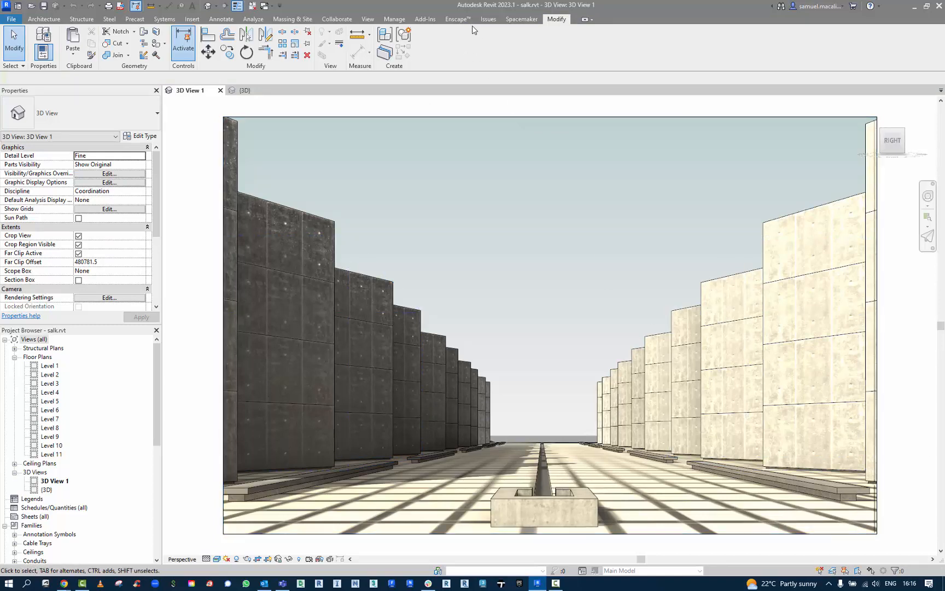
Step: Send the courtyard view to Twinmotion as a new Direct Link project
{"action": "left_click", "coordinate": [367, 19]}
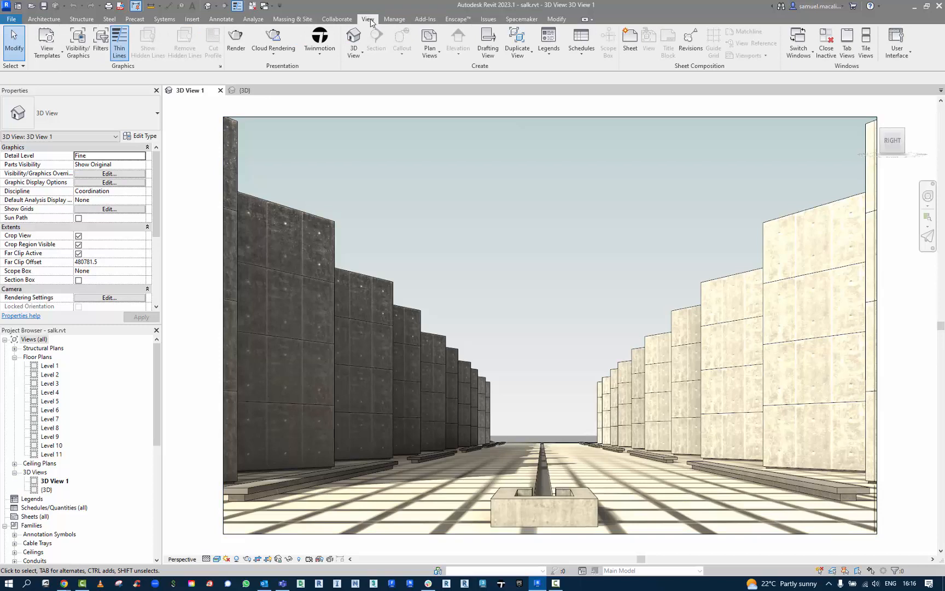
{"action": "left_click", "coordinate": [319, 43]}
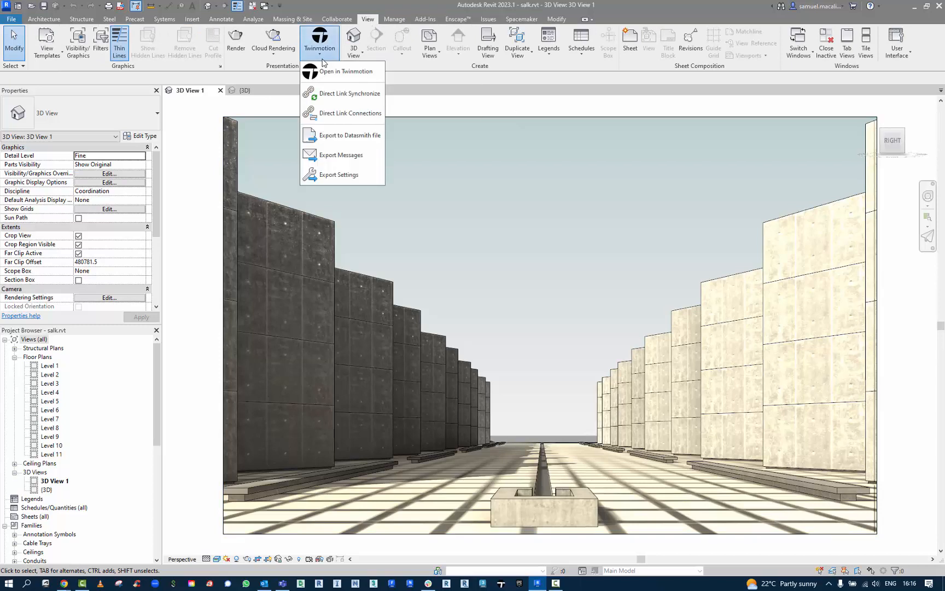
{"action": "mouse_move", "coordinate": [342, 71]}
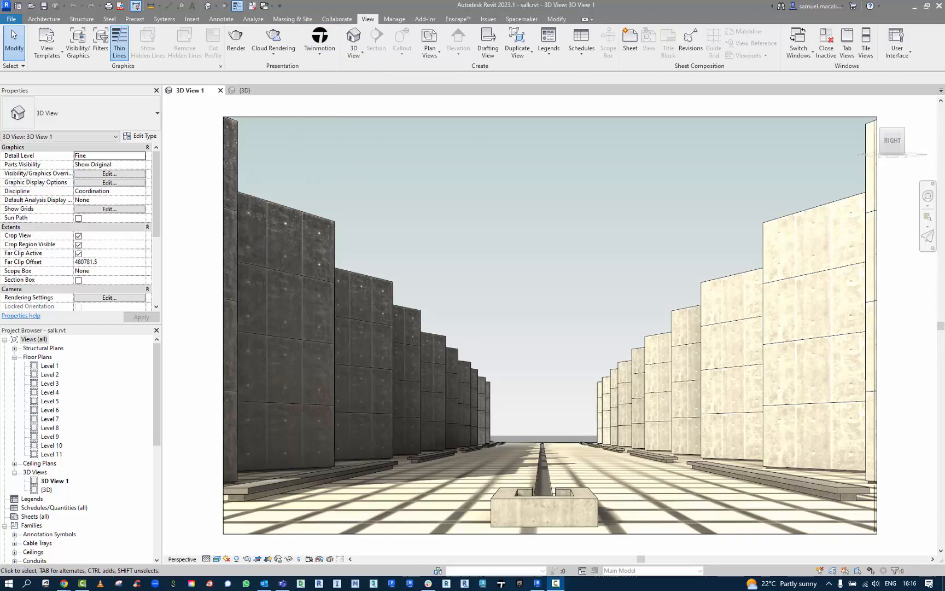
{"action": "left_click", "coordinate": [320, 40]}
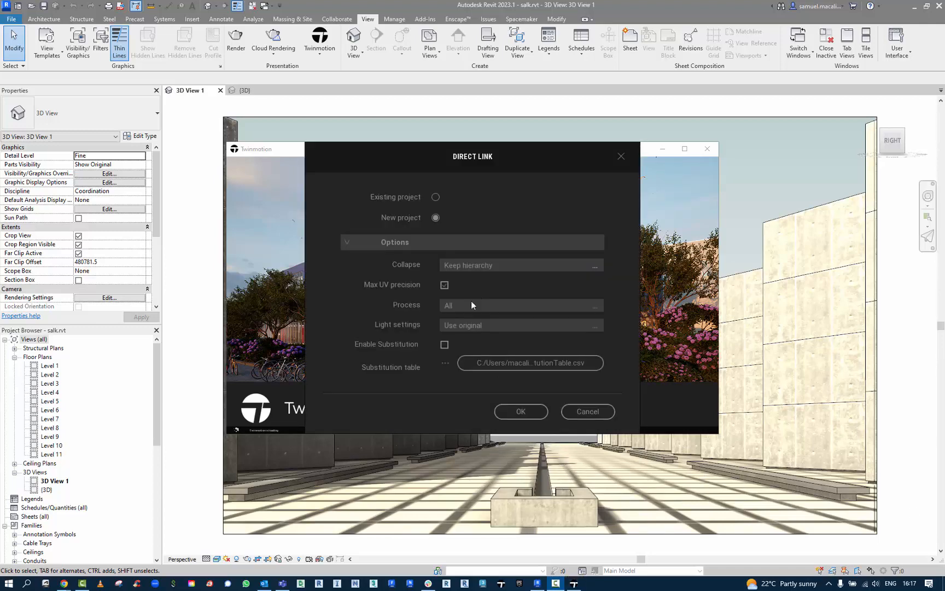
{"action": "left_click", "coordinate": [520, 265]}
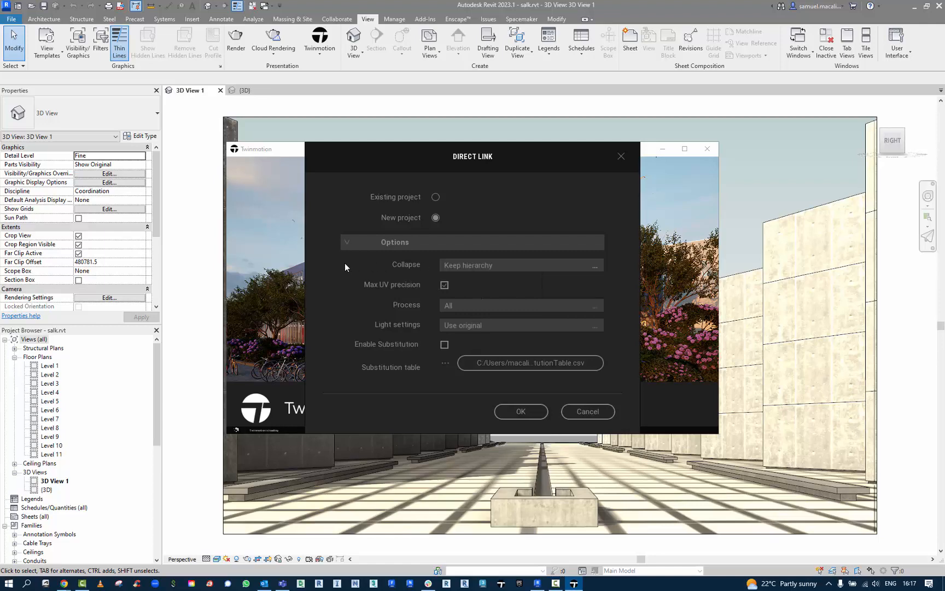
{"action": "left_click", "coordinate": [520, 411]}
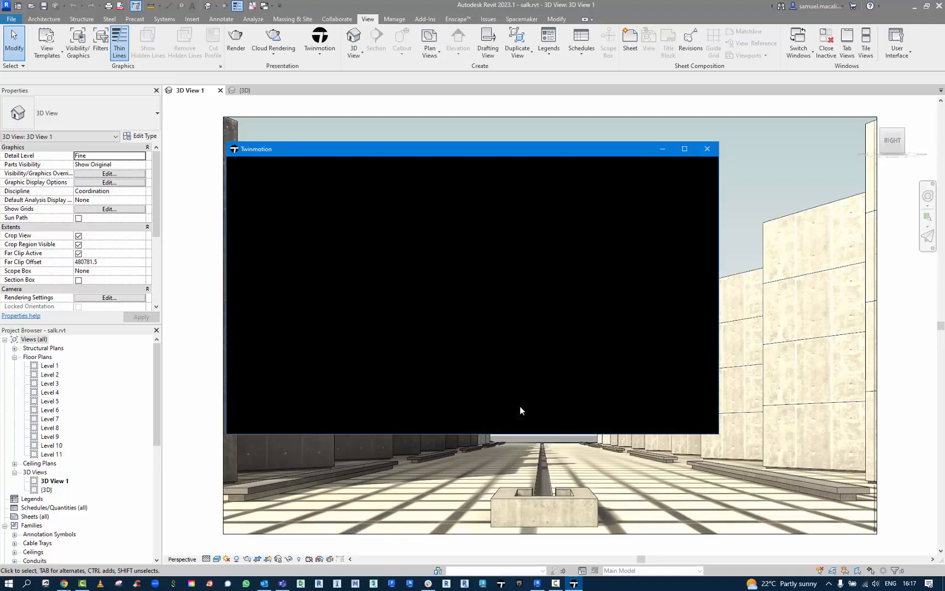
Step: Let the salk Revit import load into the Twinmotion scene, then return to Revit
{"action": "left_click", "coordinate": [684, 148]}
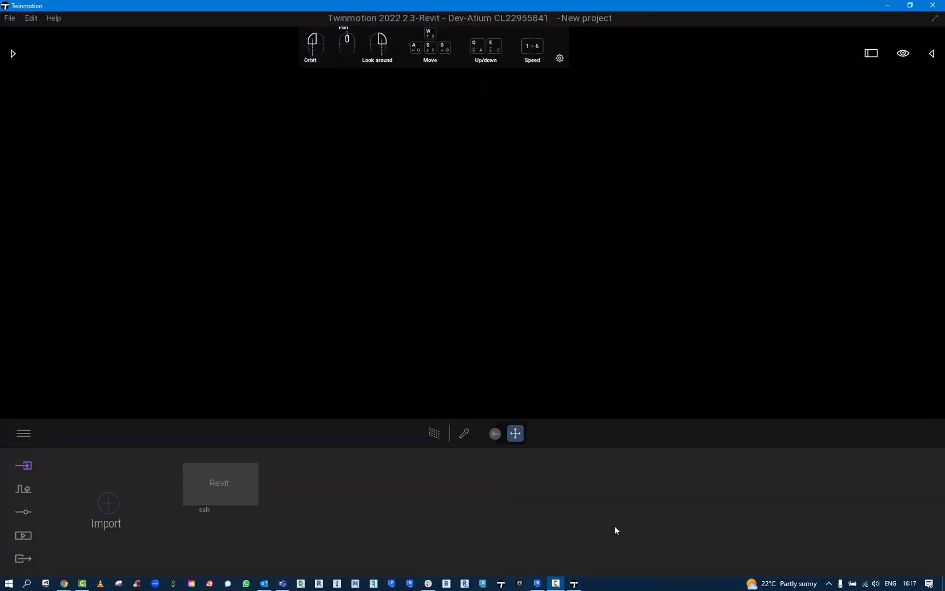
{"action": "mouse_move", "coordinate": [229, 471]}
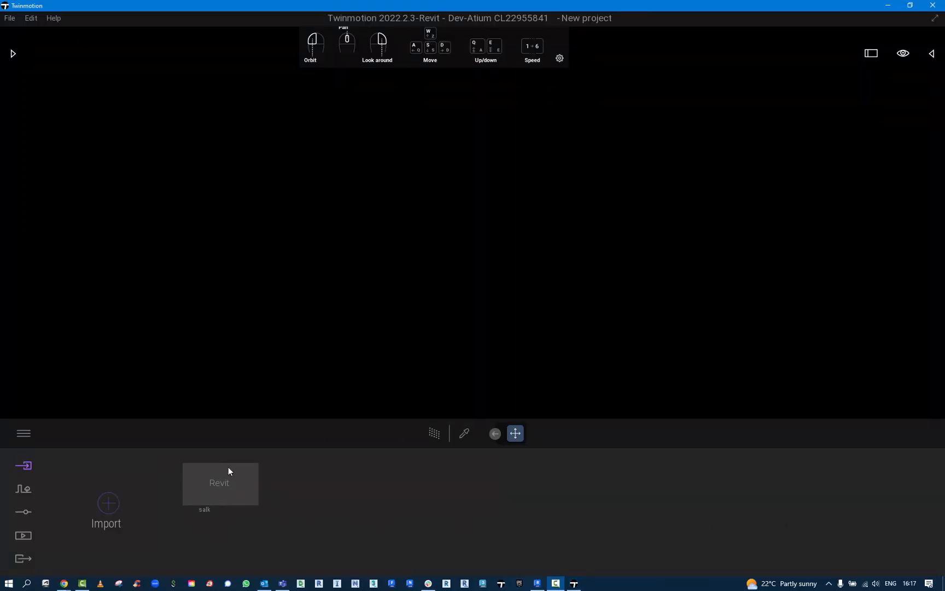
{"action": "mouse_move", "coordinate": [386, 265]}
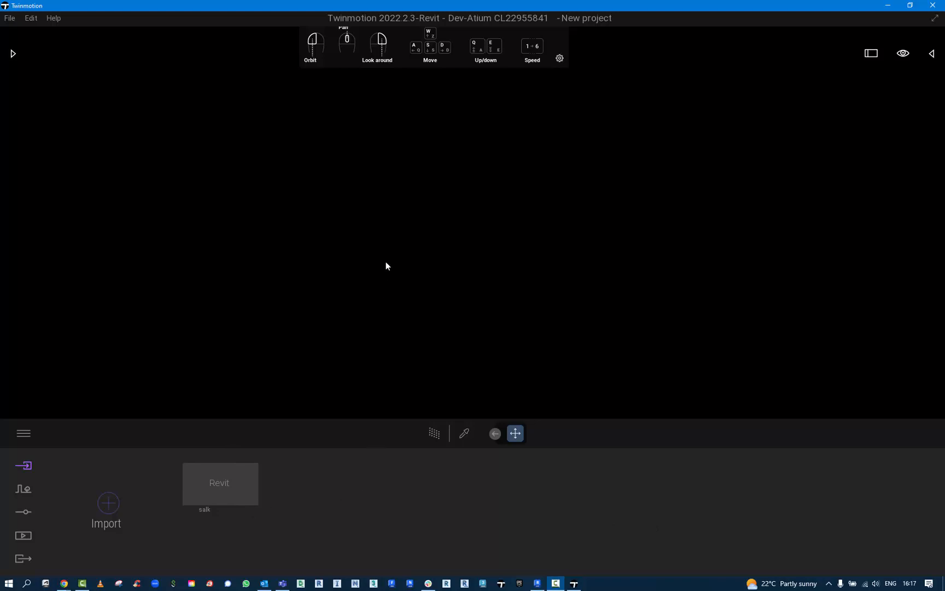
{"action": "left_click", "coordinate": [219, 482]}
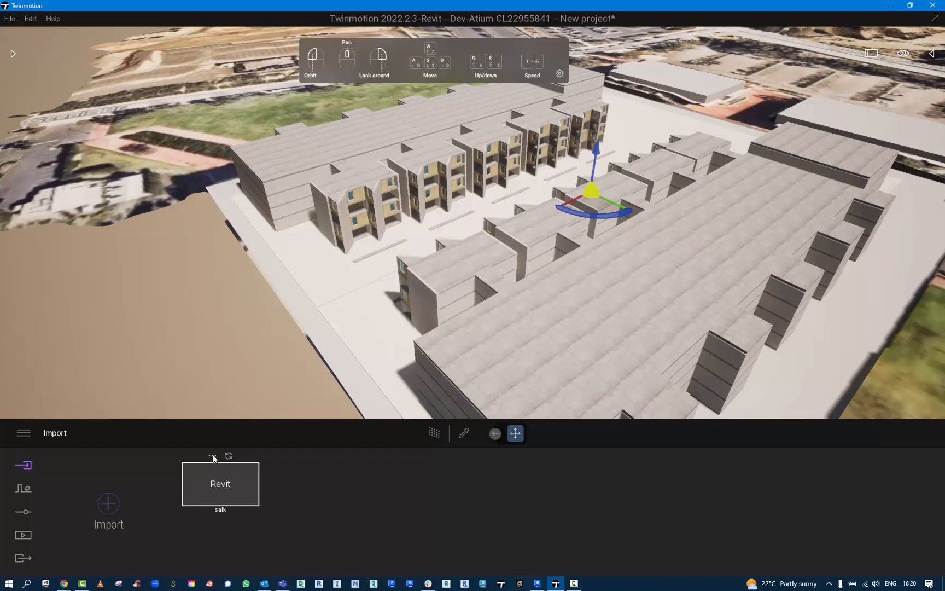
{"action": "left_click", "coordinate": [212, 456]}
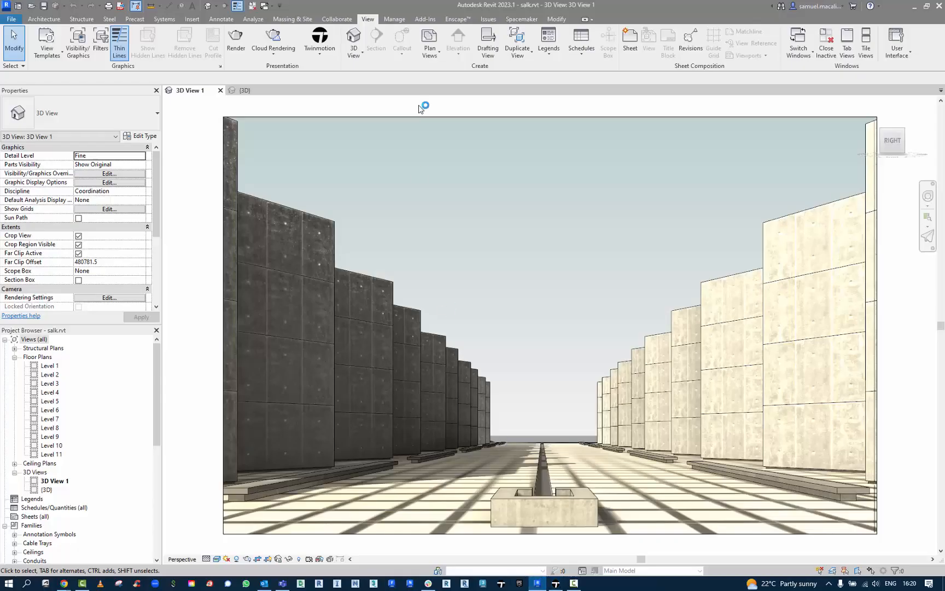
Step: Review the Datasmith export settings' Level of Tessellation from the Twinmotion menu
{"action": "left_click", "coordinate": [319, 43]}
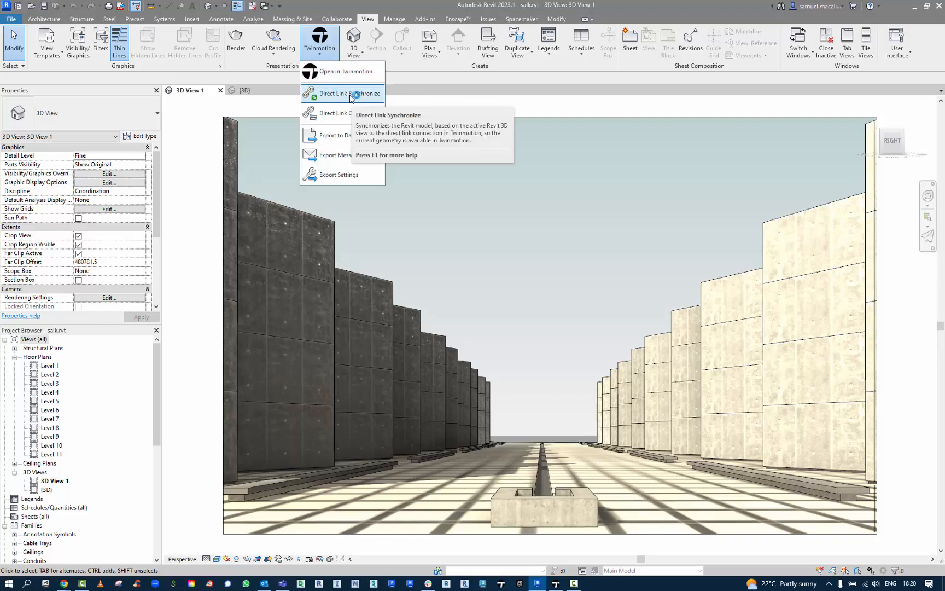
{"action": "mouse_move", "coordinate": [350, 114]}
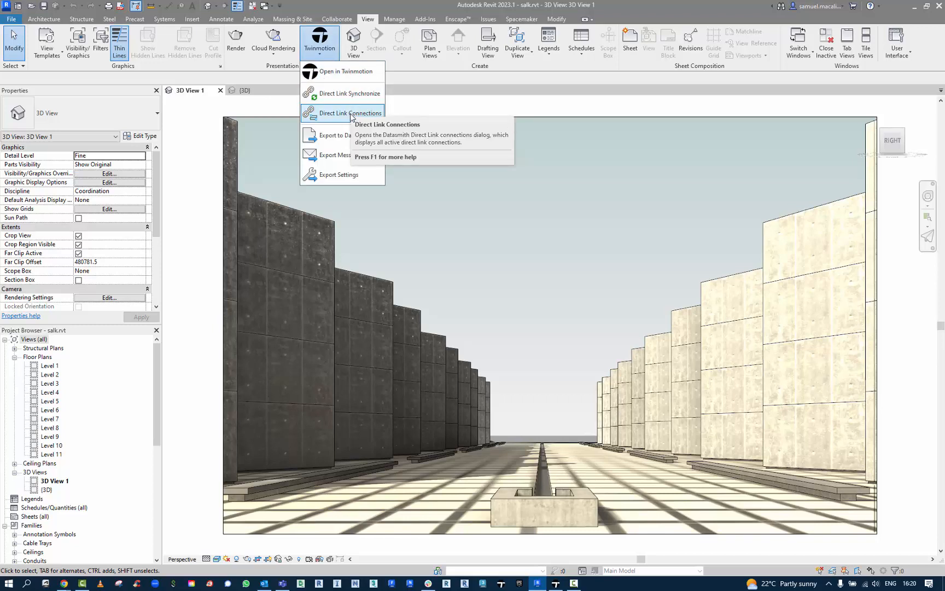
{"action": "mouse_move", "coordinate": [341, 134]}
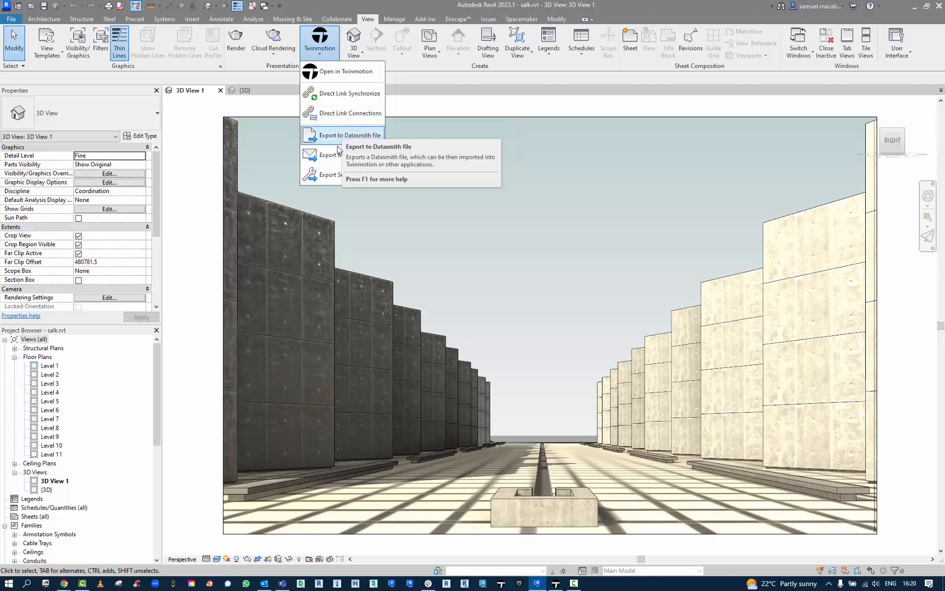
{"action": "left_click", "coordinate": [365, 135]}
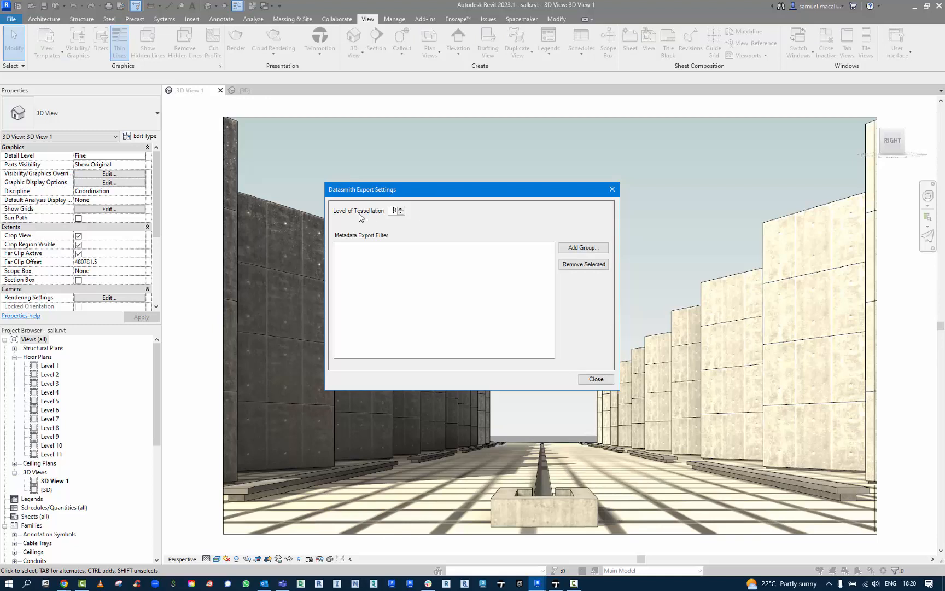
{"action": "left_click", "coordinate": [595, 379]}
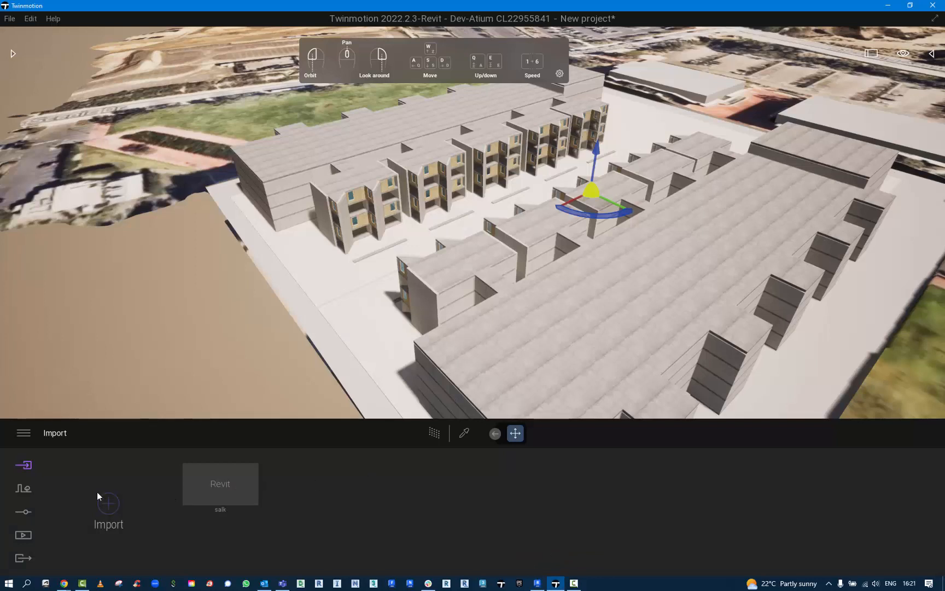
Step: Review the location's background picture choices under Context settings, leaving it at None
{"action": "left_click", "coordinate": [23, 488]}
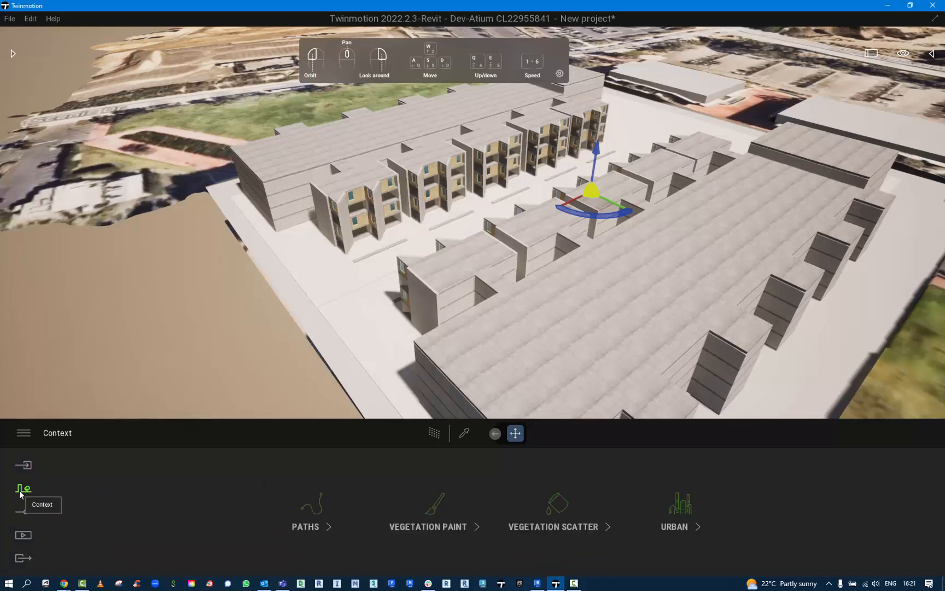
{"action": "left_click", "coordinate": [23, 512]}
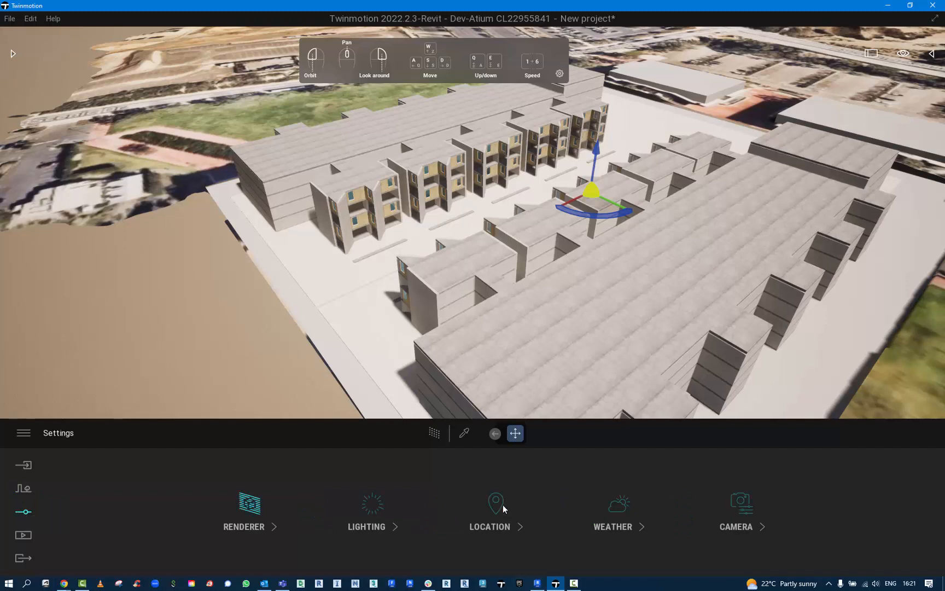
{"action": "left_click", "coordinate": [489, 509]}
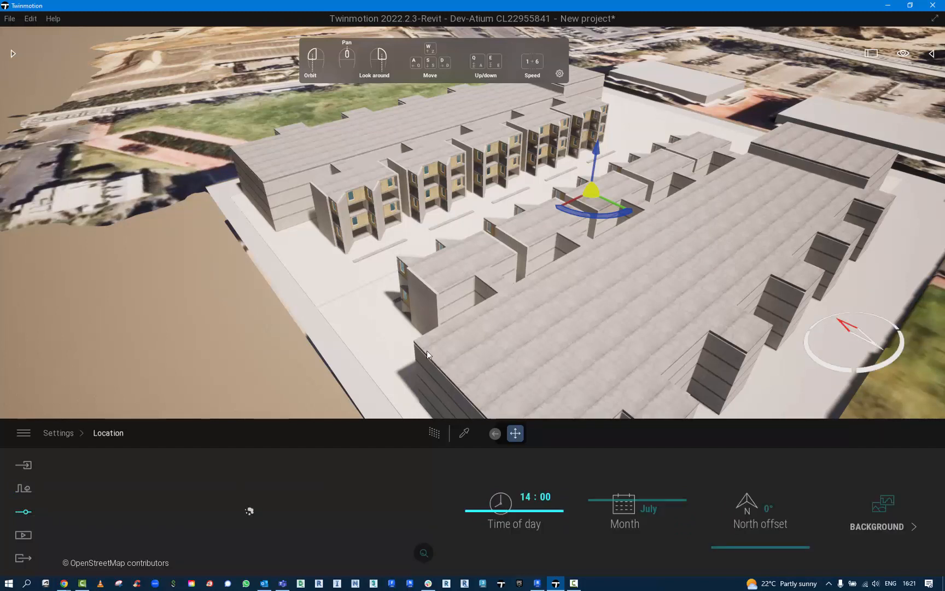
{"action": "left_click", "coordinate": [877, 526]}
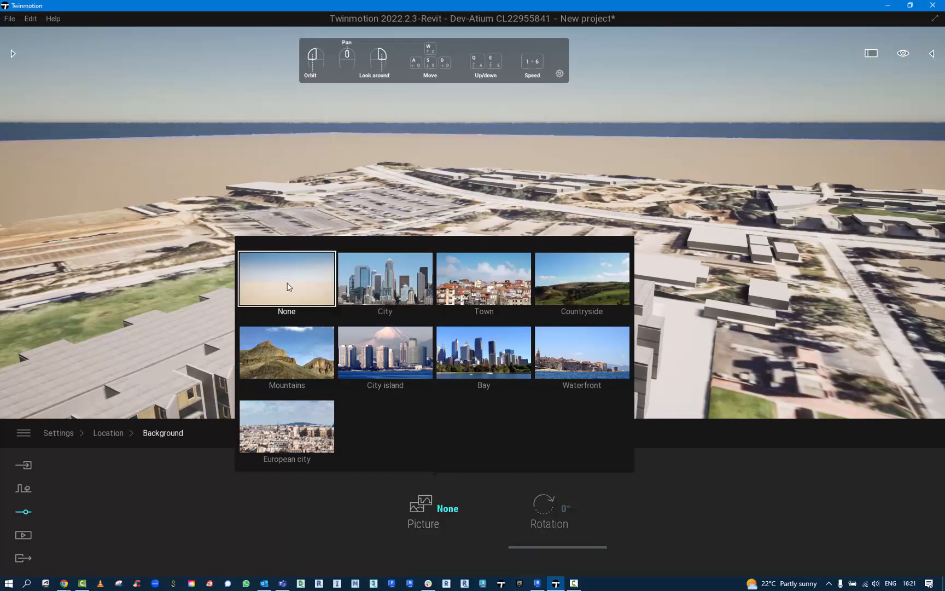
{"action": "left_click", "coordinate": [286, 278]}
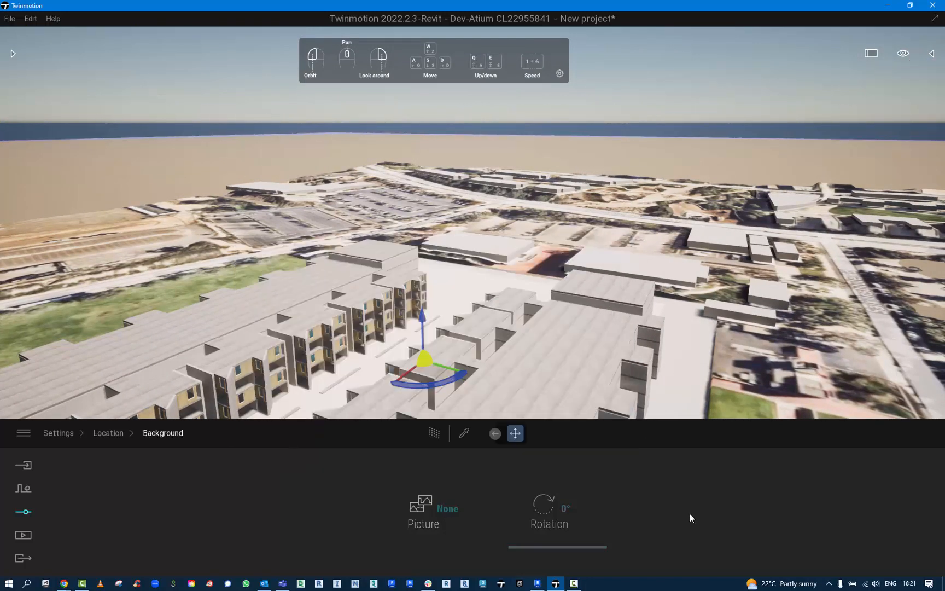
{"action": "mouse_move", "coordinate": [335, 138]}
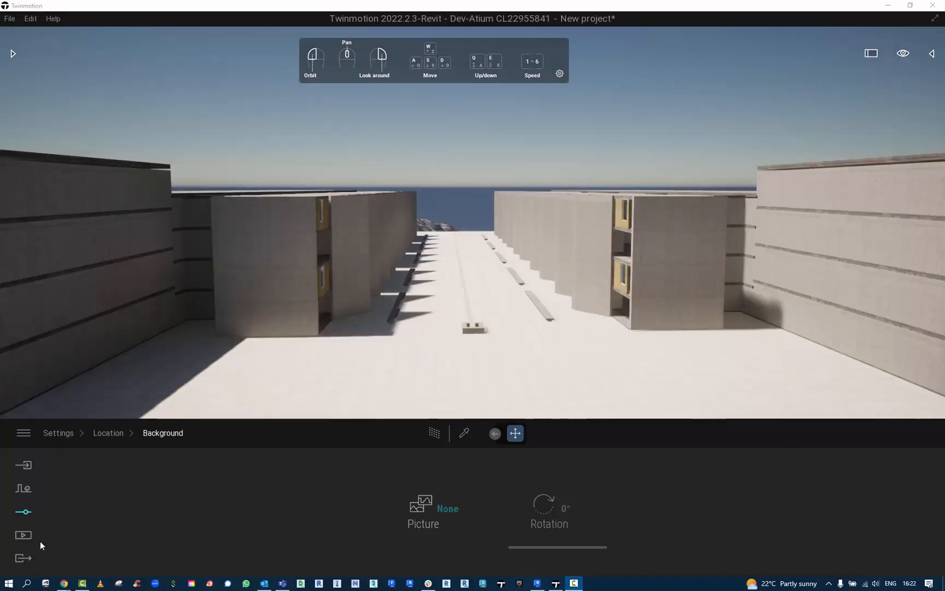
Step: Create Video1 from the Media video section with a first keyframe on the low courtyard view
{"action": "left_click", "coordinate": [23, 535]}
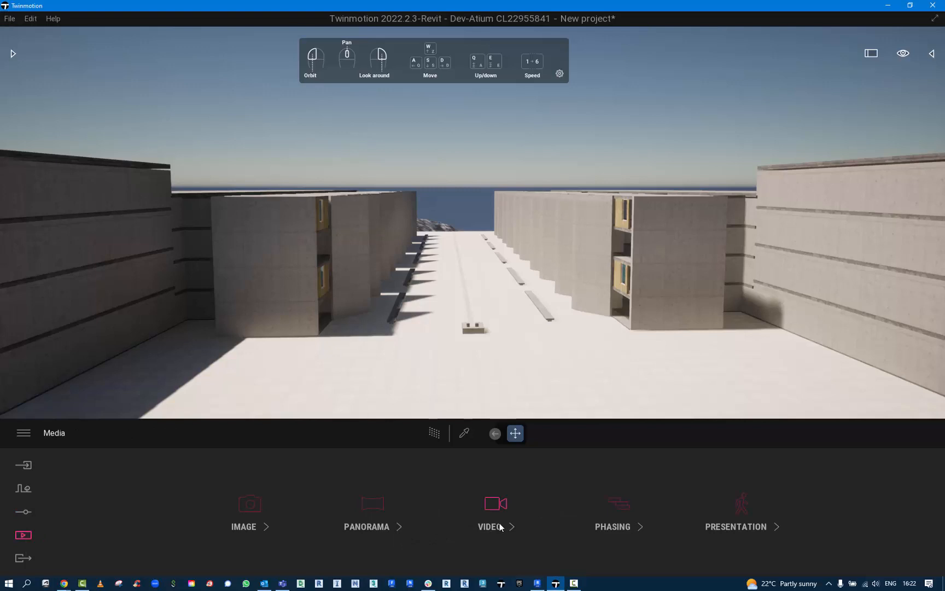
{"action": "mouse_move", "coordinate": [376, 519]}
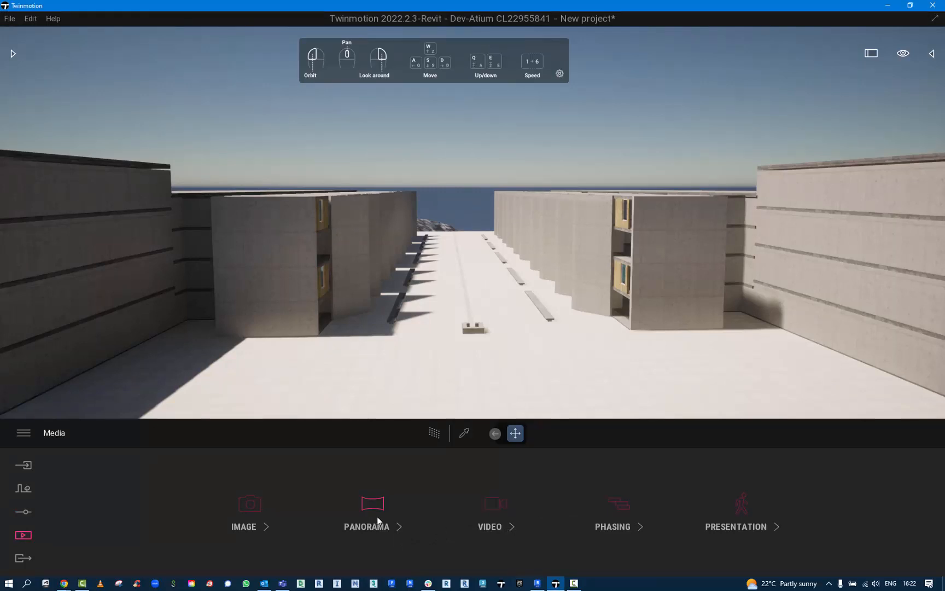
{"action": "mouse_move", "coordinate": [493, 503]}
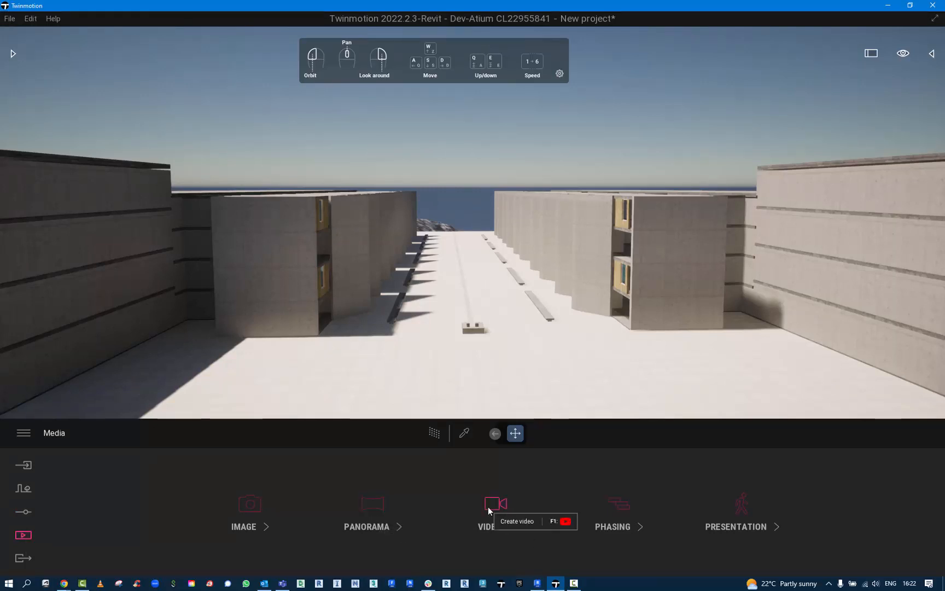
{"action": "left_click", "coordinate": [496, 507]}
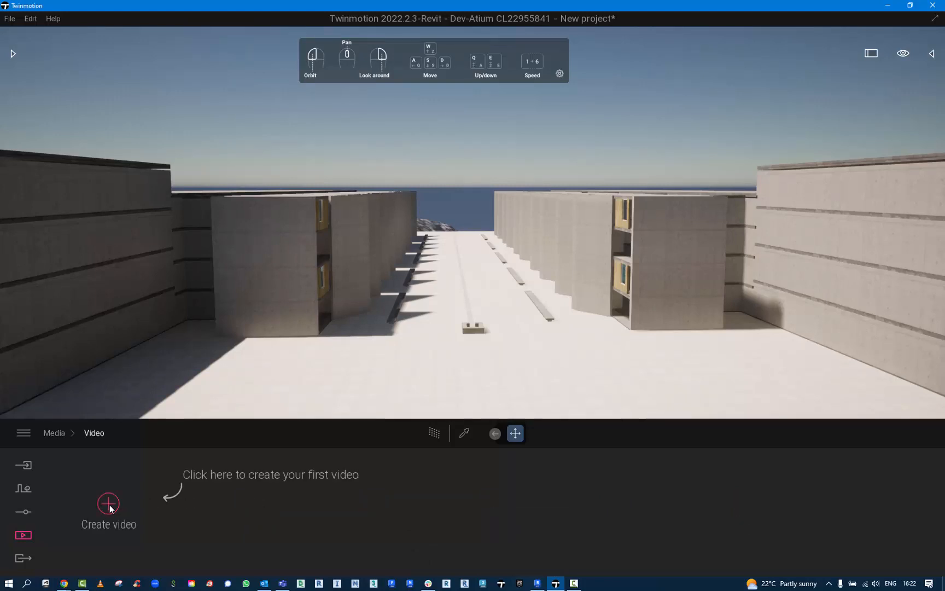
{"action": "left_click", "coordinate": [109, 504]}
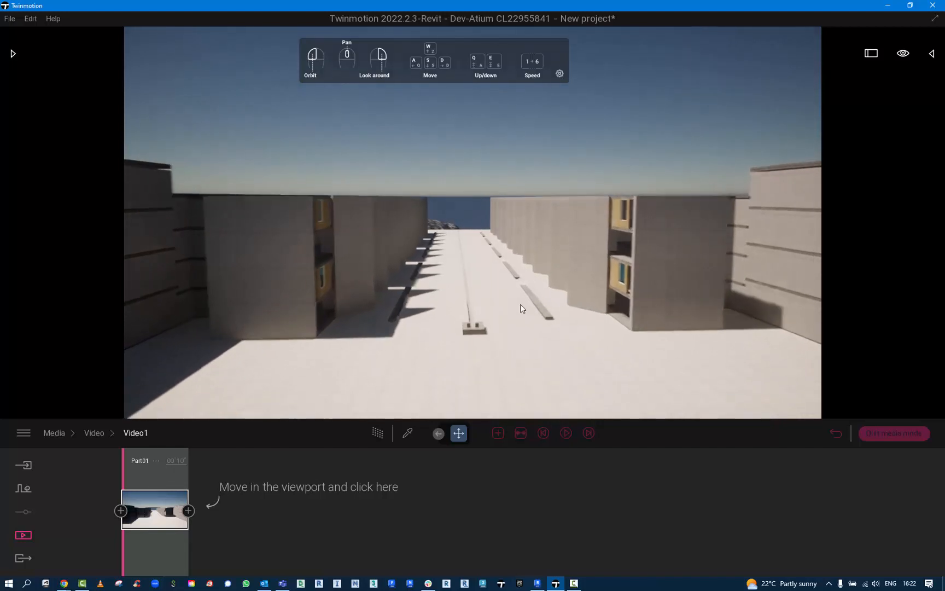
{"action": "left_click", "coordinate": [473, 360]}
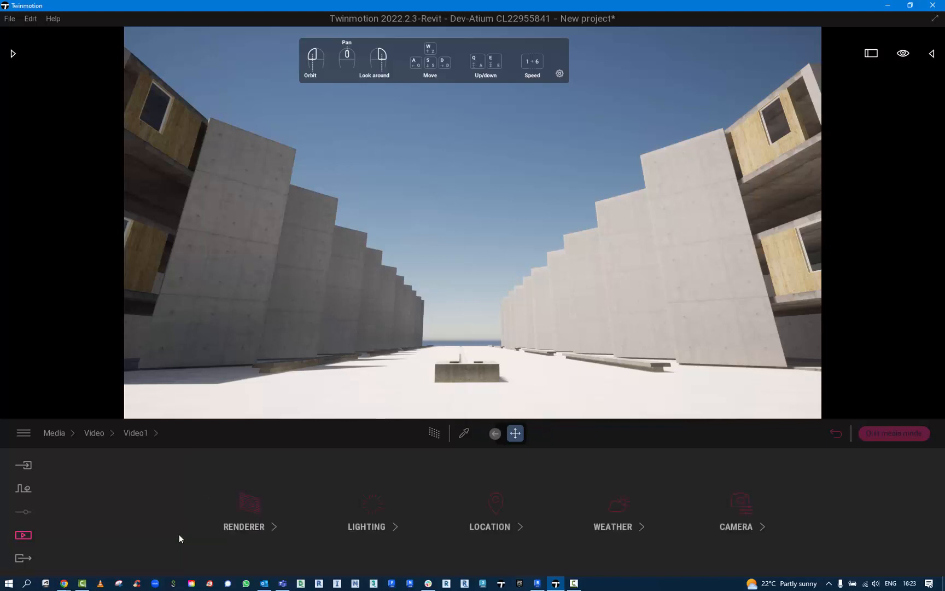
{"action": "mouse_move", "coordinate": [736, 507]}
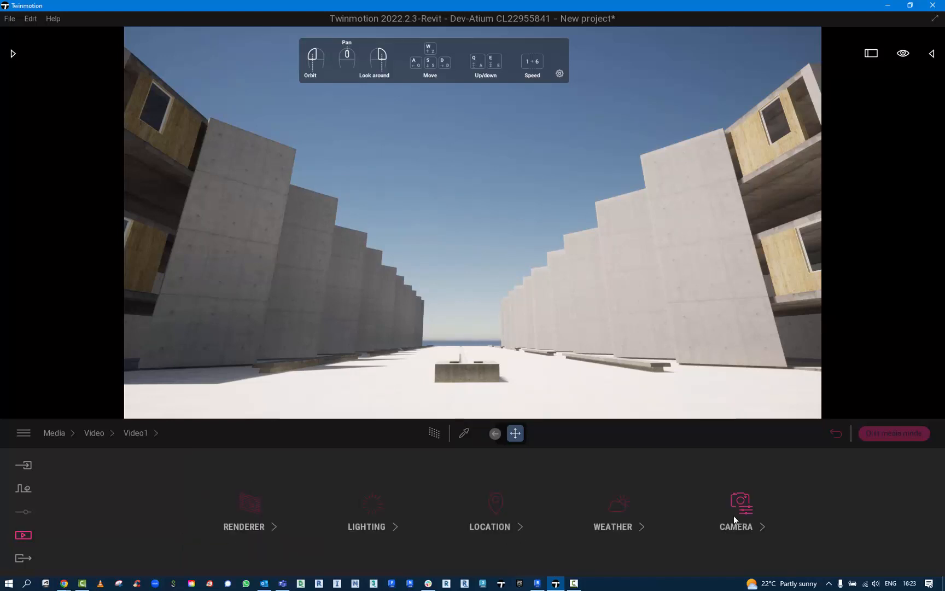
Step: In Video1's lighting settings, change the environment from Dynamic sky to Backdrop HDRI
{"action": "left_click", "coordinate": [736, 509]}
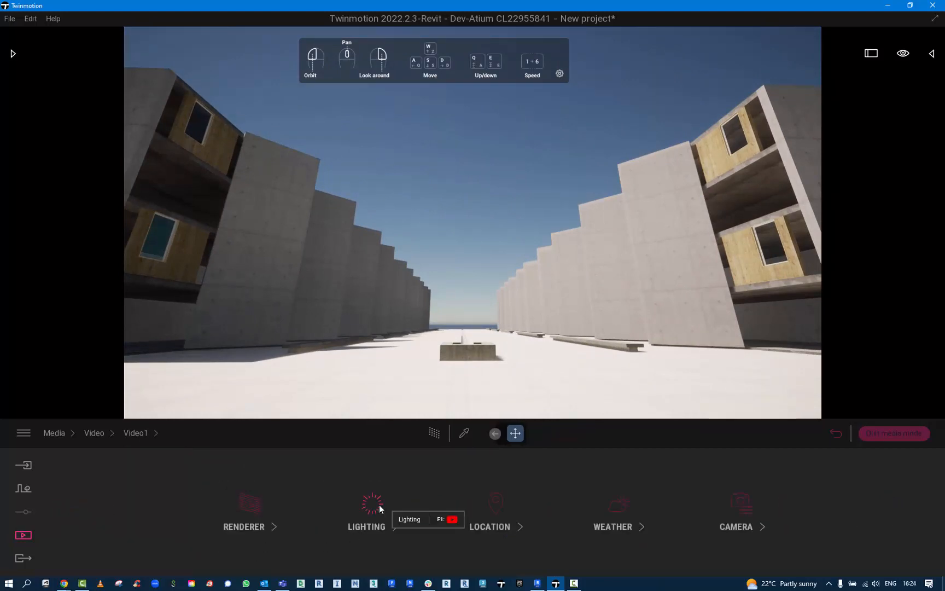
{"action": "left_click", "coordinate": [366, 509]}
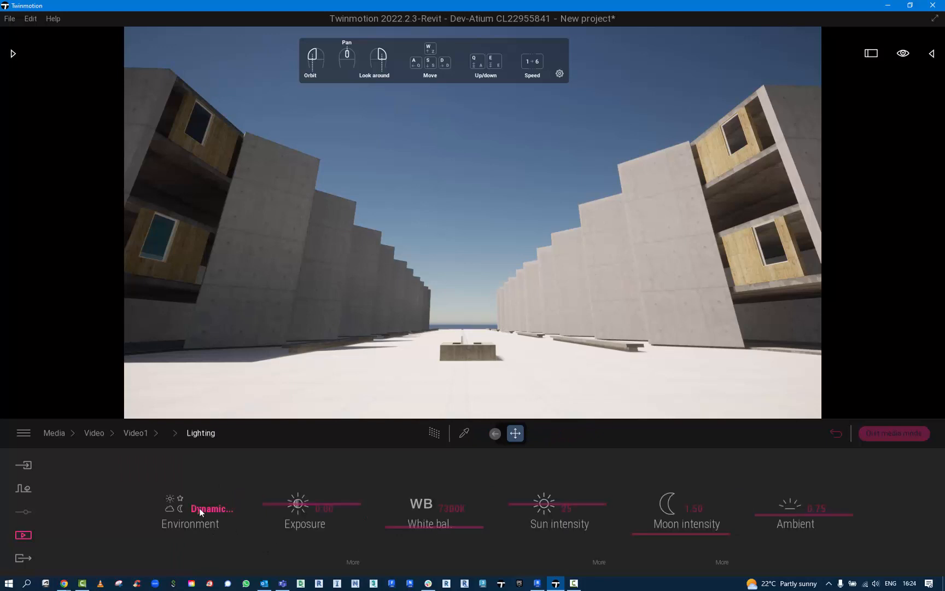
{"action": "left_click", "coordinate": [190, 509]}
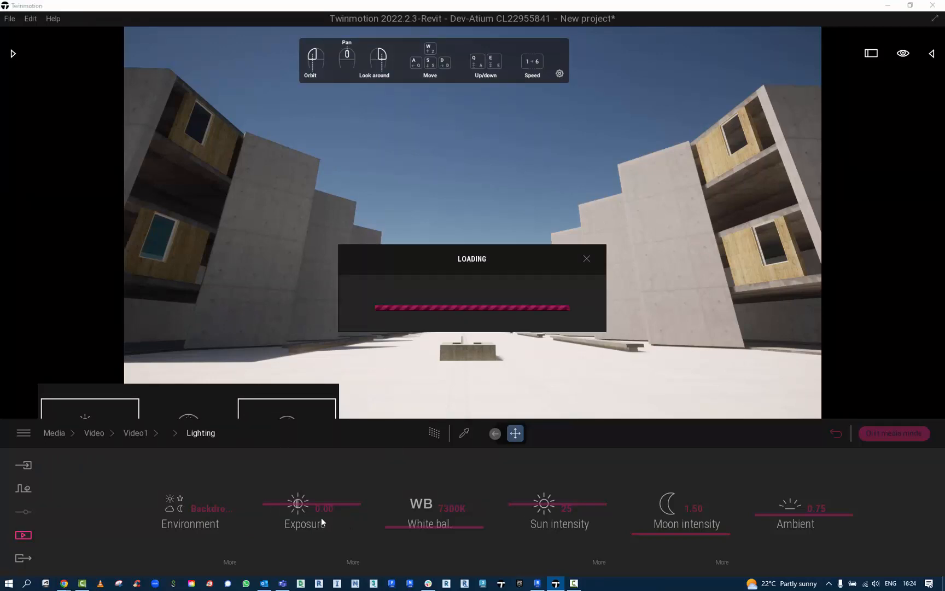
{"action": "mouse_move", "coordinate": [23, 81]}
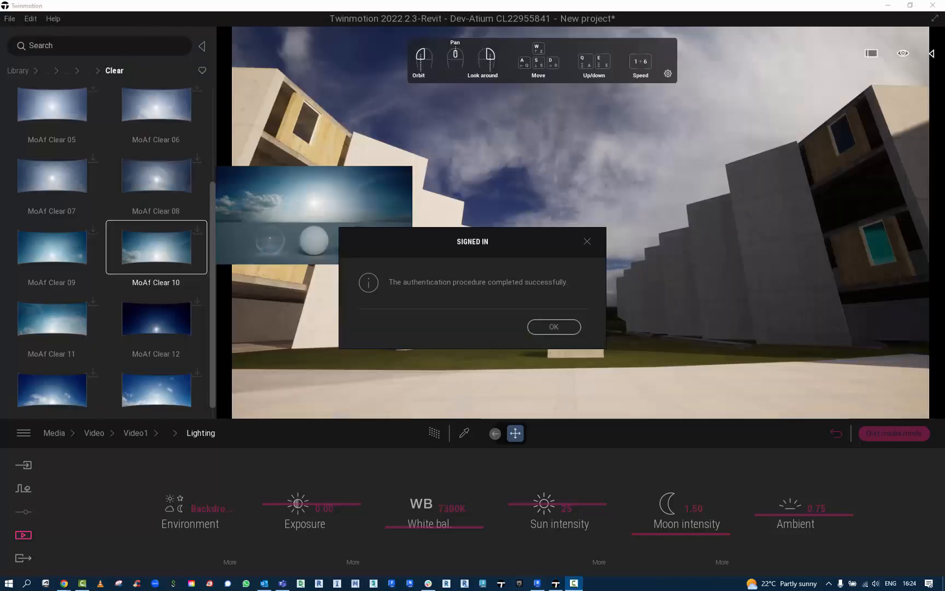
Step: Set the MoAf Clear 10 backdrop to 5000 m size, 115° rotation, 2.20 intensity and adjust height offset
{"action": "left_click", "coordinate": [552, 326]}
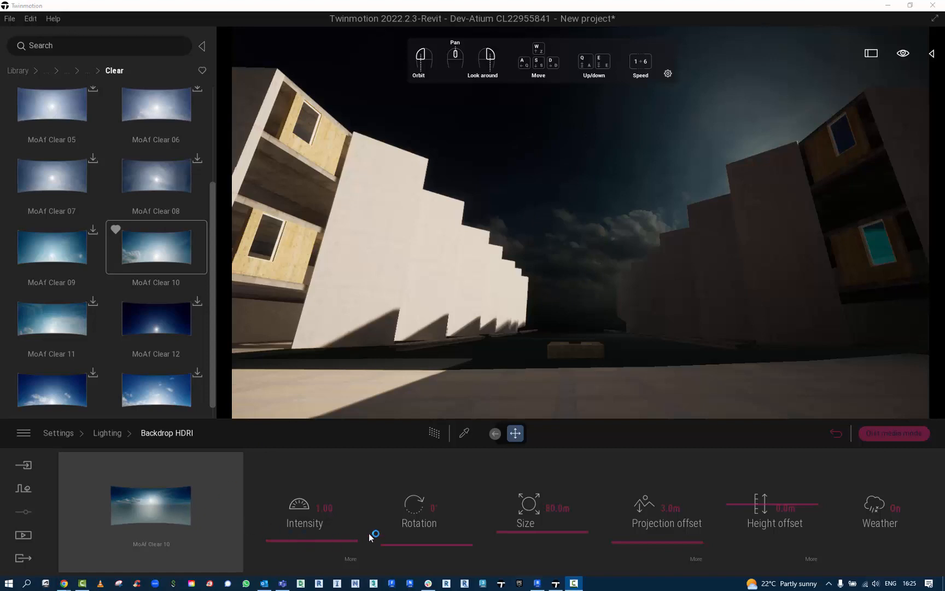
{"action": "mouse_move", "coordinate": [428, 543]}
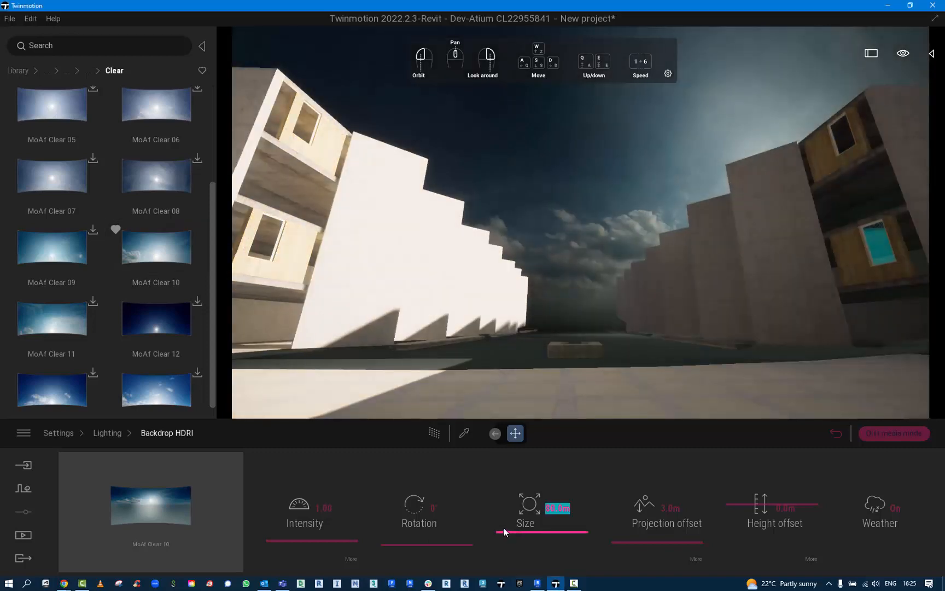
{"action": "left_click_drag", "start_coordinate": [503, 533], "coordinate": [582, 532]}
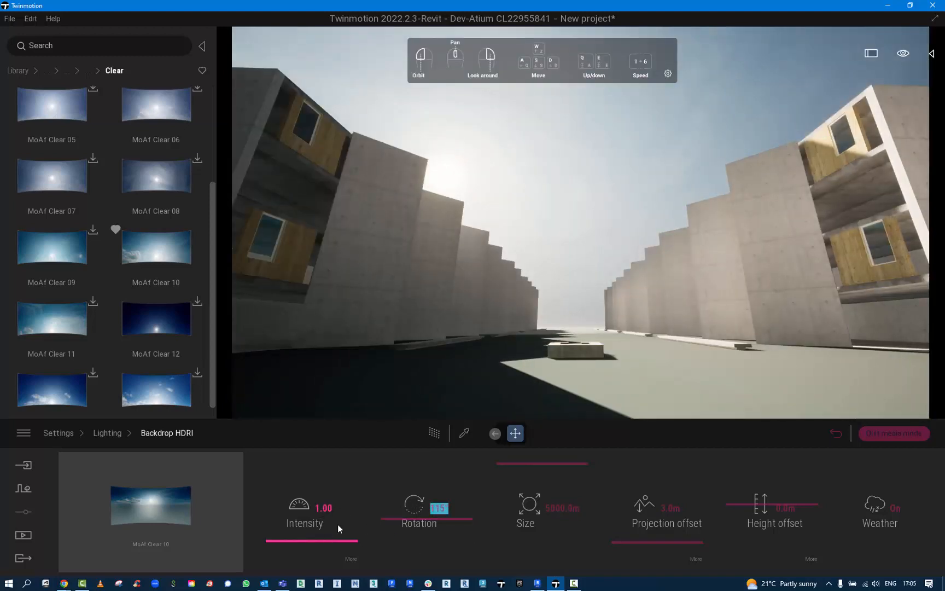
{"action": "left_click_drag", "start_coordinate": [277, 533], "coordinate": [323, 534]}
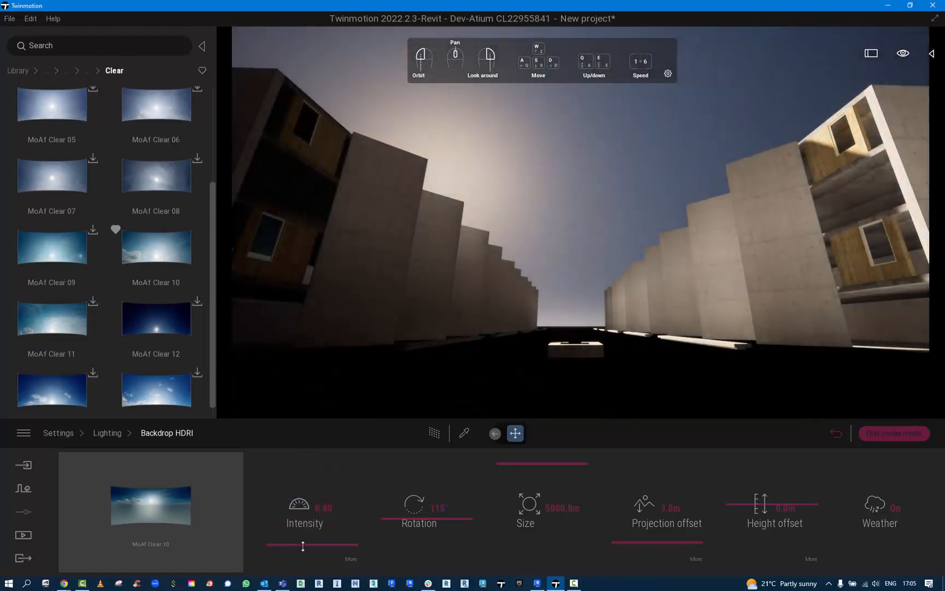
{"action": "left_click_drag", "start_coordinate": [266, 544], "coordinate": [312, 544]}
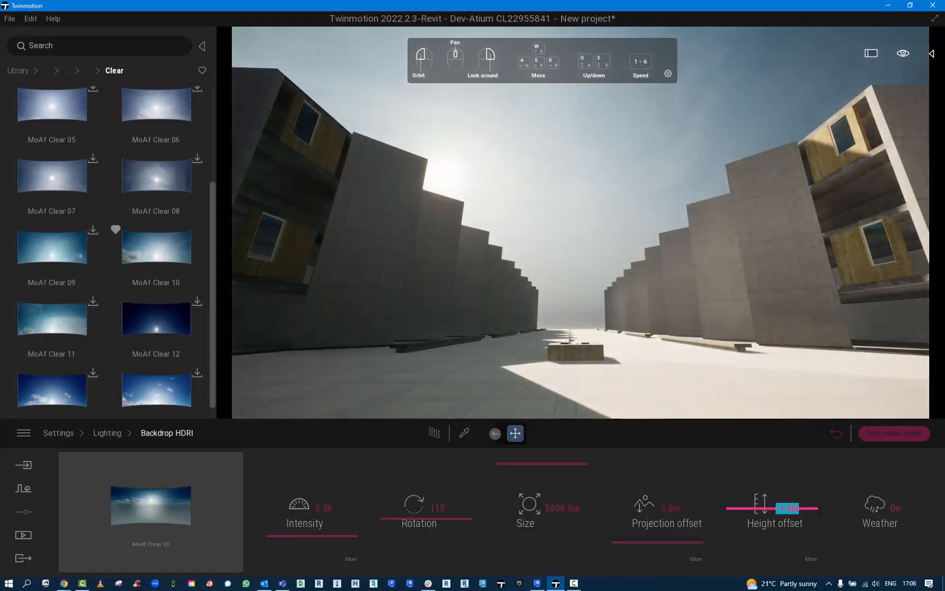
{"action": "left_click_drag", "start_coordinate": [786, 508], "coordinate": [819, 508]}
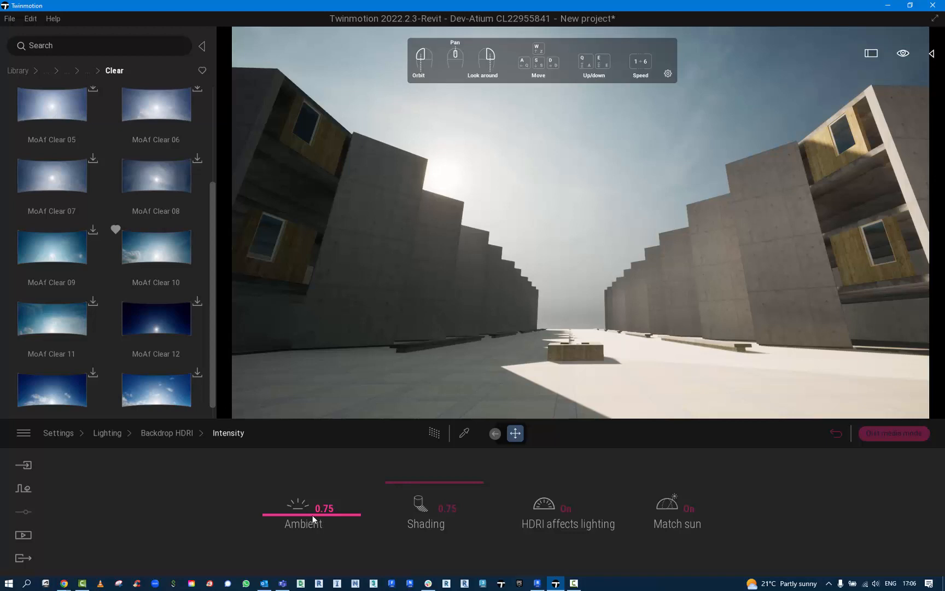
Step: Raise HDRI ambient to 1.00, keep Match sun on, and return to the overall lighting settings
{"action": "left_click_drag", "start_coordinate": [314, 510], "coordinate": [359, 461]}
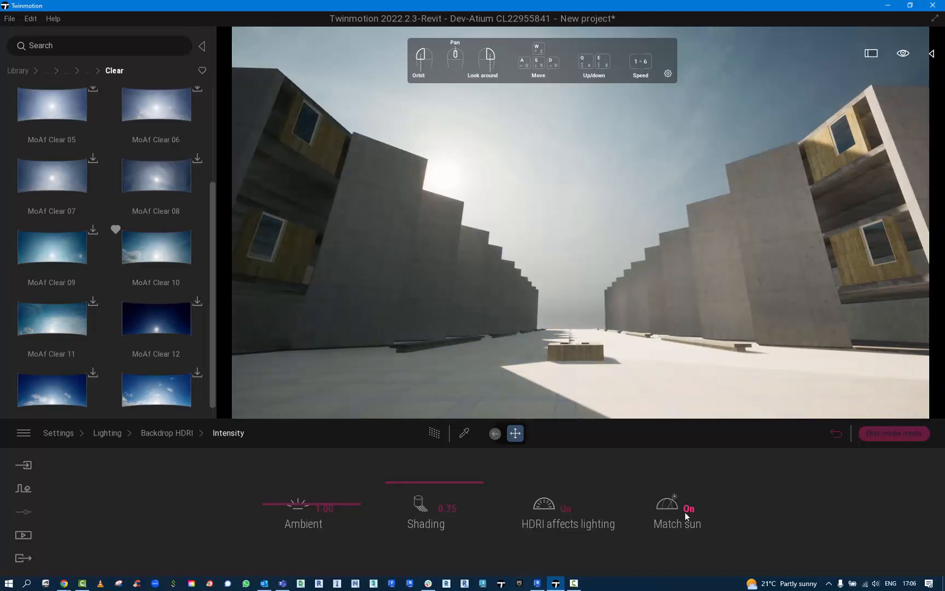
{"action": "left_click", "coordinate": [676, 508]}
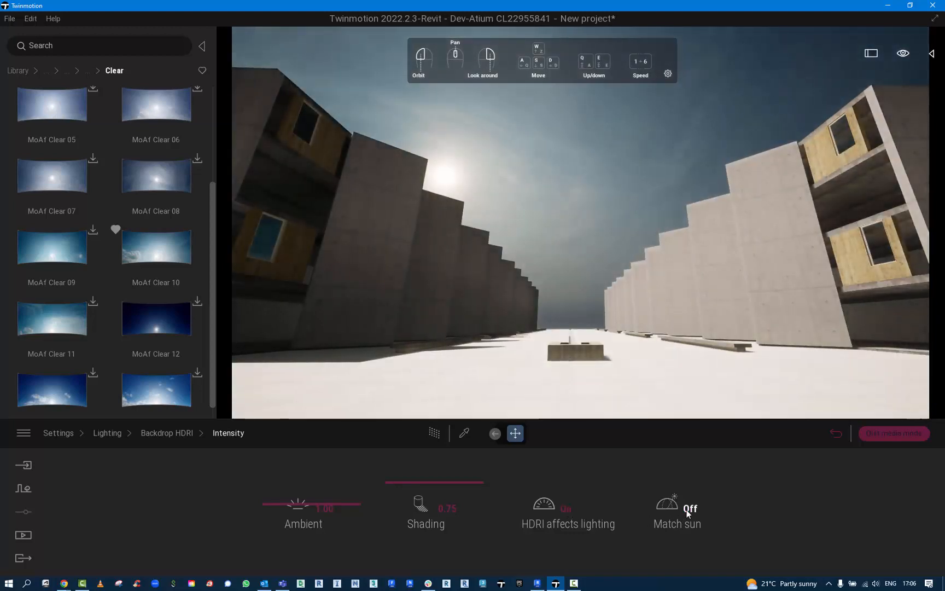
{"action": "left_click", "coordinate": [676, 512]}
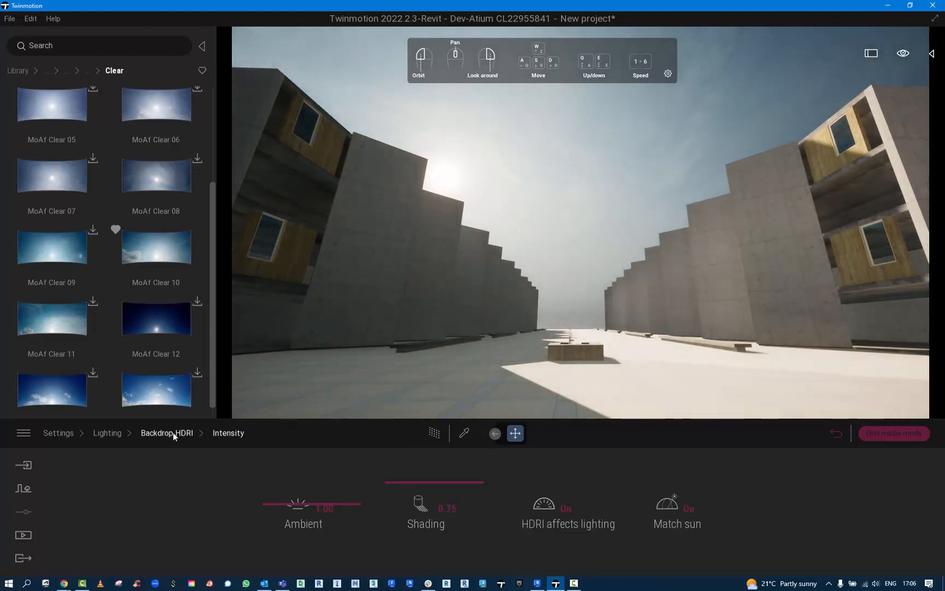
{"action": "left_click", "coordinate": [167, 433]}
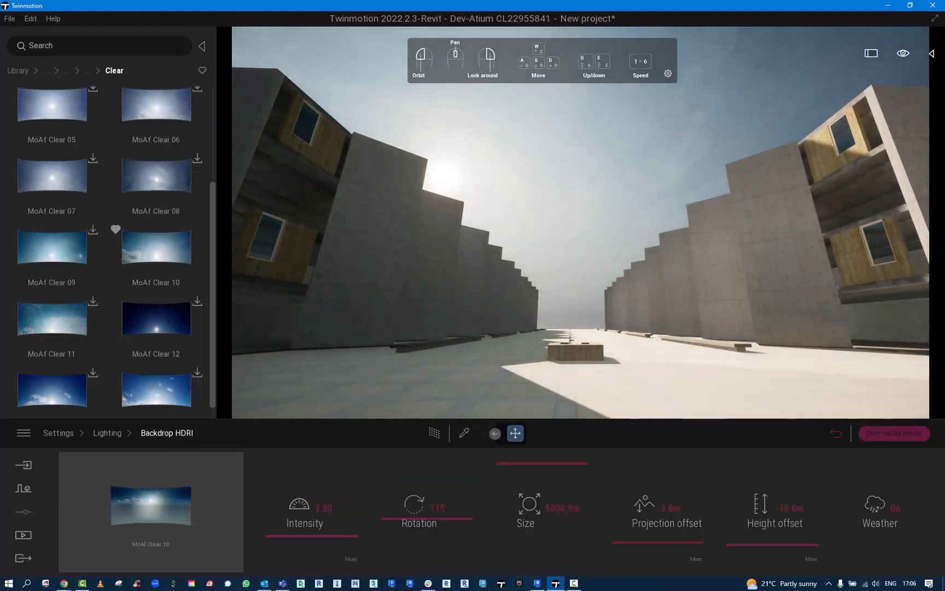
{"action": "left_click", "coordinate": [107, 433]}
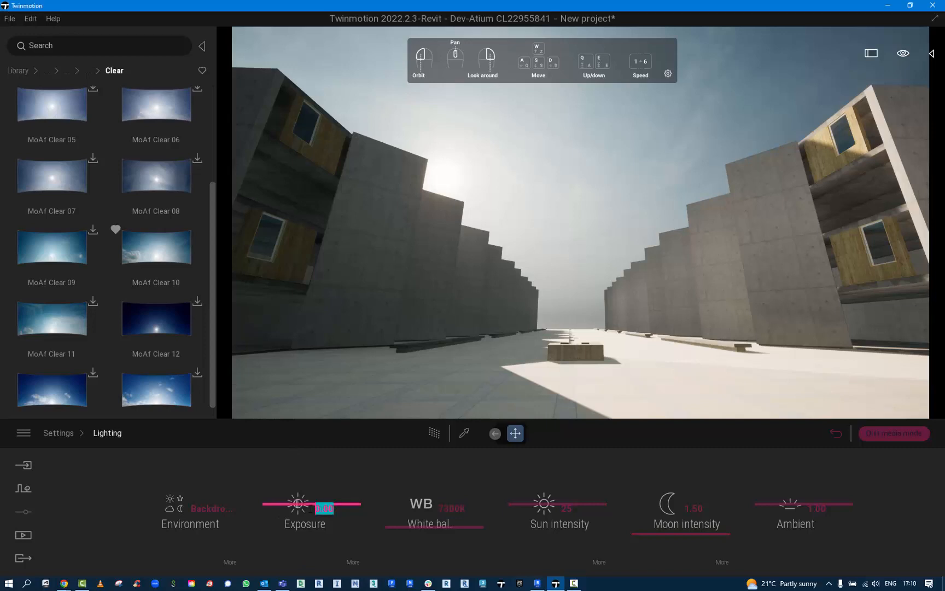
Step: Enter exposure 0 and a lower white balance value (50..) in place of 7300K
{"action": "left_click_drag", "start_coordinate": [295, 504], "coordinate": [359, 505]}
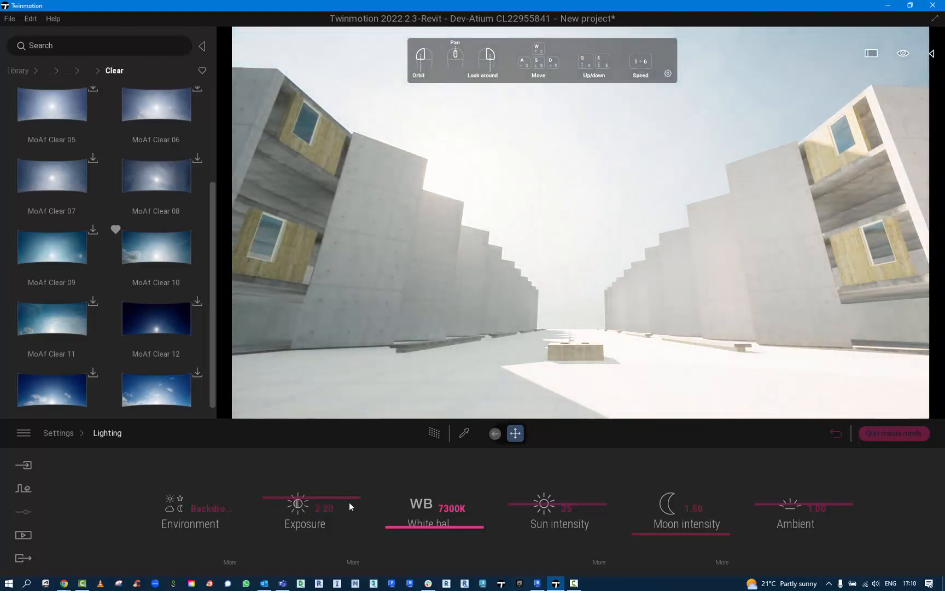
{"action": "left_click", "coordinate": [311, 506]}
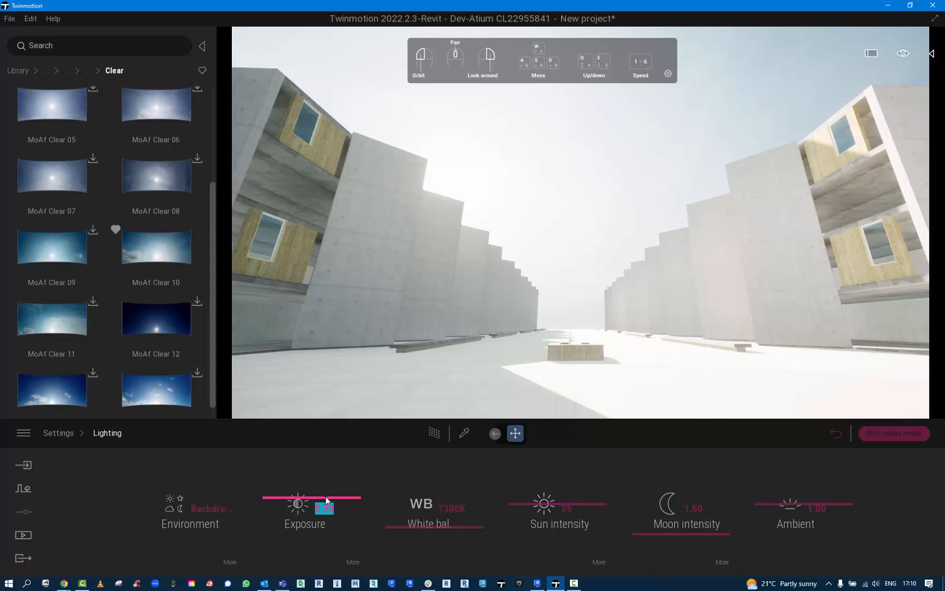
{"action": "type", "text": "0"}
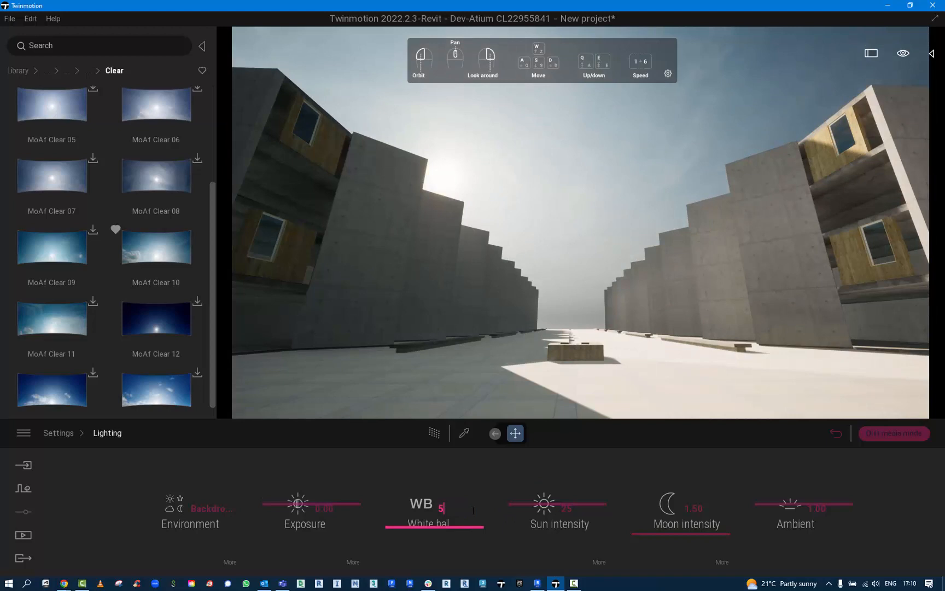
{"action": "type", "text": "50"}
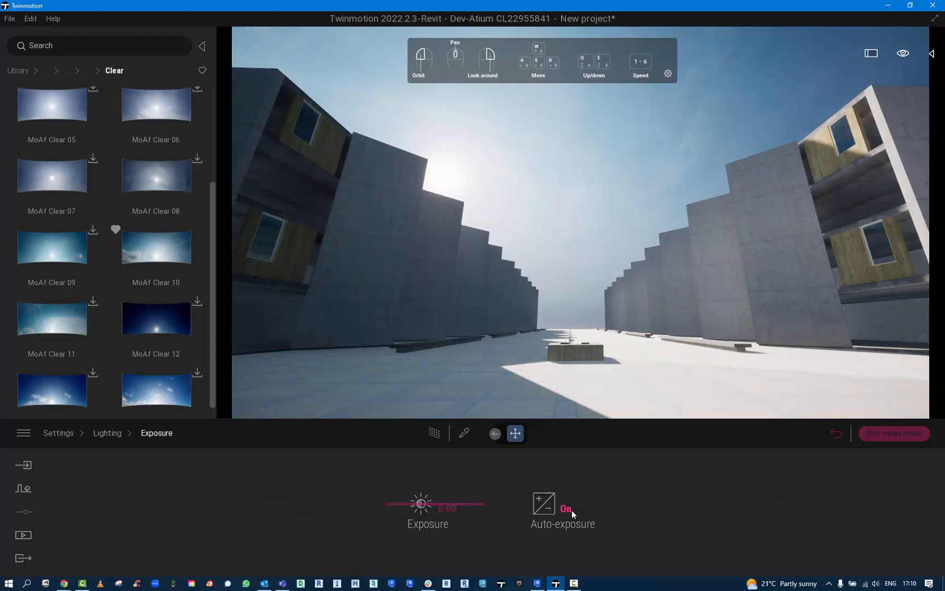
Step: Toggle auto-exposure and raise exposure to 2.20 to brighten the dark courtyard
{"action": "left_click", "coordinate": [543, 503]}
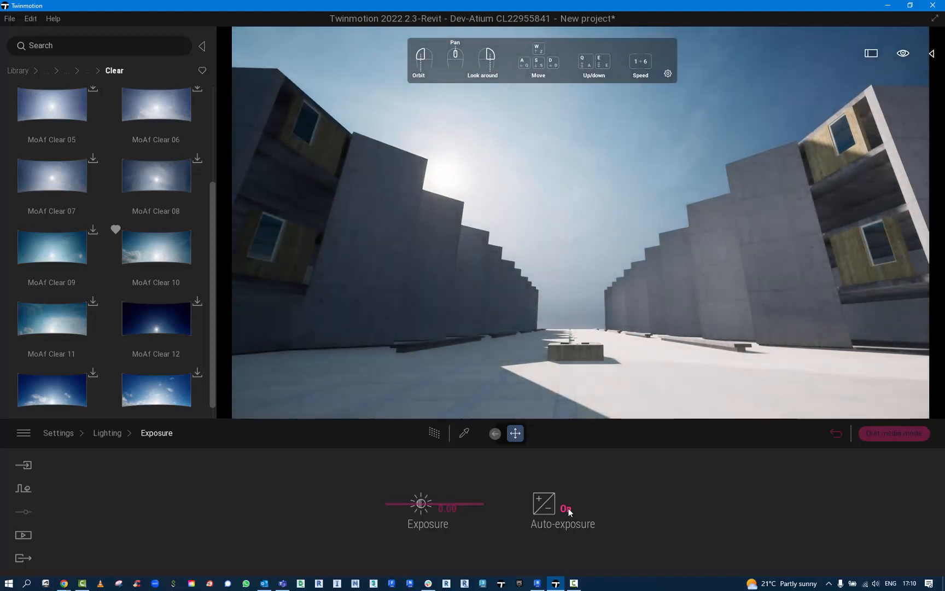
{"action": "left_click", "coordinate": [543, 504]}
{"action": "type", "text": "2"}
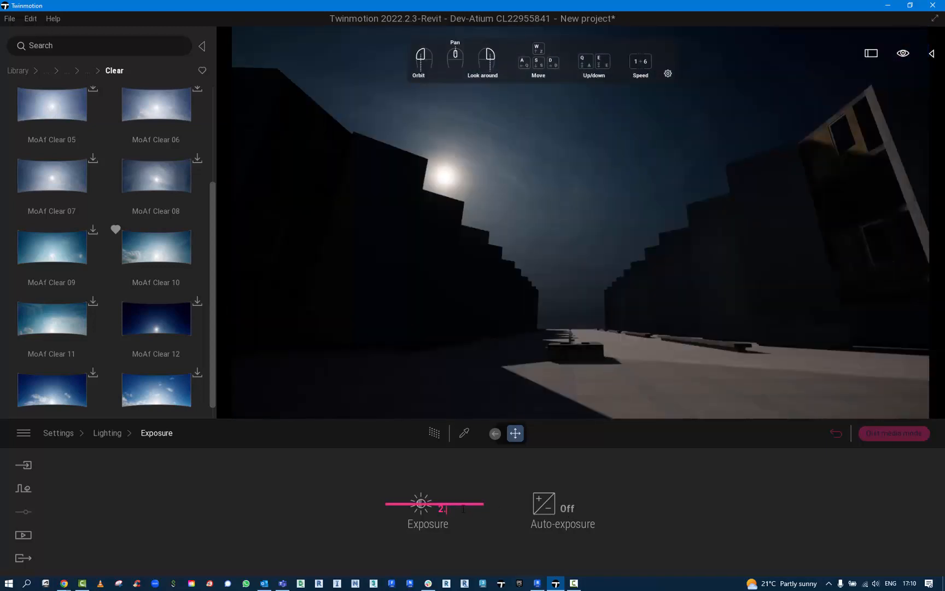
{"action": "left_click_drag", "start_coordinate": [422, 503], "coordinate": [450, 503]}
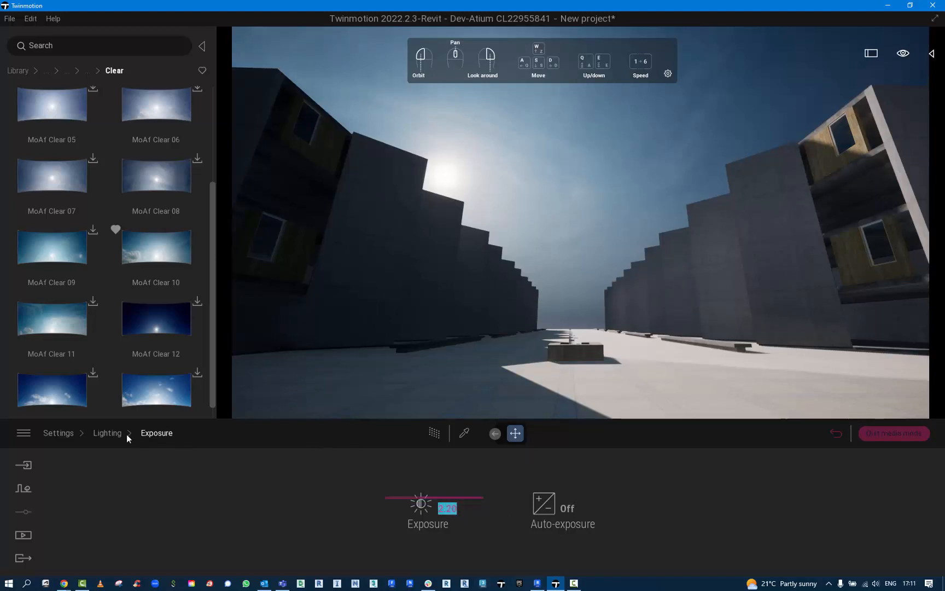
{"action": "mouse_move", "coordinate": [108, 433]}
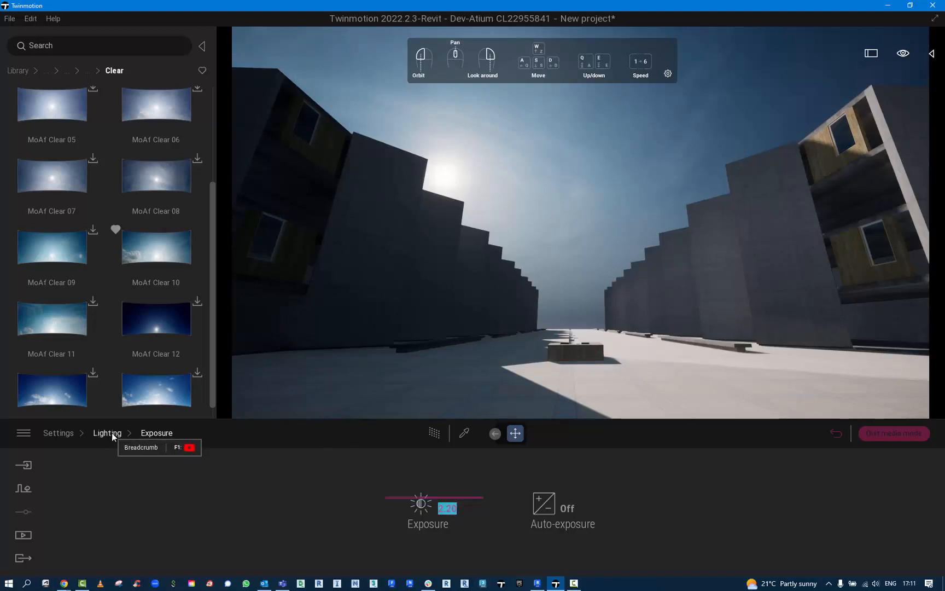
{"action": "left_click", "coordinate": [107, 433]}
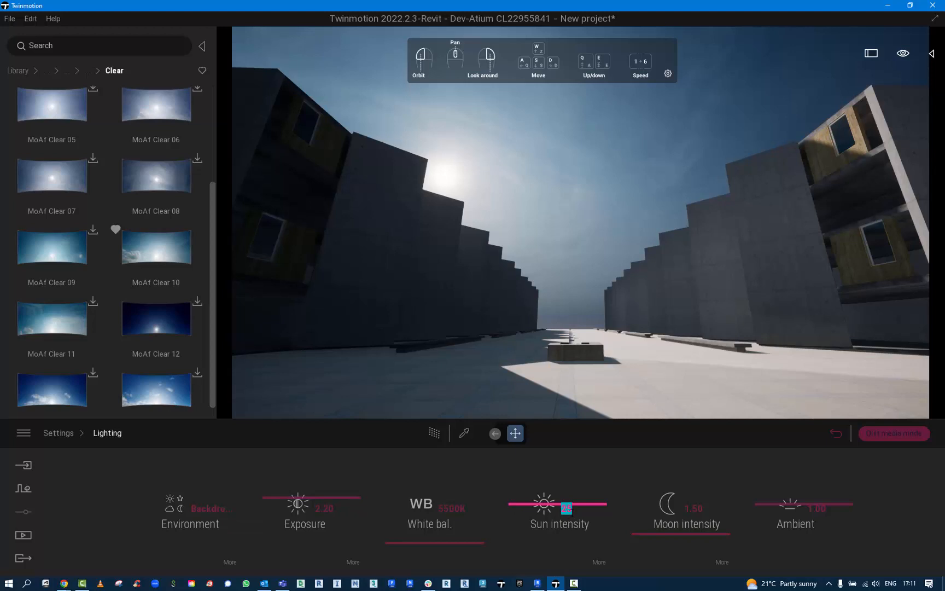
Step: Set sun intensity to 100 and tune the ambient light level
{"action": "left_click_drag", "start_coordinate": [567, 503], "coordinate": [609, 503]}
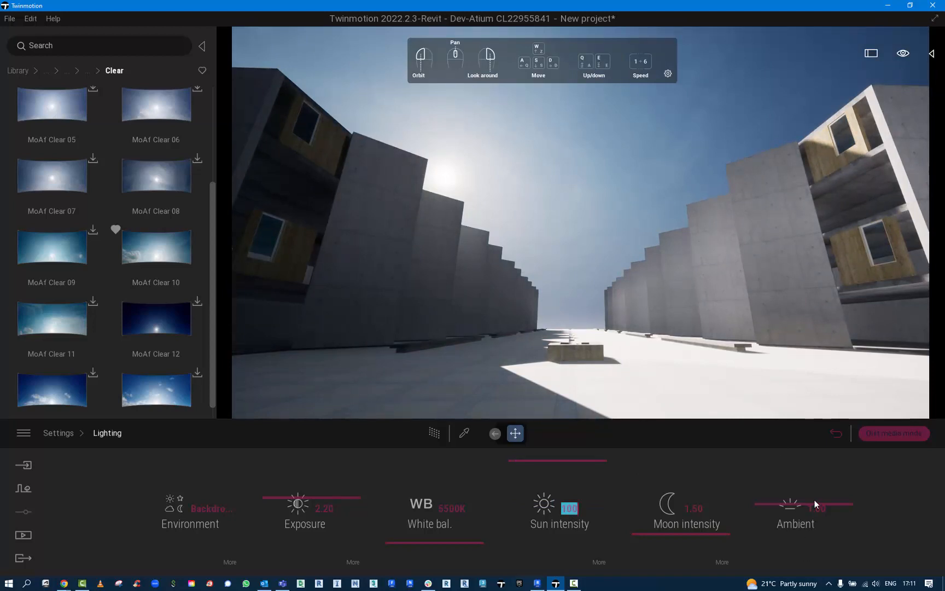
{"action": "left_click", "coordinate": [817, 509]}
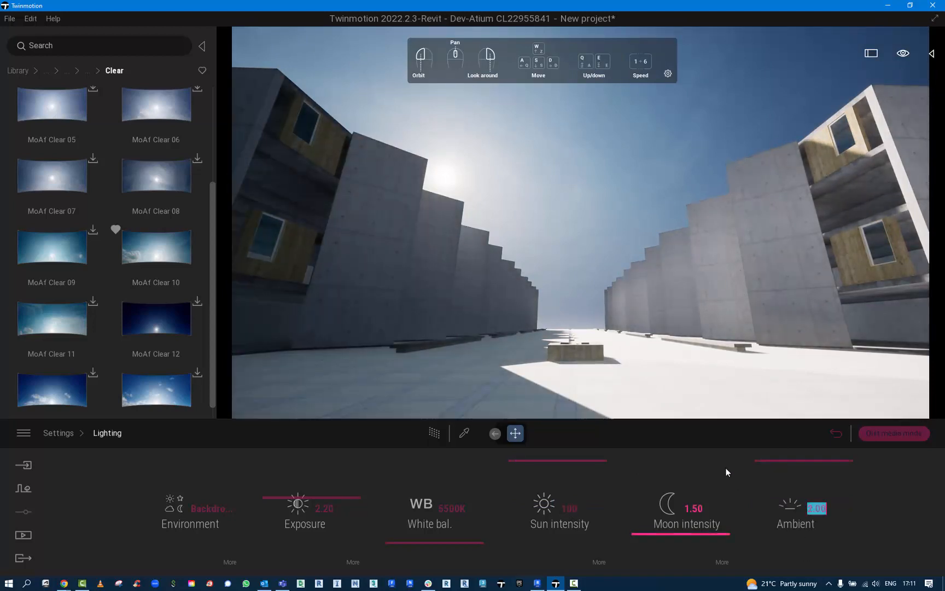
{"action": "left_click_drag", "start_coordinate": [823, 508], "coordinate": [840, 508]}
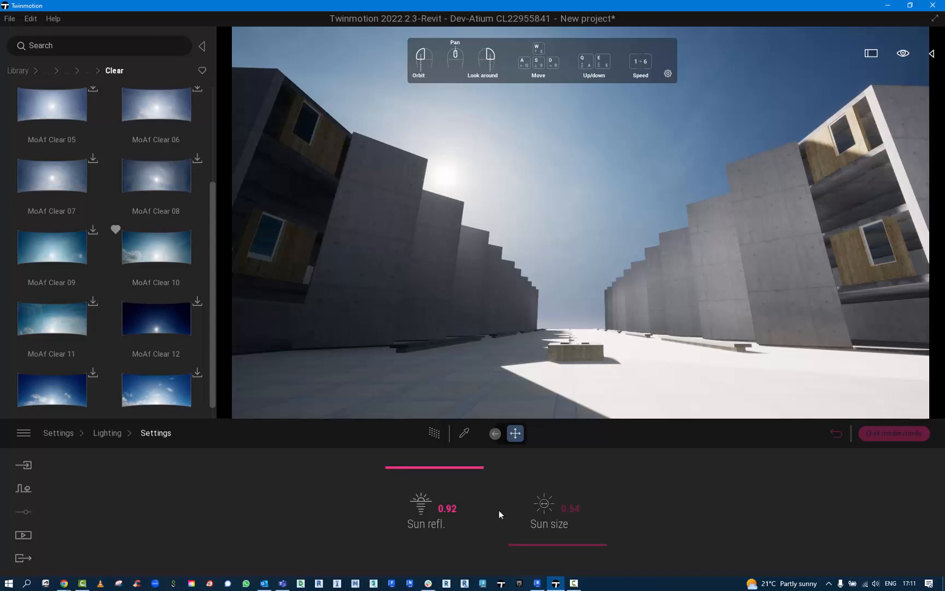
{"action": "mouse_move", "coordinate": [108, 433]}
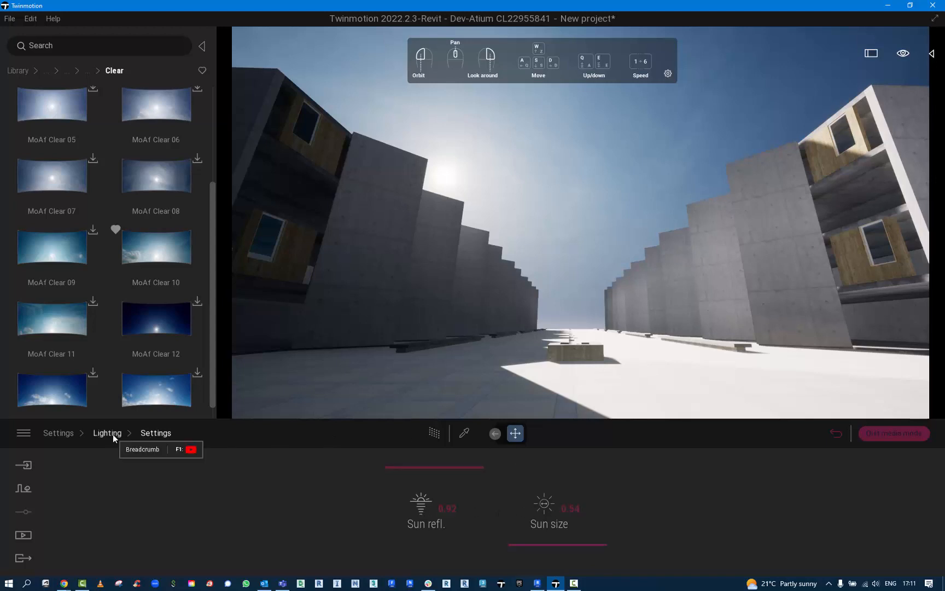
{"action": "left_click", "coordinate": [107, 433]}
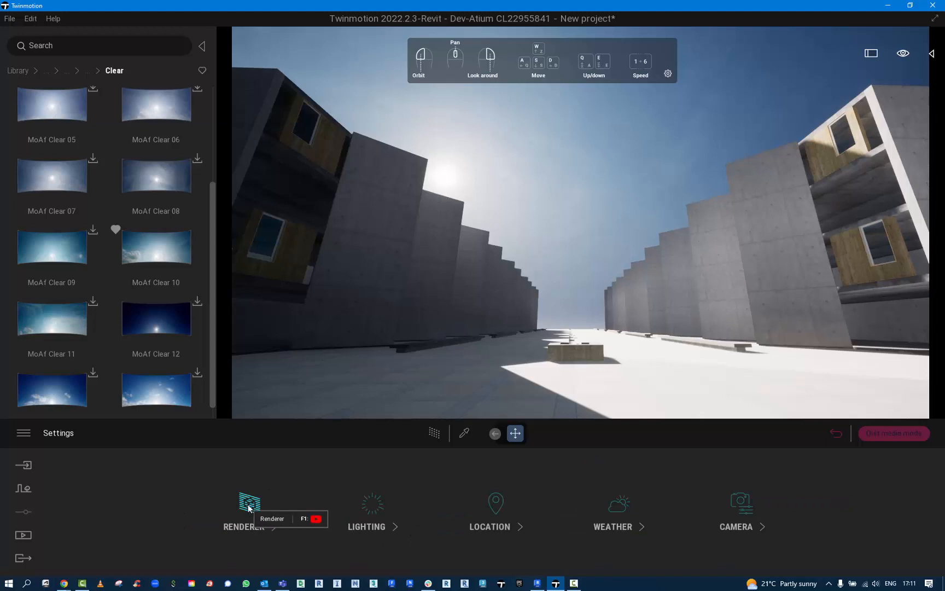
Step: Preview with Path Tracer on, adjust lighting (Moon 0.00, Ambient 0.75), then switch Path Tracer off
{"action": "left_click", "coordinate": [244, 508]}
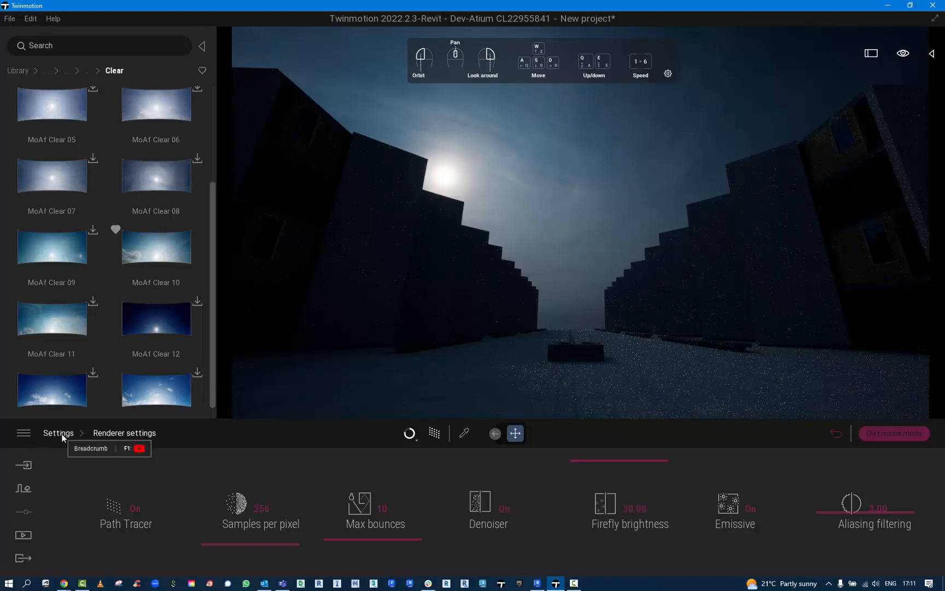
{"action": "left_click", "coordinate": [58, 433]}
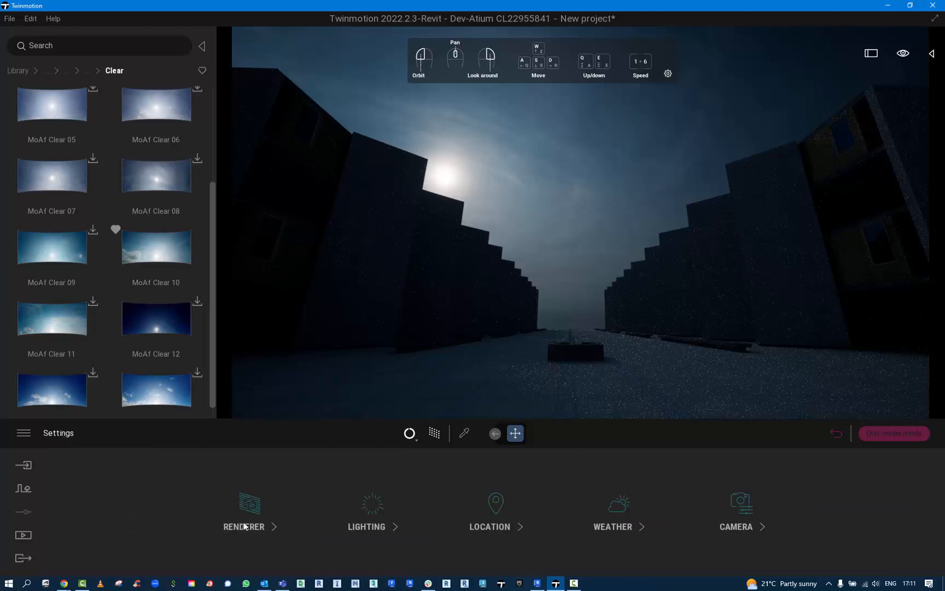
{"action": "left_click", "coordinate": [366, 511]}
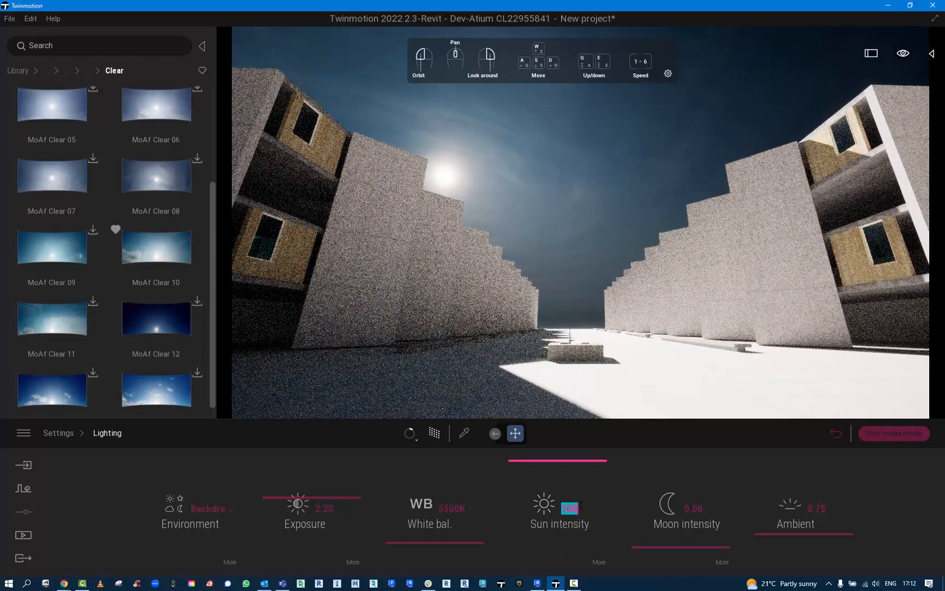
{"action": "left_click_drag", "start_coordinate": [606, 508], "coordinate": [562, 508]}
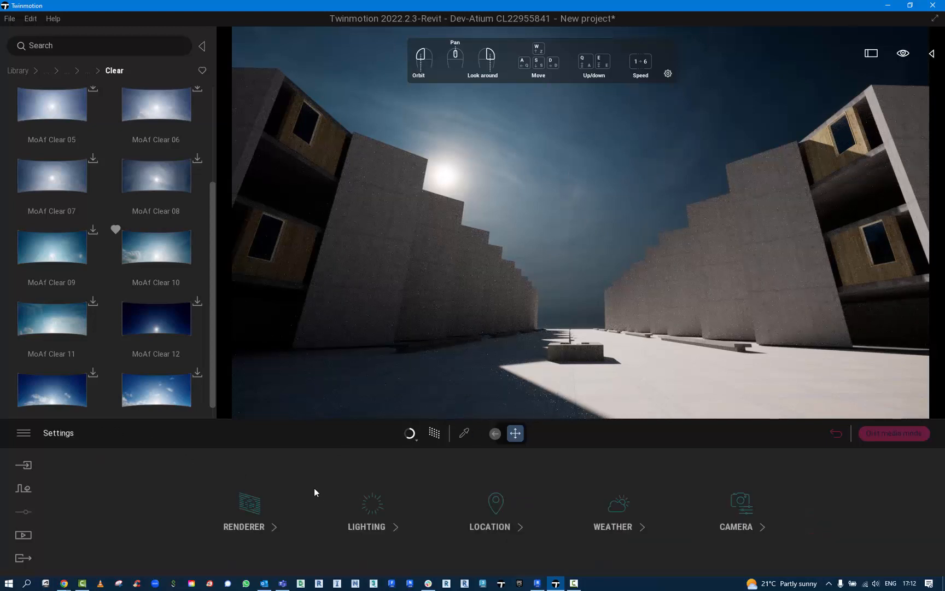
{"action": "mouse_move", "coordinate": [249, 503]}
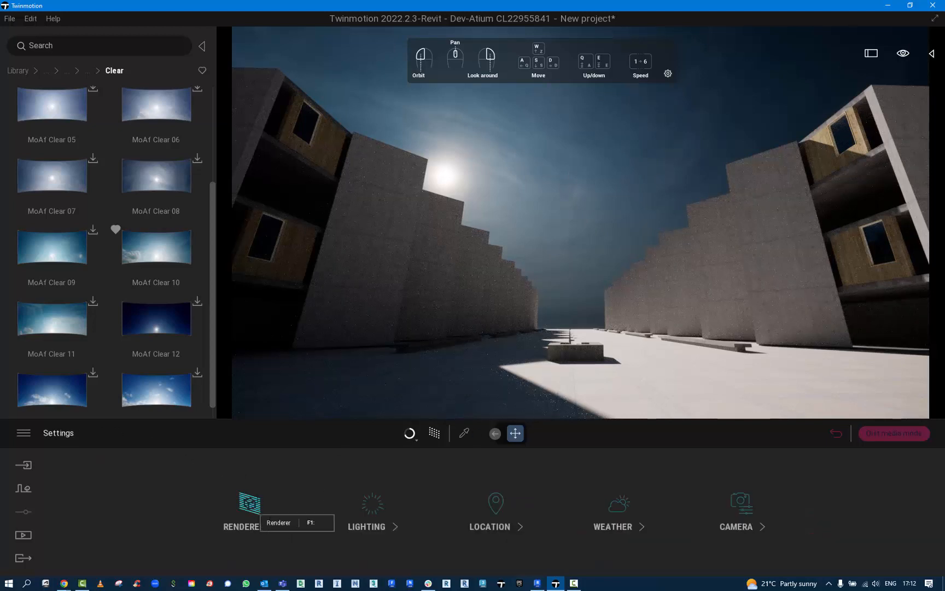
{"action": "left_click", "coordinate": [248, 512]}
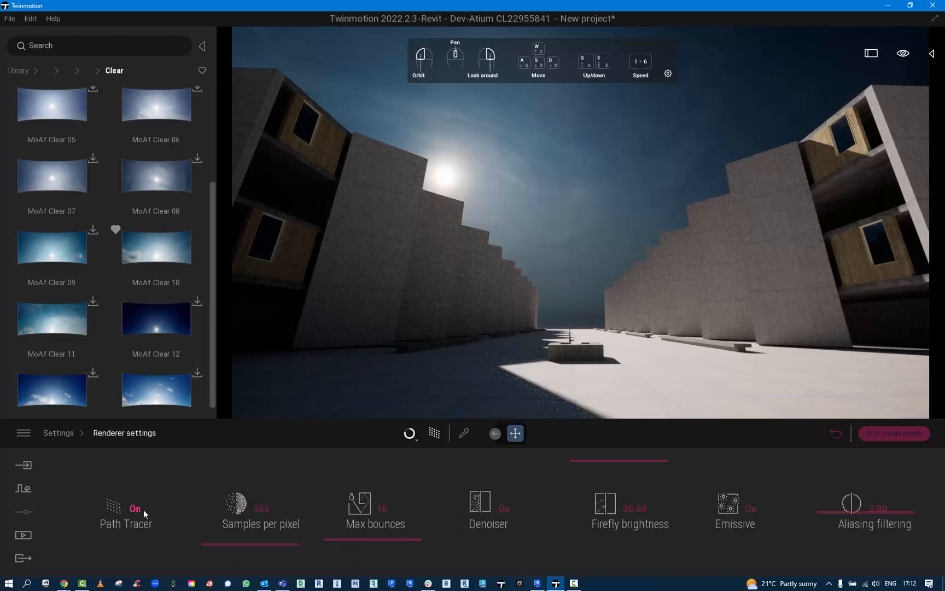
{"action": "left_click", "coordinate": [134, 509]}
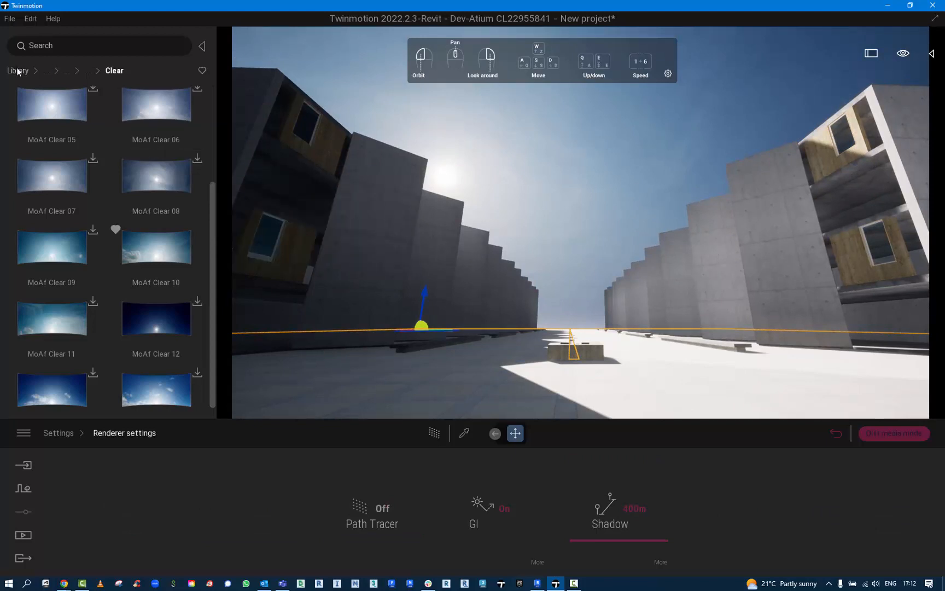
Step: Apply Pavement tiles 3 from Materials > Ground > Man-made to the courtyard ground
{"action": "left_click", "coordinate": [18, 70]}
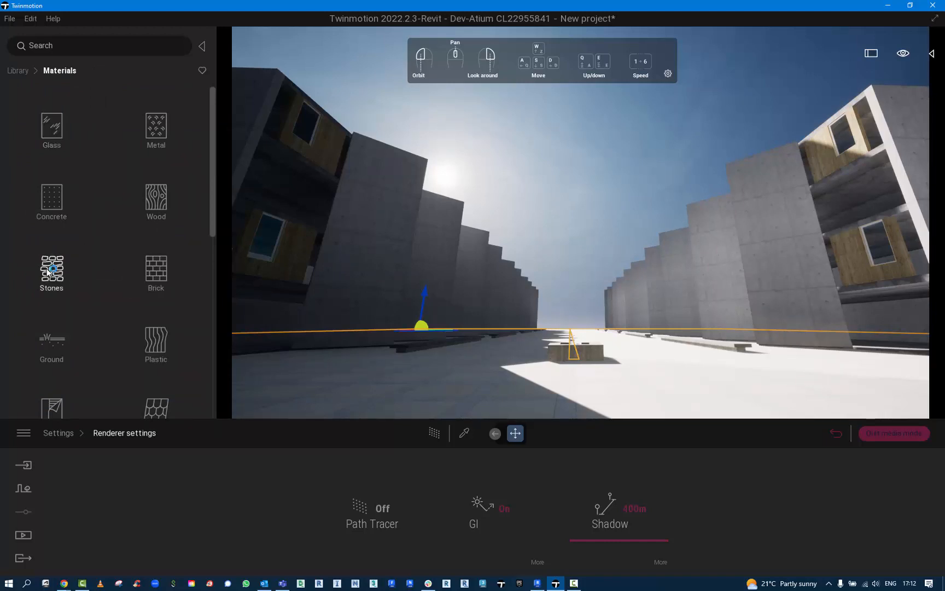
{"action": "left_click", "coordinate": [51, 344]}
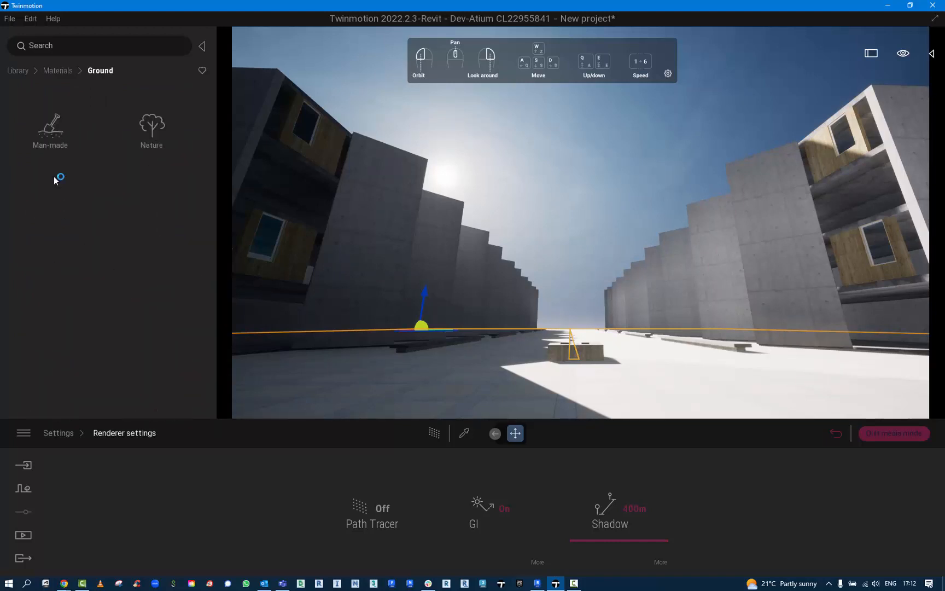
{"action": "left_click", "coordinate": [51, 129]}
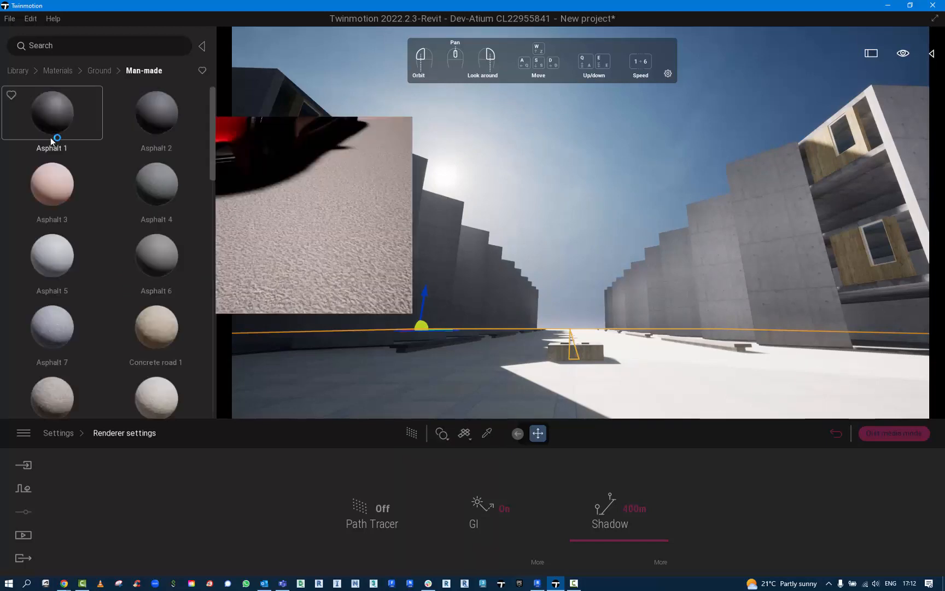
{"action": "scroll", "scroll_direction": "down", "scroll_amount": 3}
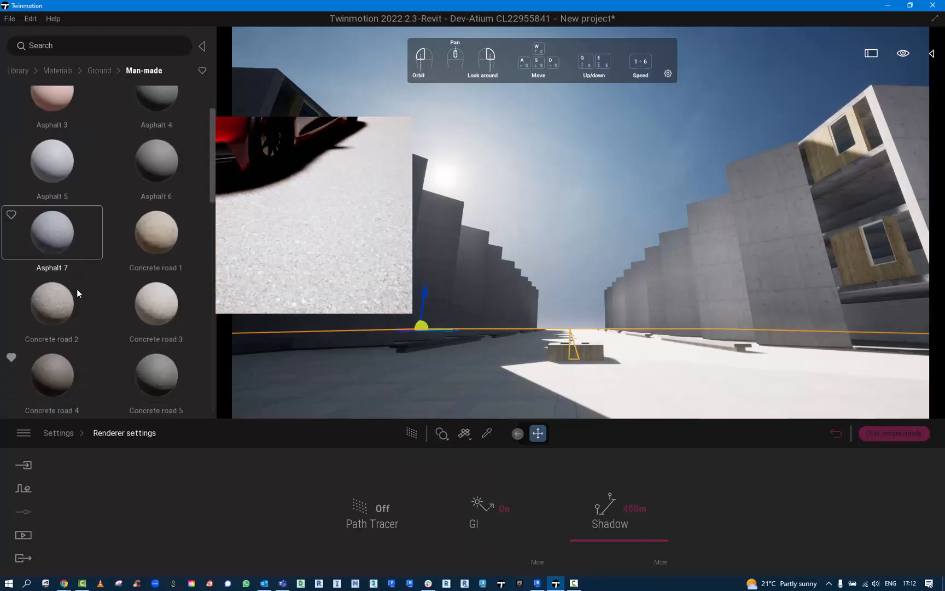
{"action": "scroll", "scroll_direction": "down", "scroll_amount": 3}
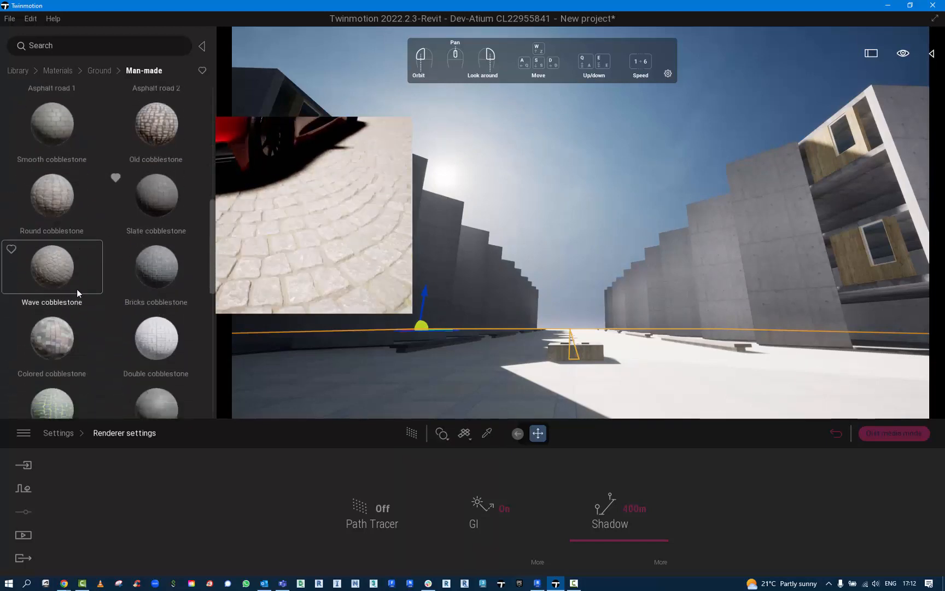
{"action": "scroll", "scroll_direction": "down", "scroll_amount": 3}
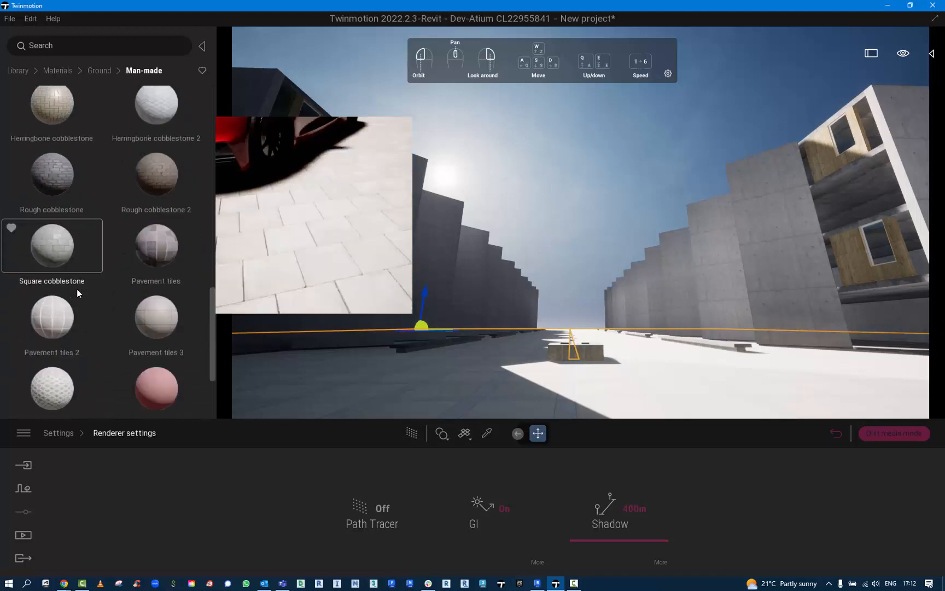
{"action": "scroll", "scroll_direction": "down", "scroll_amount": 3}
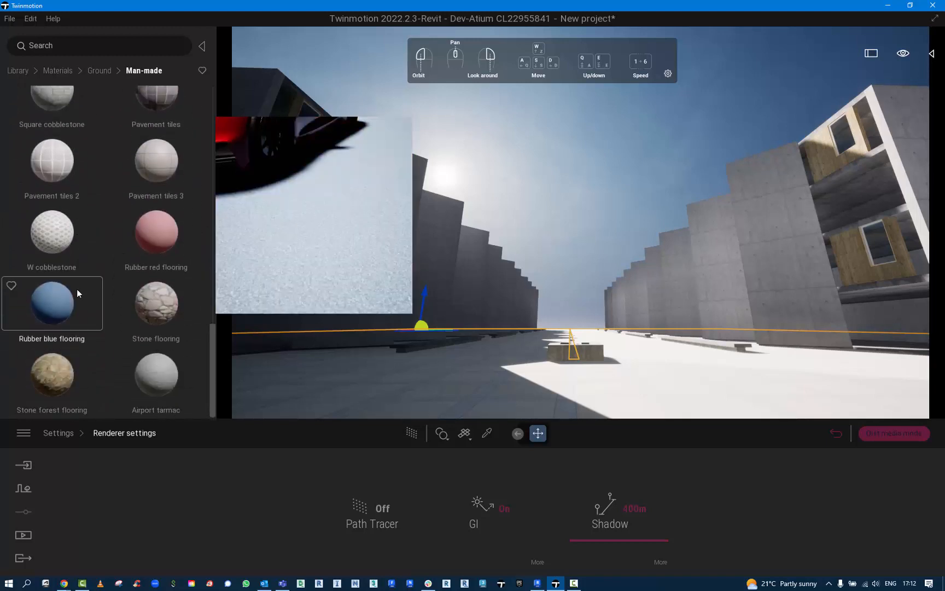
{"action": "left_click", "coordinate": [155, 161]}
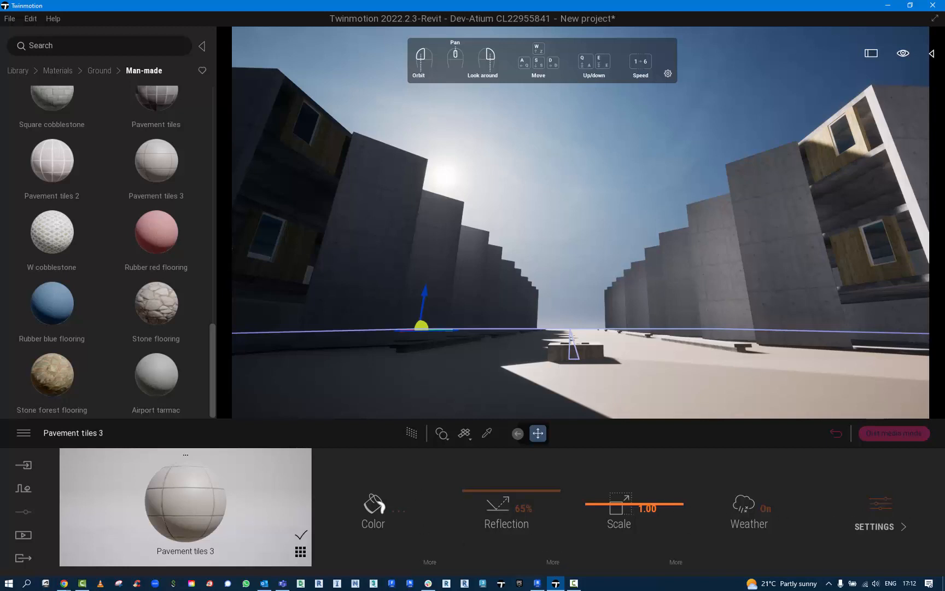
{"action": "left_click", "coordinate": [877, 526]}
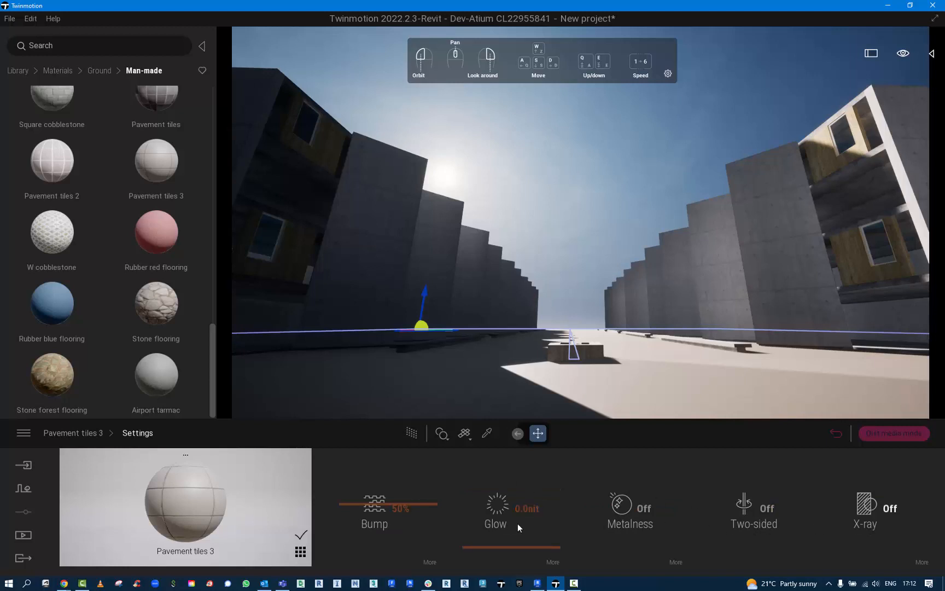
{"action": "mouse_move", "coordinate": [614, 512]}
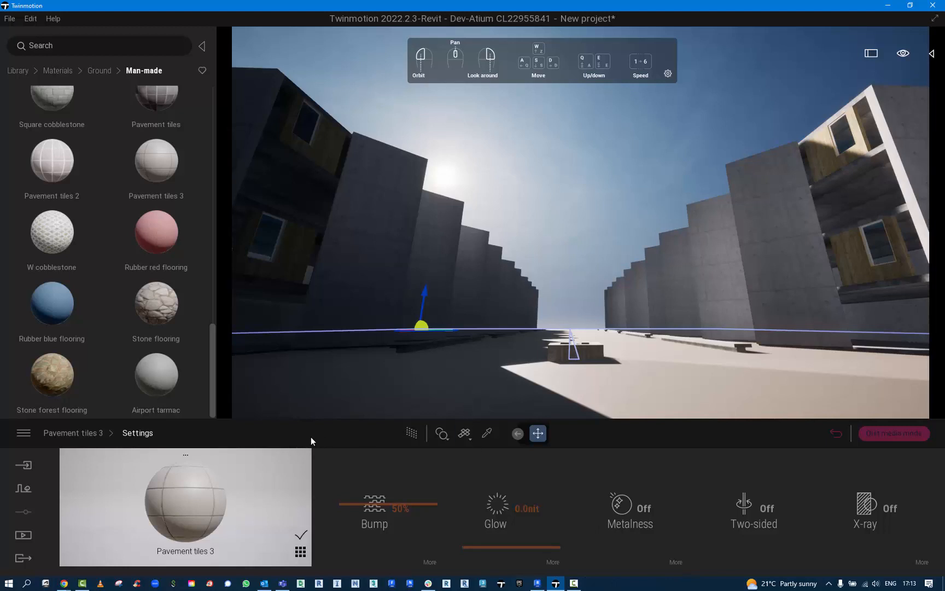
{"action": "mouse_move", "coordinate": [72, 424]}
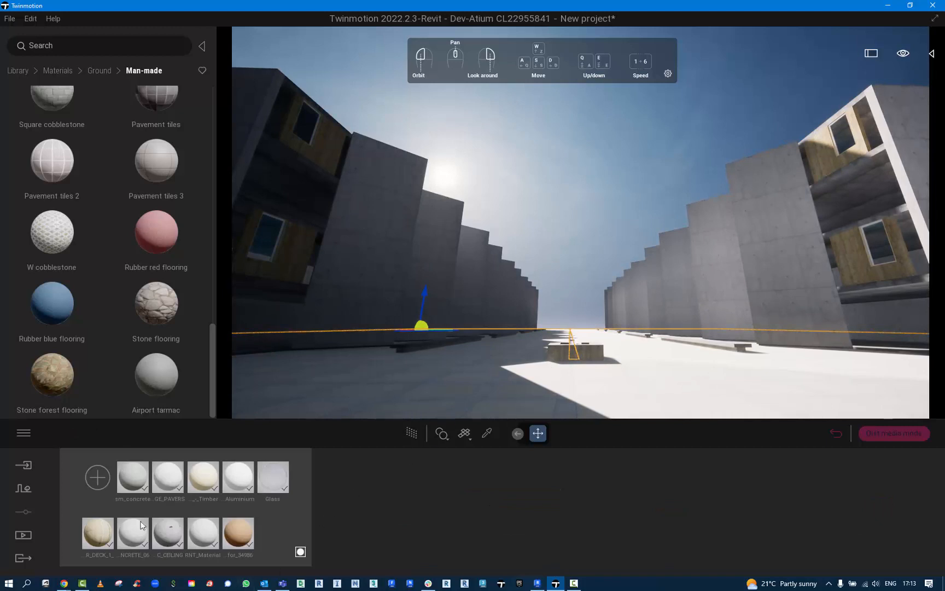
Step: Adjust the CONC_LARGE_PAVERS texture scale and switch to the Media section
{"action": "left_click", "coordinate": [167, 476]}
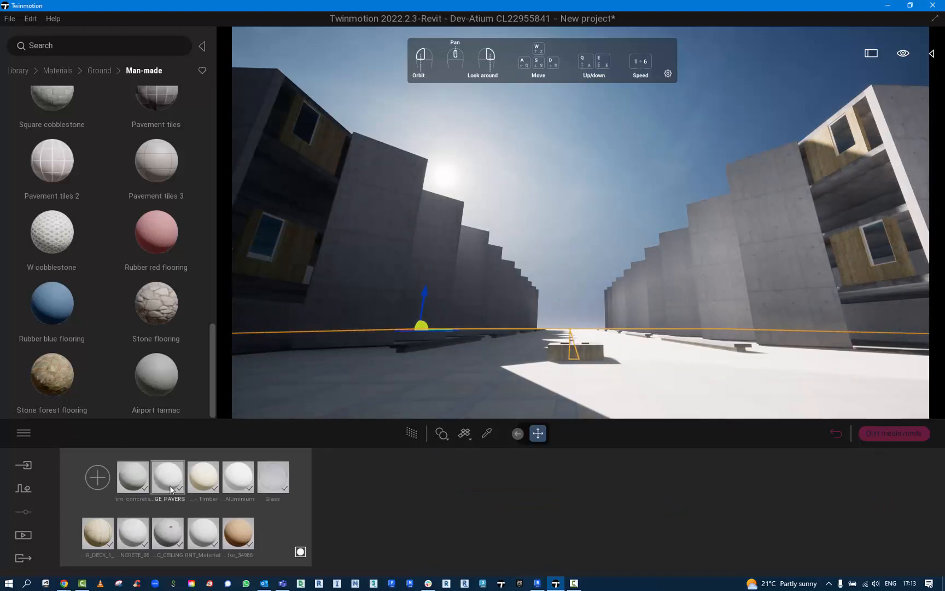
{"action": "left_click", "coordinate": [167, 477]}
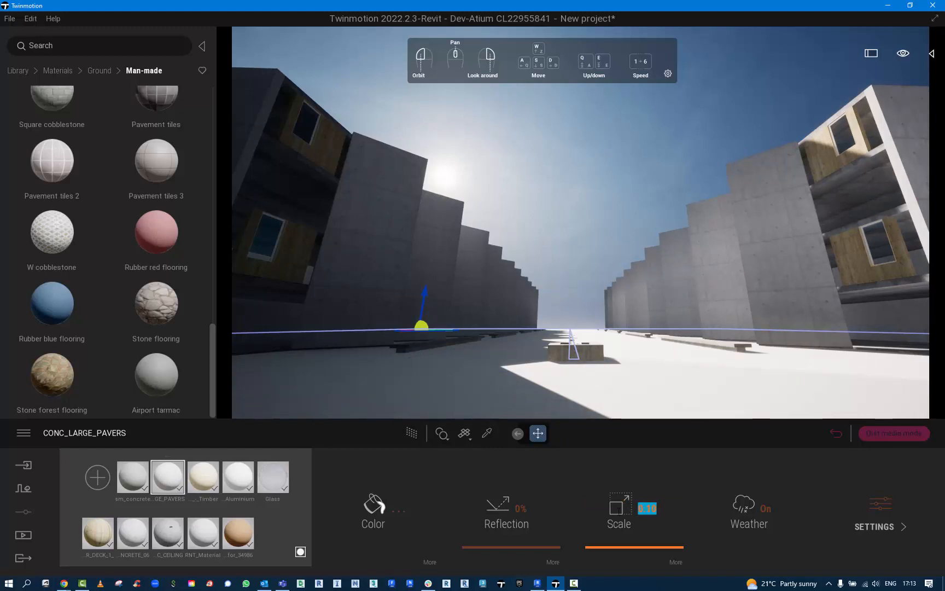
{"action": "left_click", "coordinate": [23, 535]}
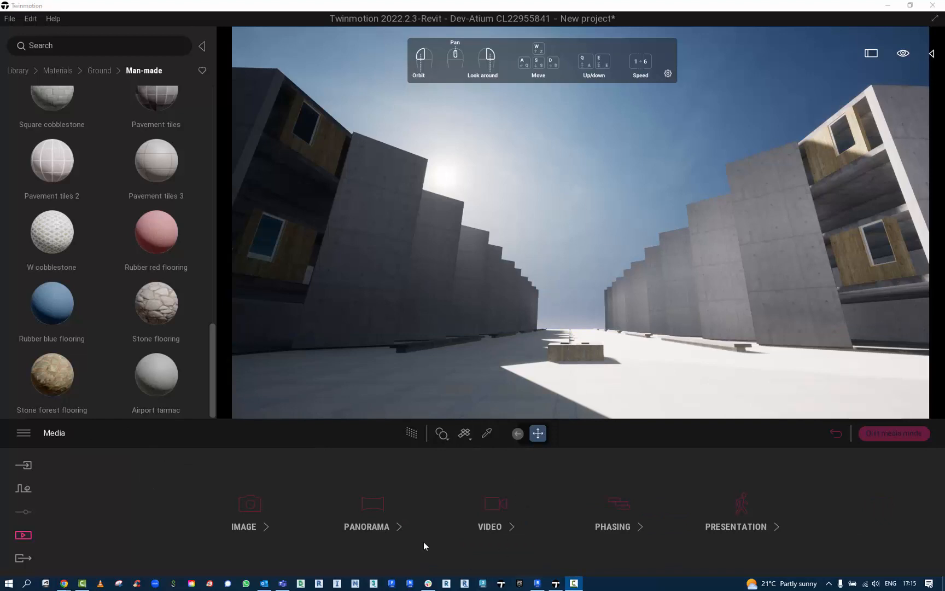
Step: Open Video1 from the Video list for editing, showing its Part01 courtyard shot
{"action": "left_click", "coordinate": [489, 526]}
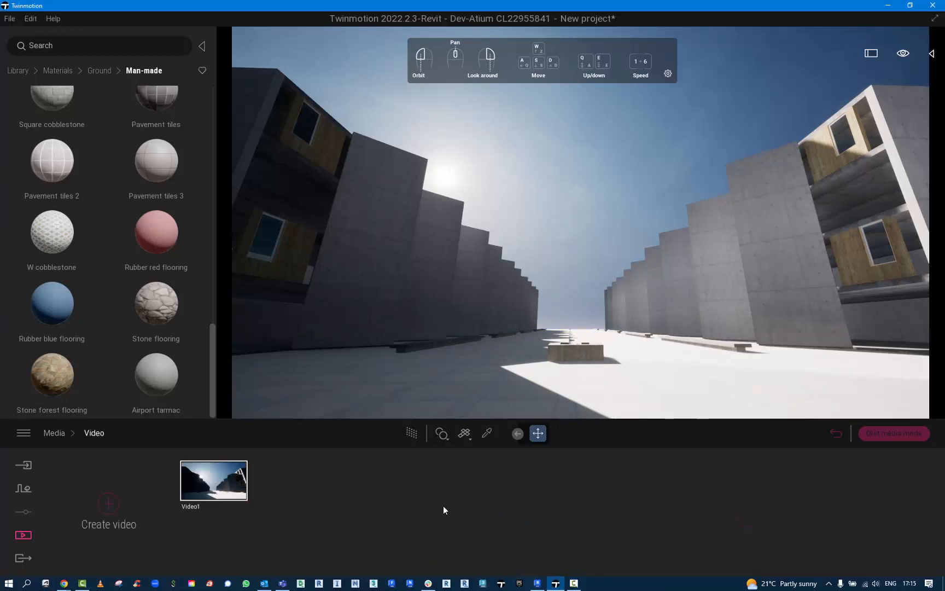
{"action": "mouse_move", "coordinate": [214, 480]}
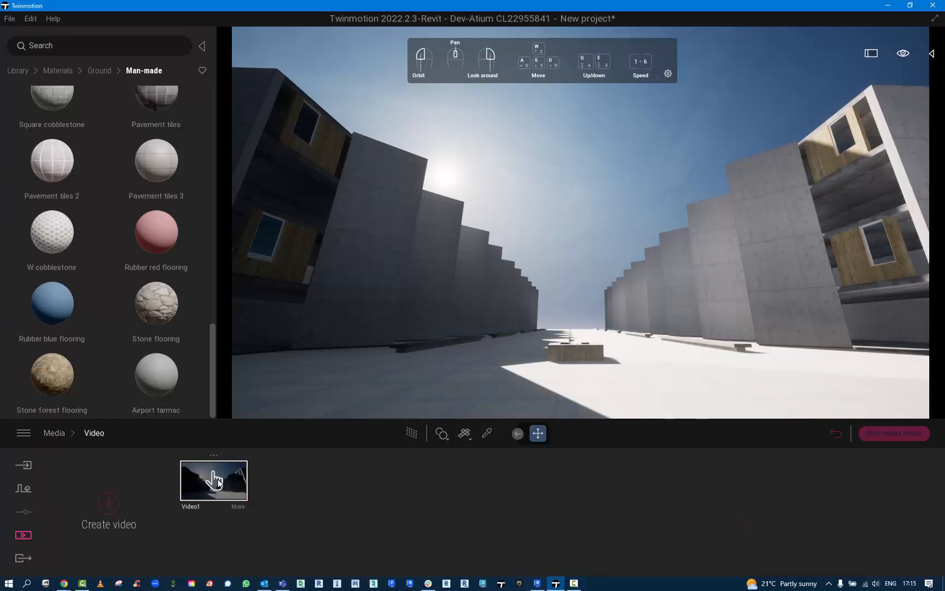
{"action": "double_click", "coordinate": [213, 481]}
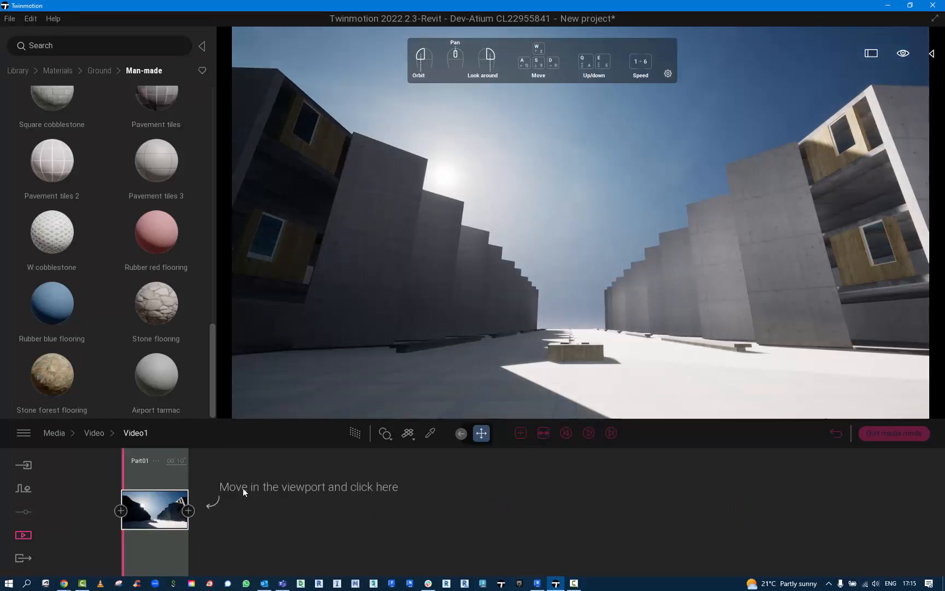
{"action": "mouse_move", "coordinate": [584, 192]}
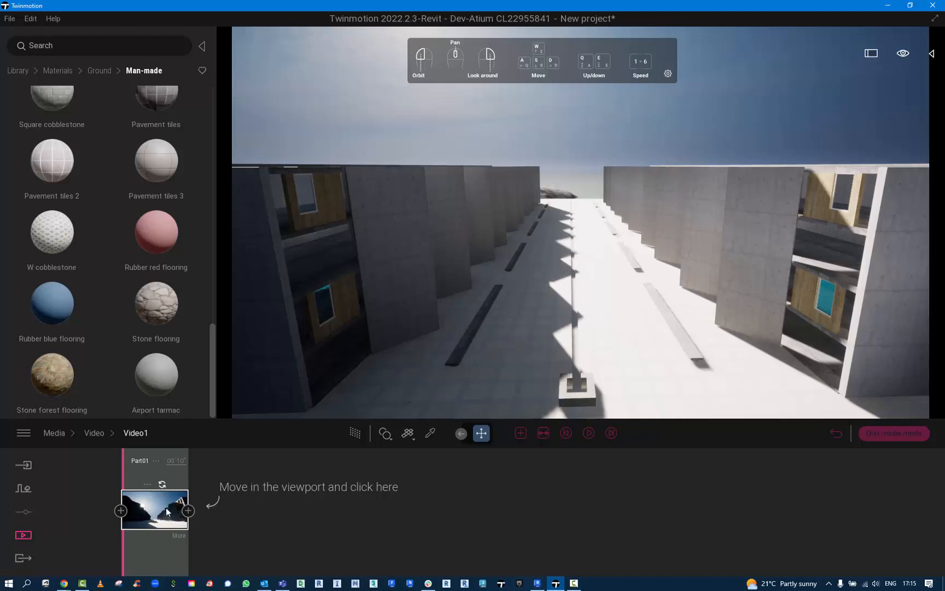
Step: Add the raised courtyard view as Video1's second keyframe and open the video's settings
{"action": "left_click", "coordinate": [188, 511]}
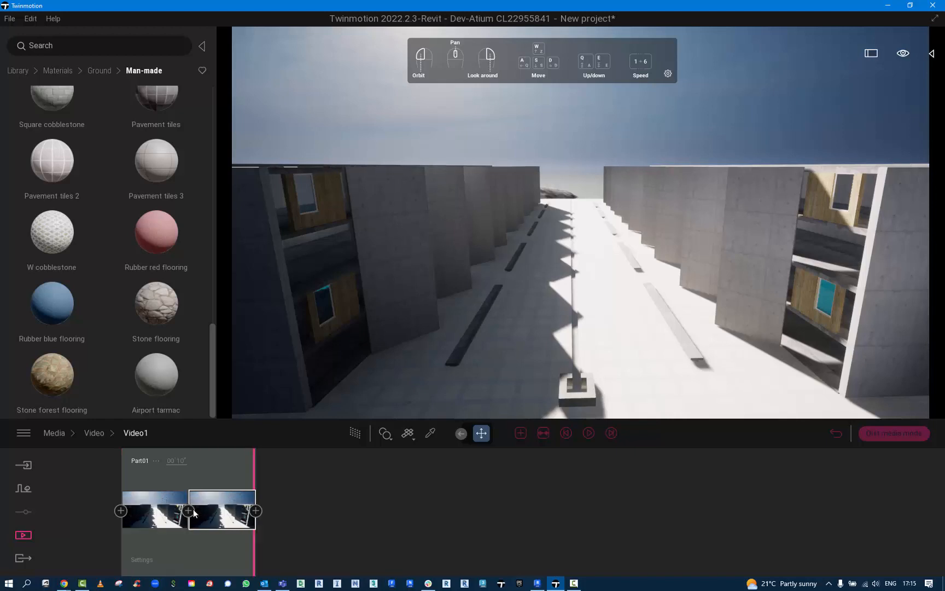
{"action": "mouse_move", "coordinate": [566, 324]}
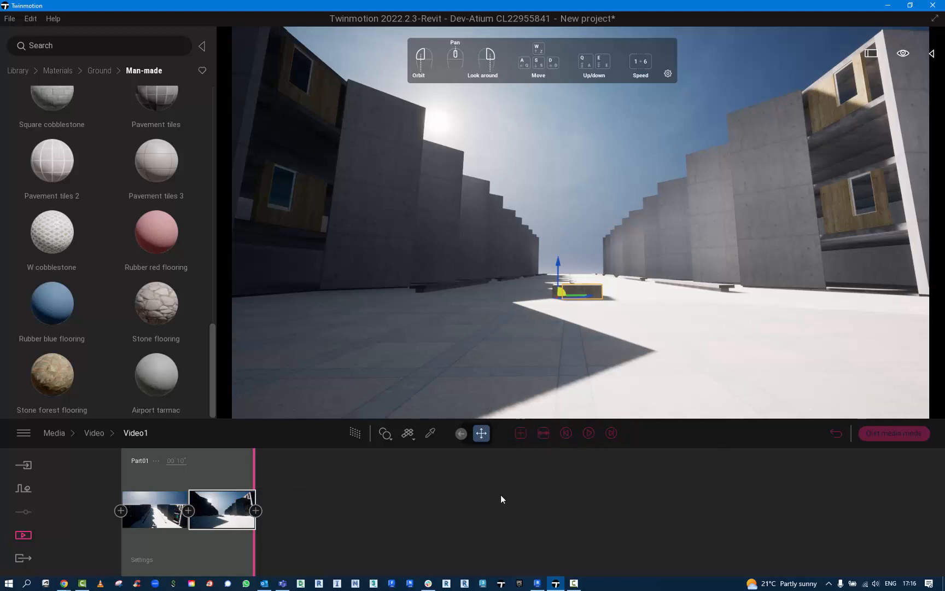
{"action": "mouse_move", "coordinate": [422, 504]}
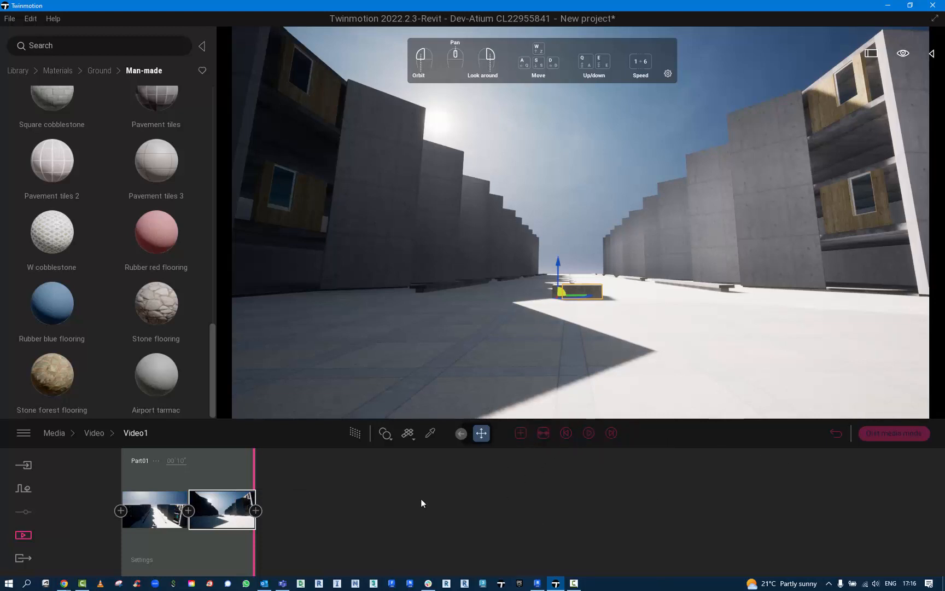
{"action": "left_click", "coordinate": [564, 433]}
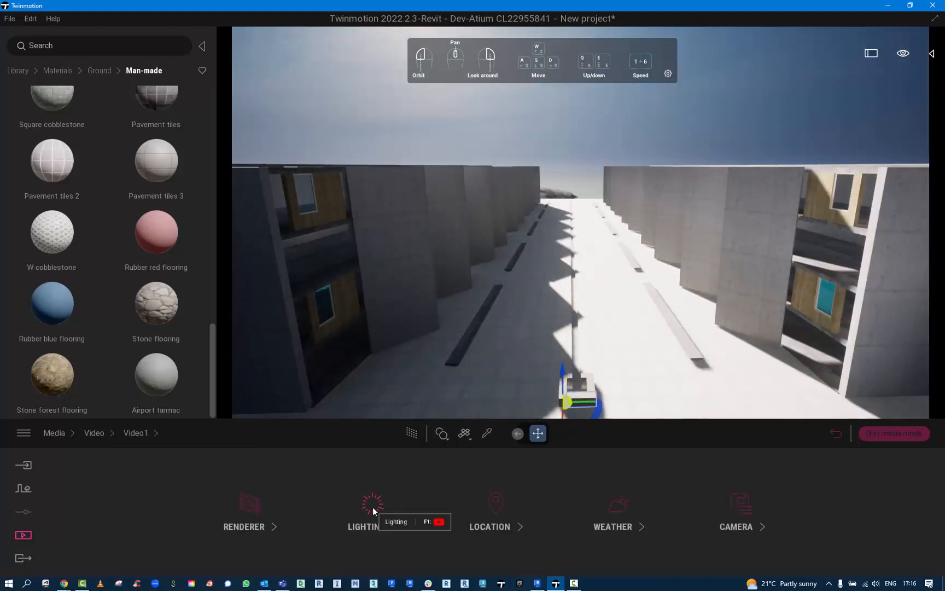
Step: Rotate Video1's Backdrop HDRI to about 27° in the Lighting settings
{"action": "left_click", "coordinate": [372, 511]}
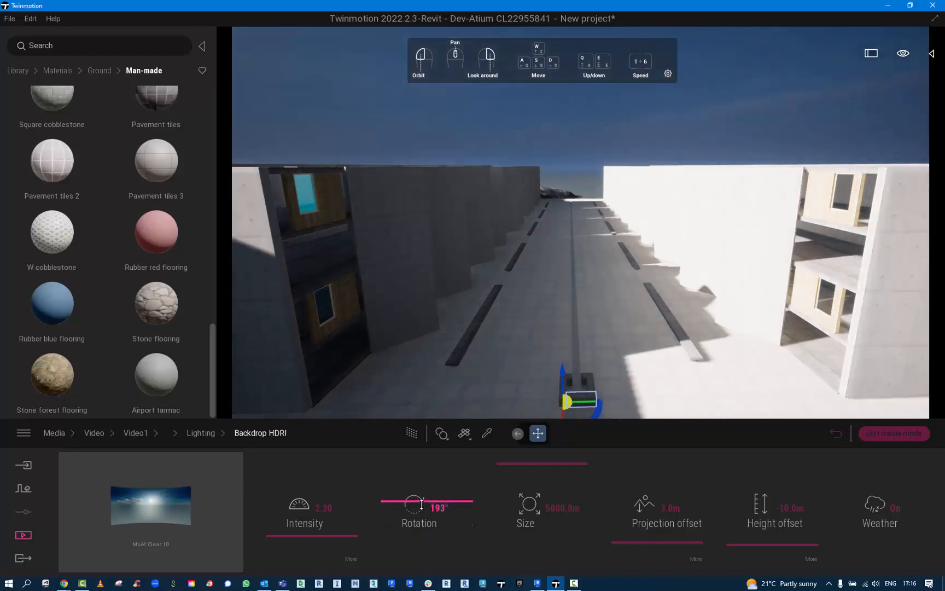
{"action": "left_click_drag", "start_coordinate": [428, 502], "coordinate": [420, 509]}
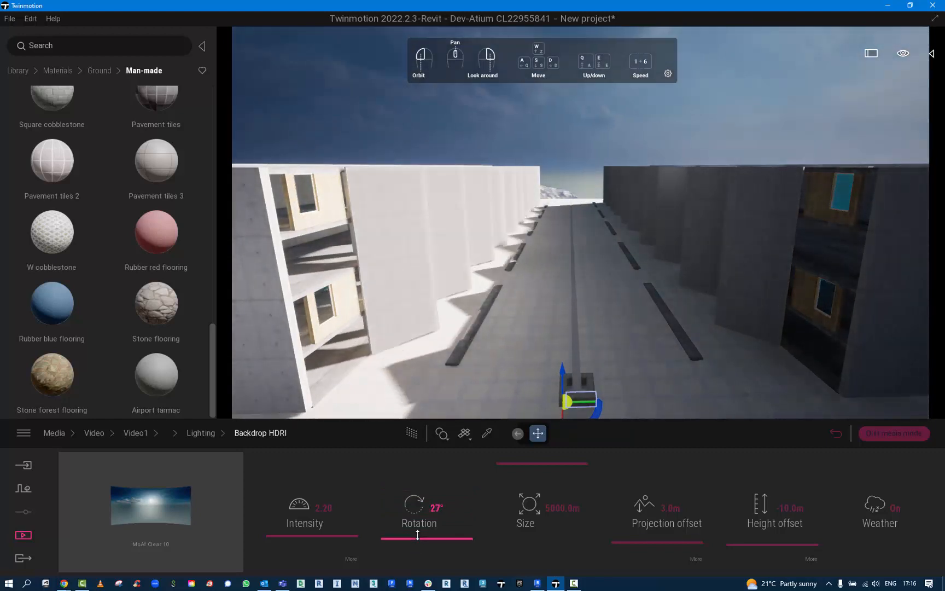
{"action": "left_click_drag", "start_coordinate": [415, 535], "coordinate": [473, 535]}
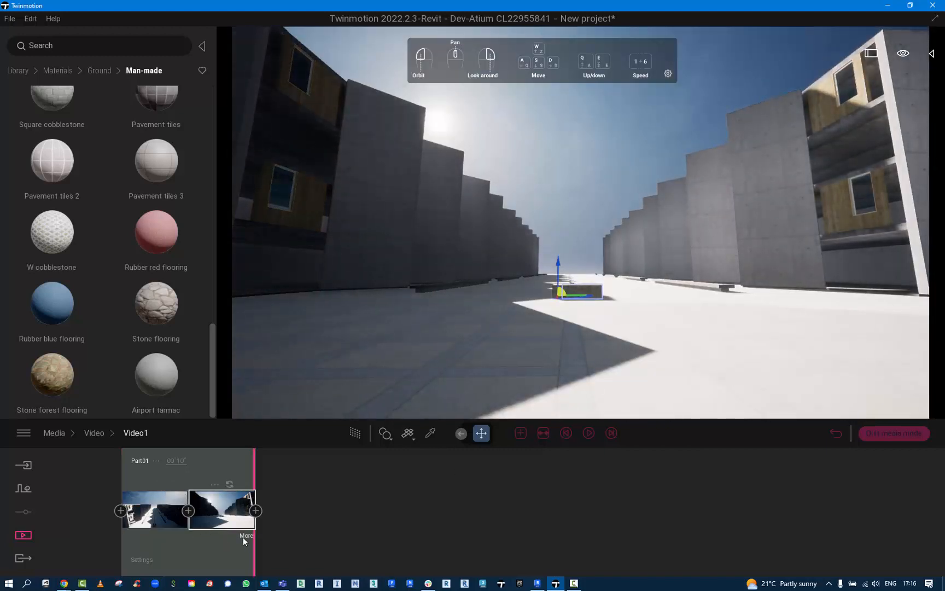
Step: Set the second keyframe's Backdrop HDRI rotation to about 176° so the sun moves
{"action": "left_click", "coordinate": [247, 535]}
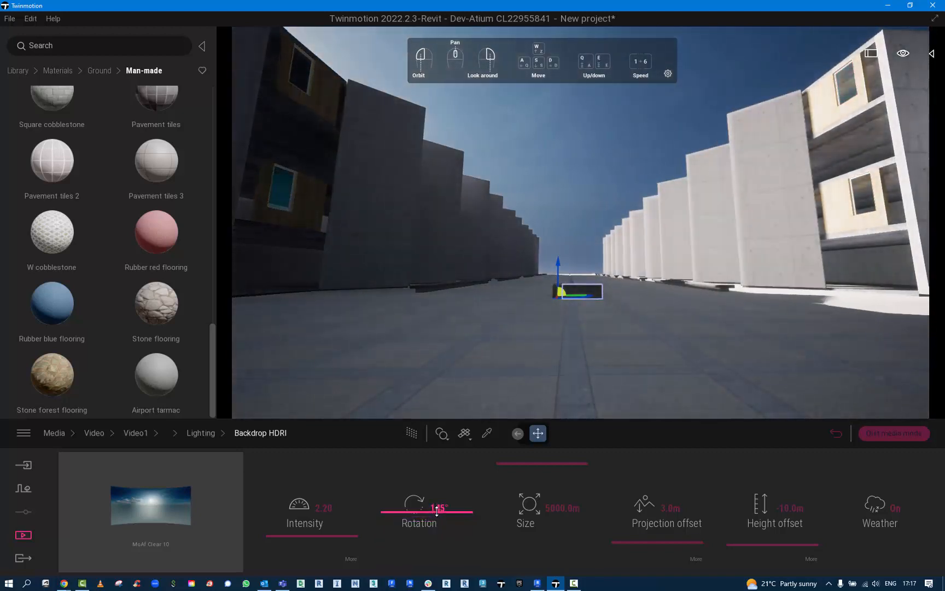
{"action": "left_click_drag", "start_coordinate": [437, 513], "coordinate": [464, 505]}
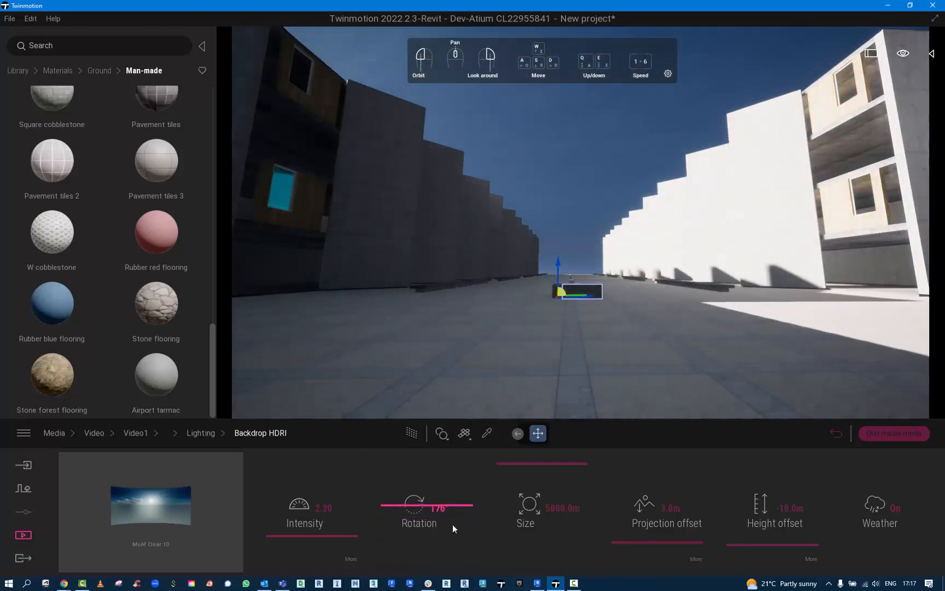
{"action": "double_click", "coordinate": [439, 508]}
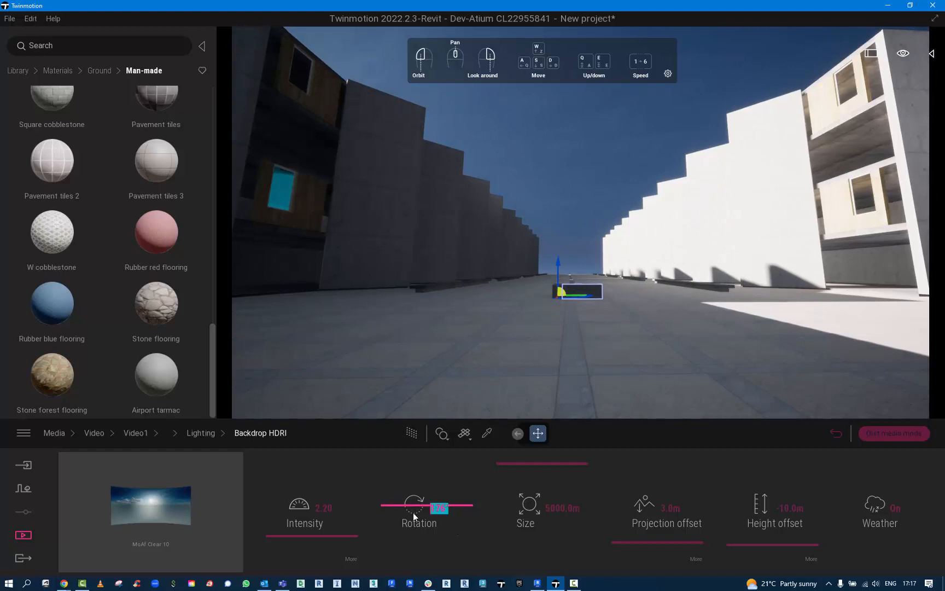
{"action": "left_click_drag", "start_coordinate": [422, 505], "coordinate": [434, 506]}
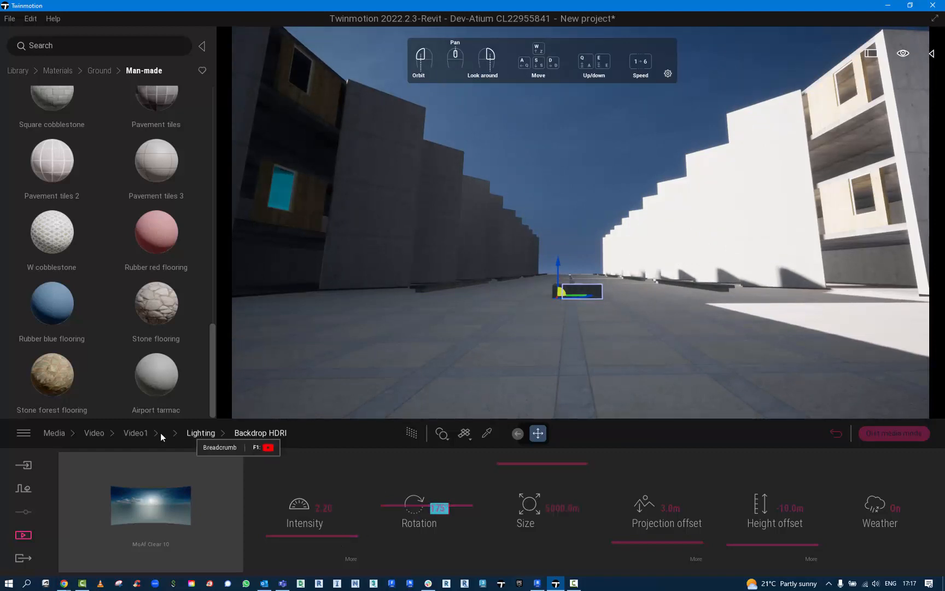
Step: Refresh the second keyframe and play back Video1's two-keyframe sequence, then go to Context
{"action": "left_click", "coordinate": [134, 432]}
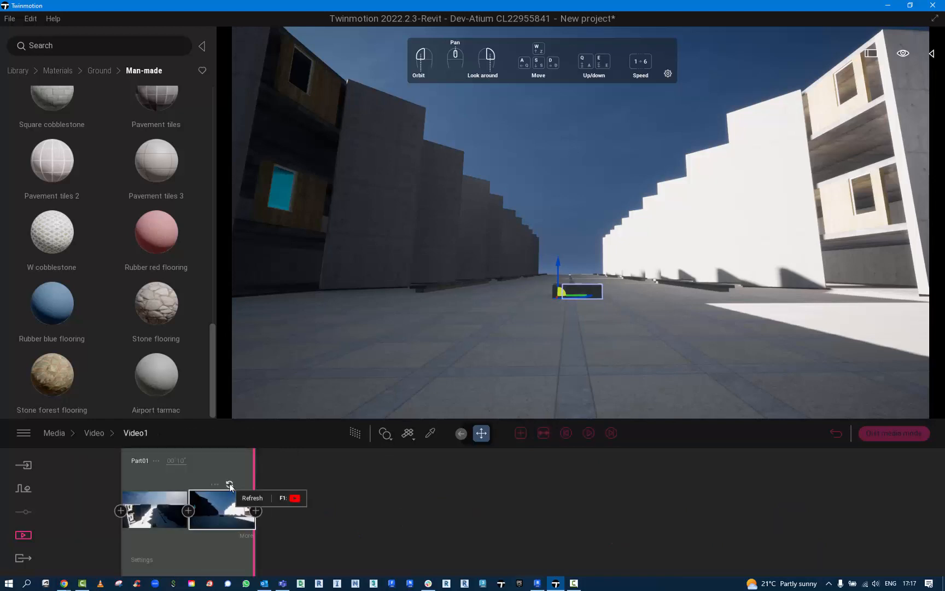
{"action": "left_click", "coordinate": [564, 433]}
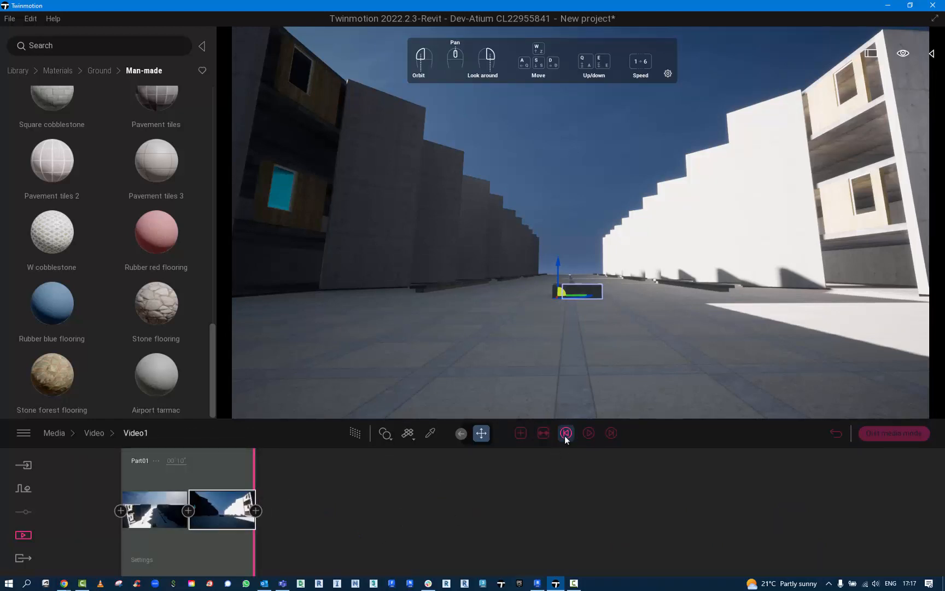
{"action": "left_click", "coordinate": [587, 433]}
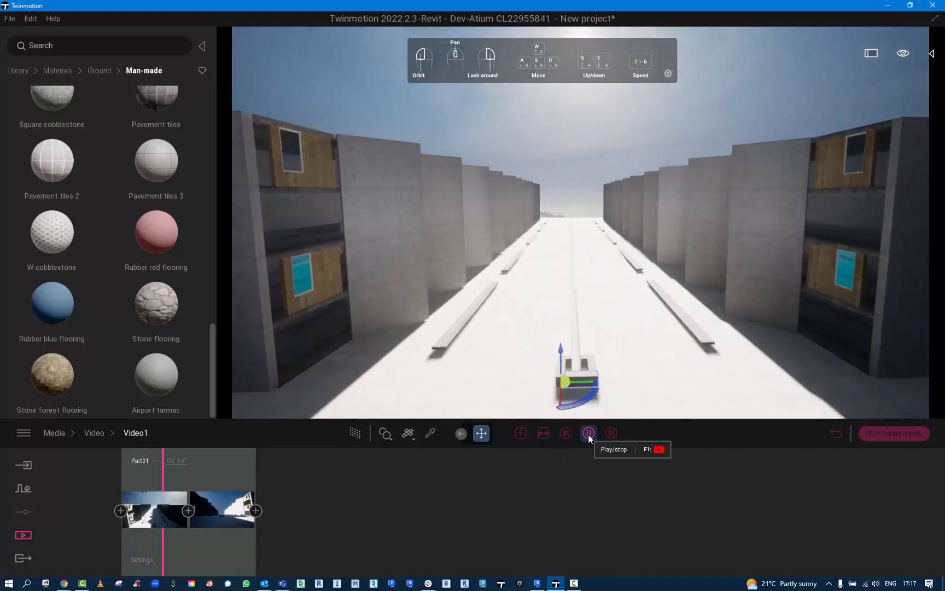
{"action": "left_click", "coordinate": [587, 433]}
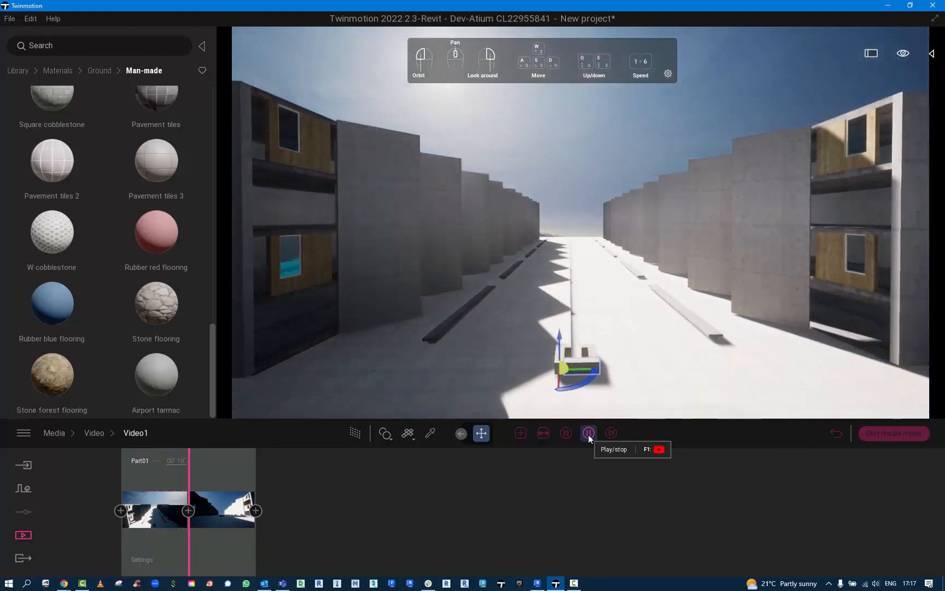
{"action": "left_click", "coordinate": [587, 433]}
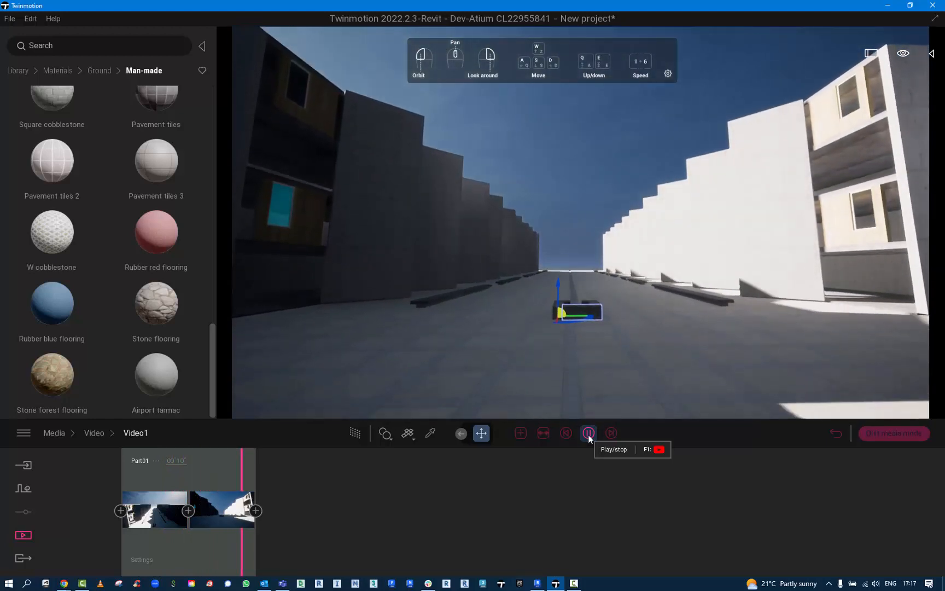
{"action": "left_click", "coordinate": [587, 433]}
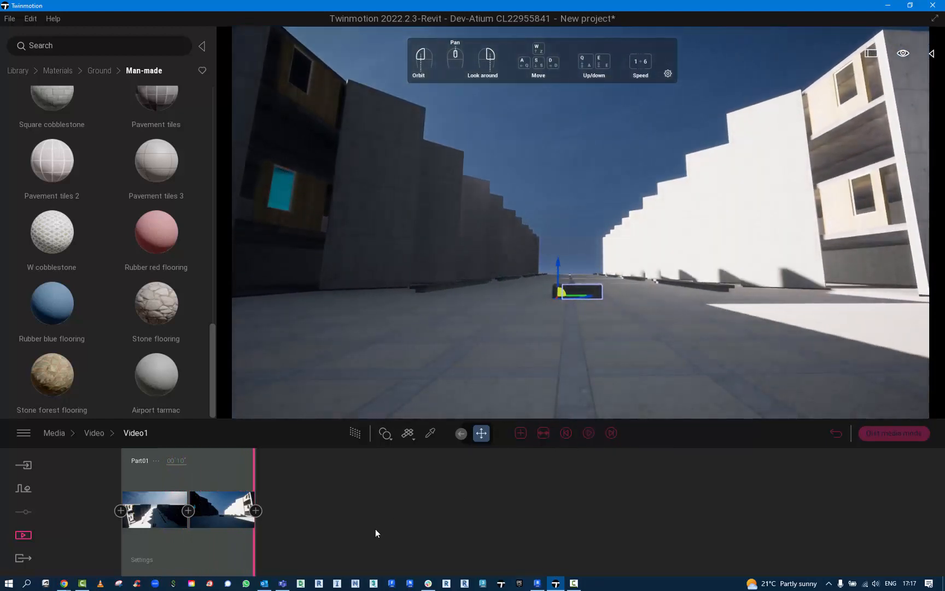
{"action": "left_click", "coordinate": [23, 488]}
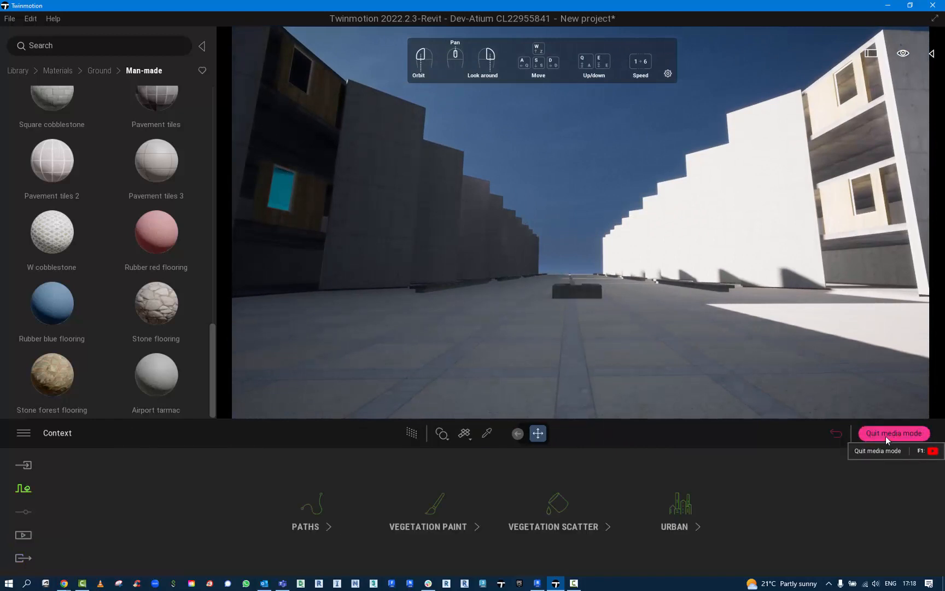
Step: Quit media mode, check the renderer settings and open the Export section
{"action": "left_click", "coordinate": [894, 433]}
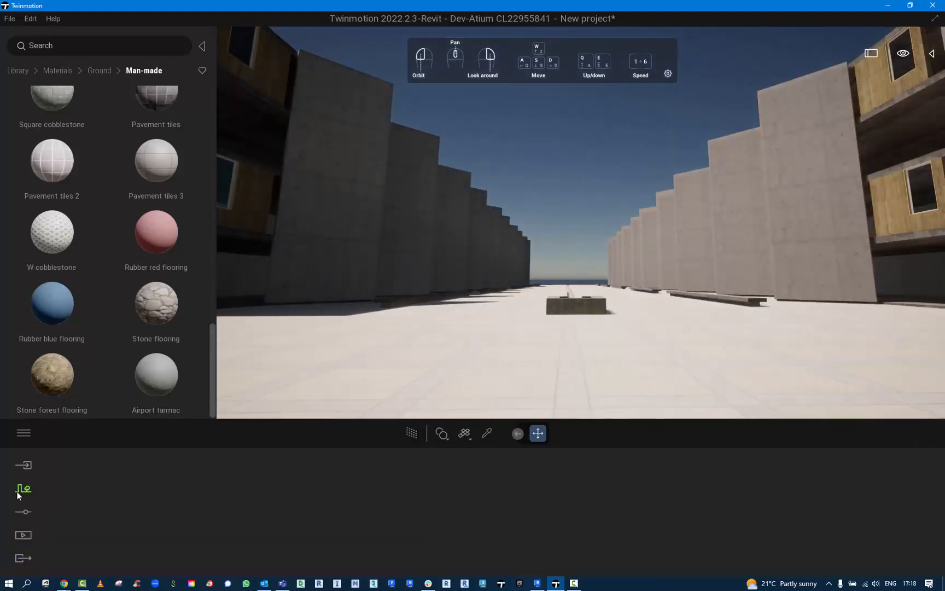
{"action": "left_click", "coordinate": [23, 512]}
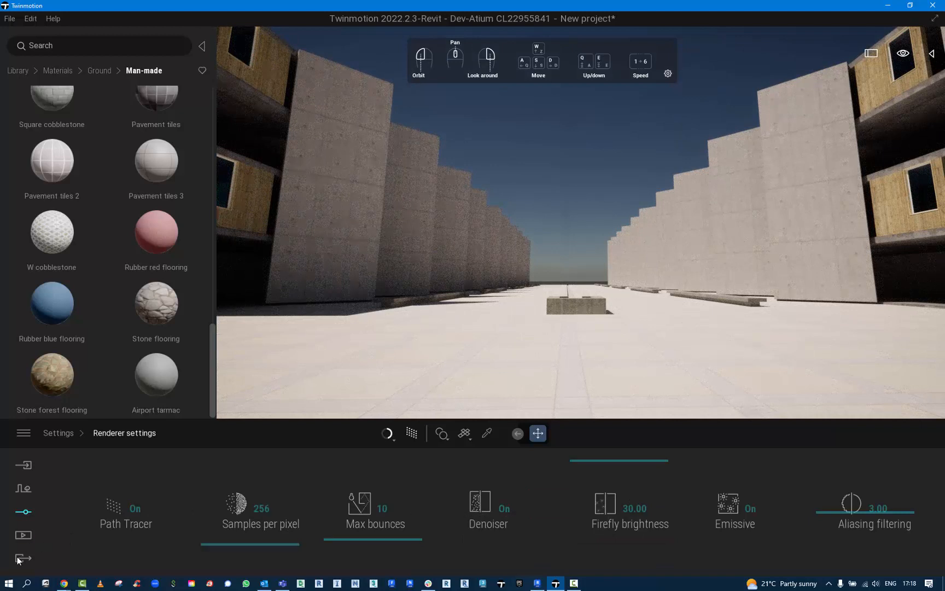
{"action": "left_click", "coordinate": [23, 556]}
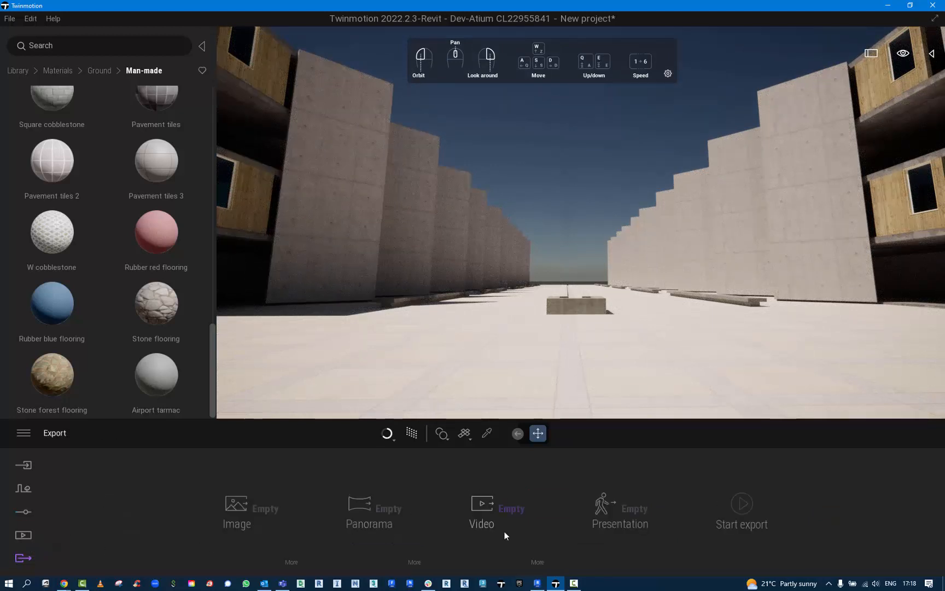
Step: Select Video1 as the export media and start the export
{"action": "left_click", "coordinate": [481, 512]}
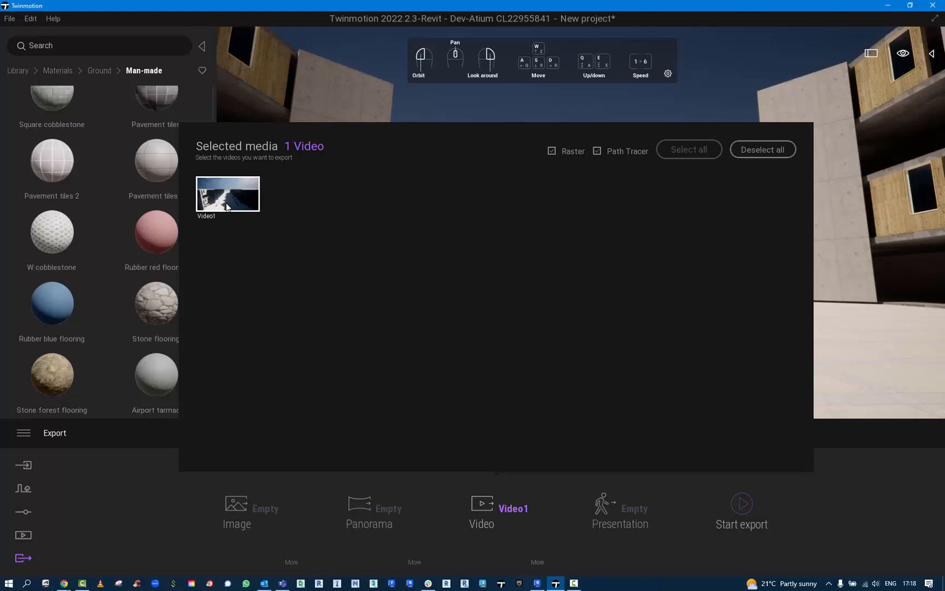
{"action": "mouse_move", "coordinate": [251, 196]}
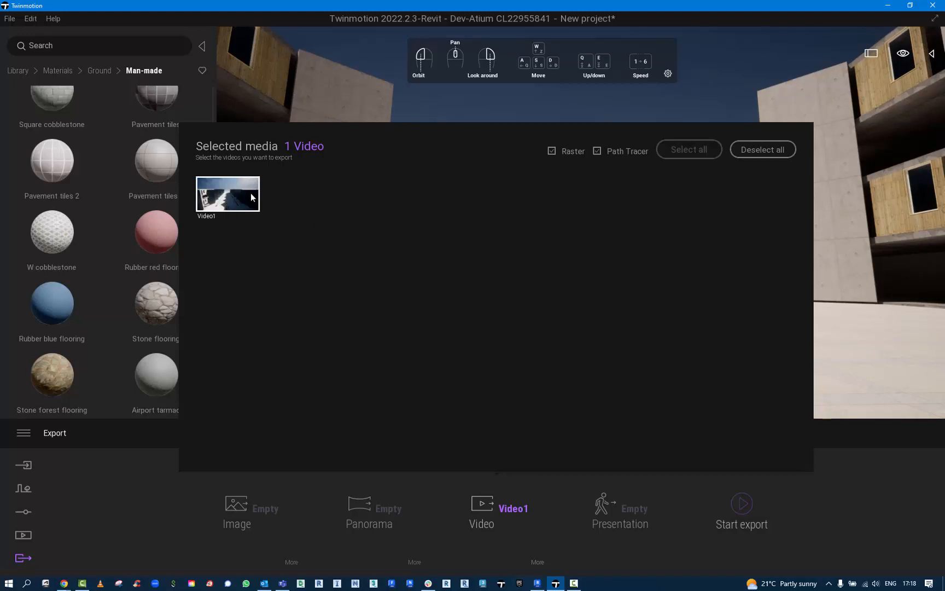
{"action": "left_click", "coordinate": [740, 505]}
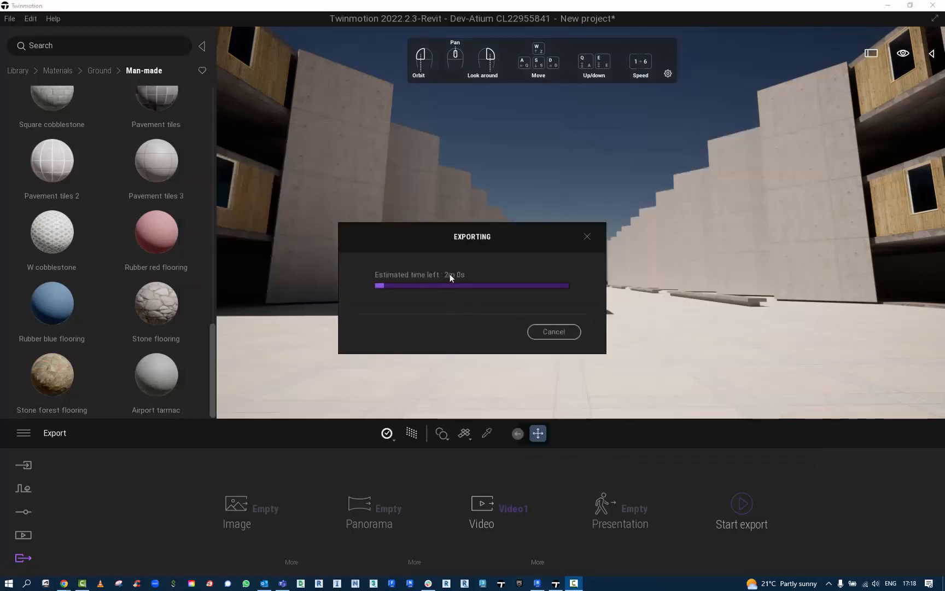